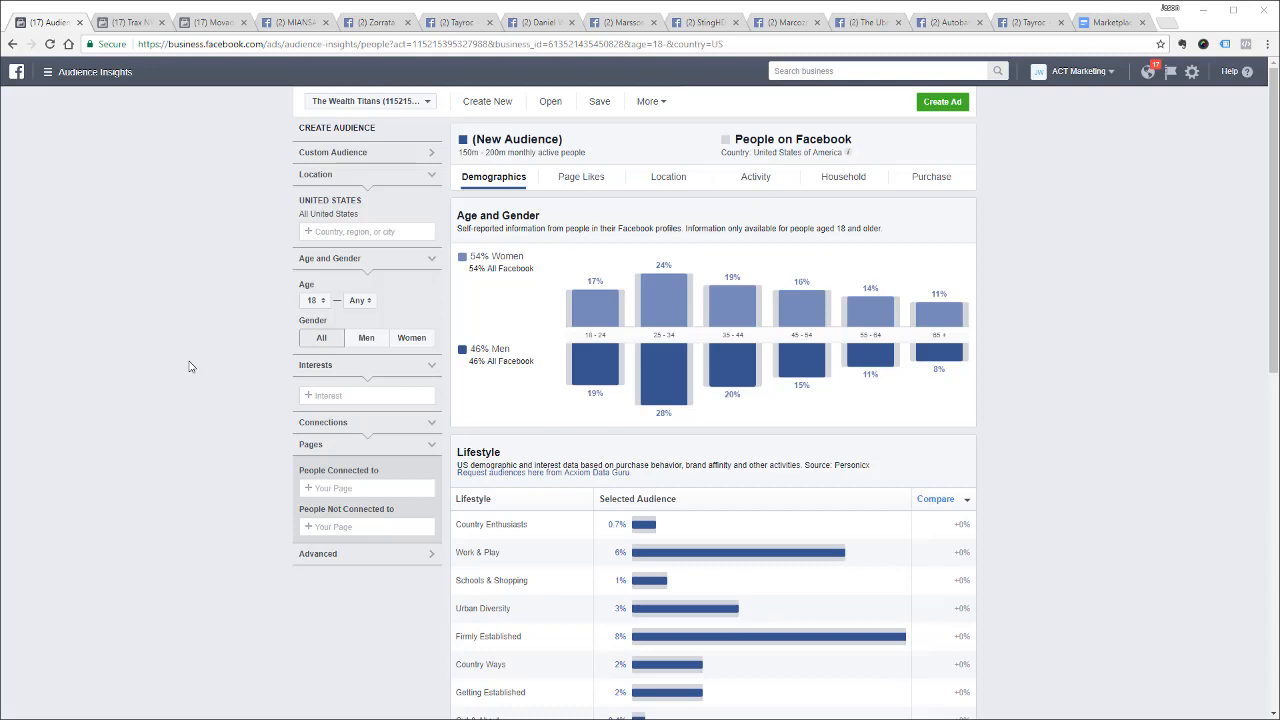
pyautogui.moveTo(1045, 37)
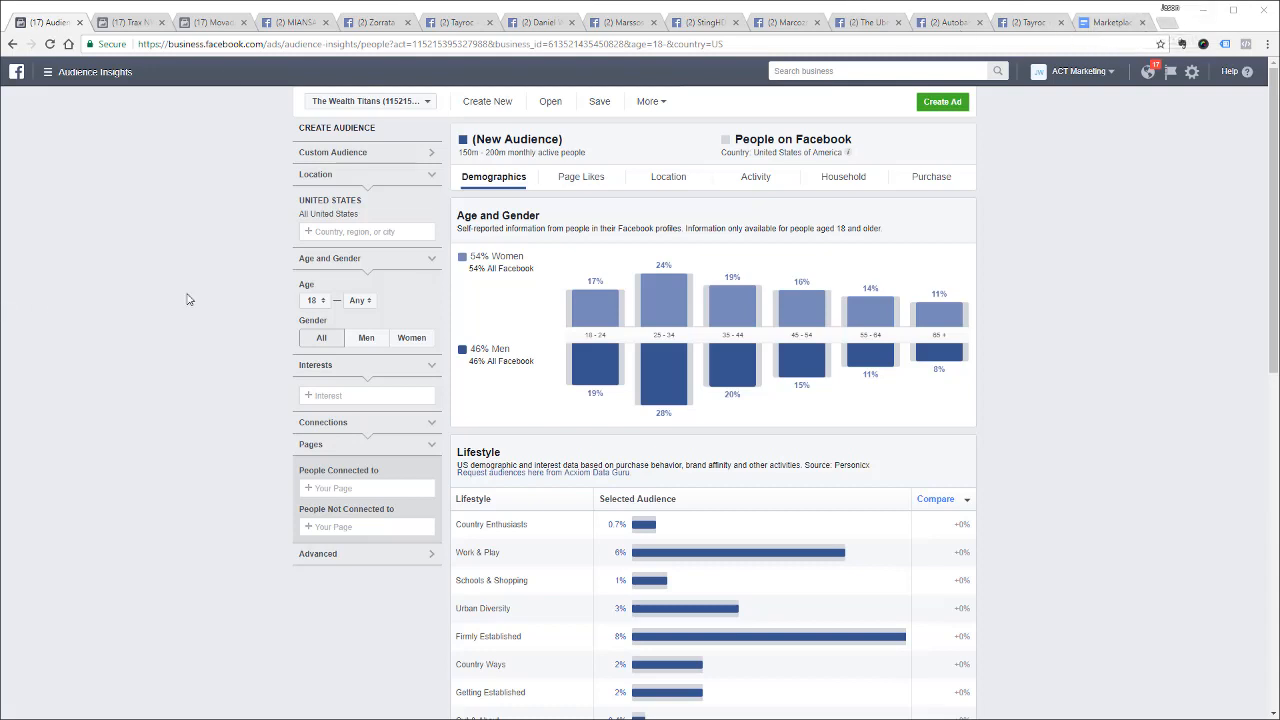
pyautogui.moveTo(50, 113)
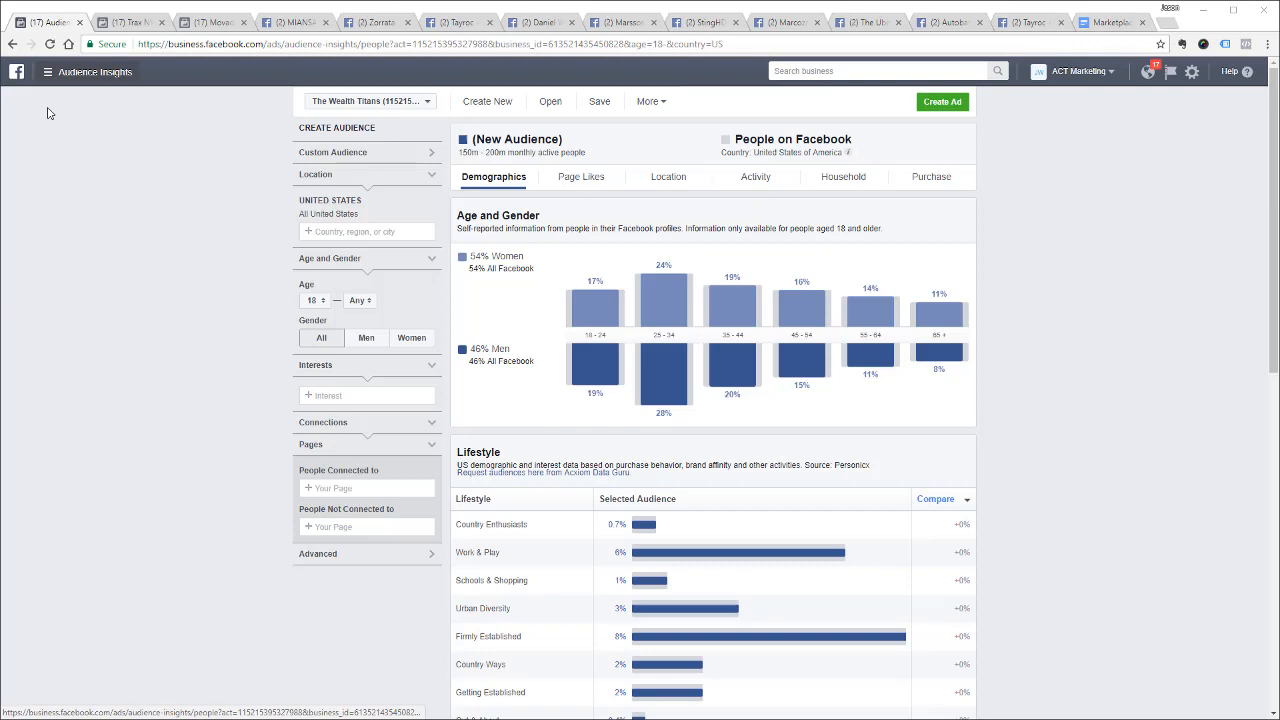
pyautogui.moveTo(1067, 209)
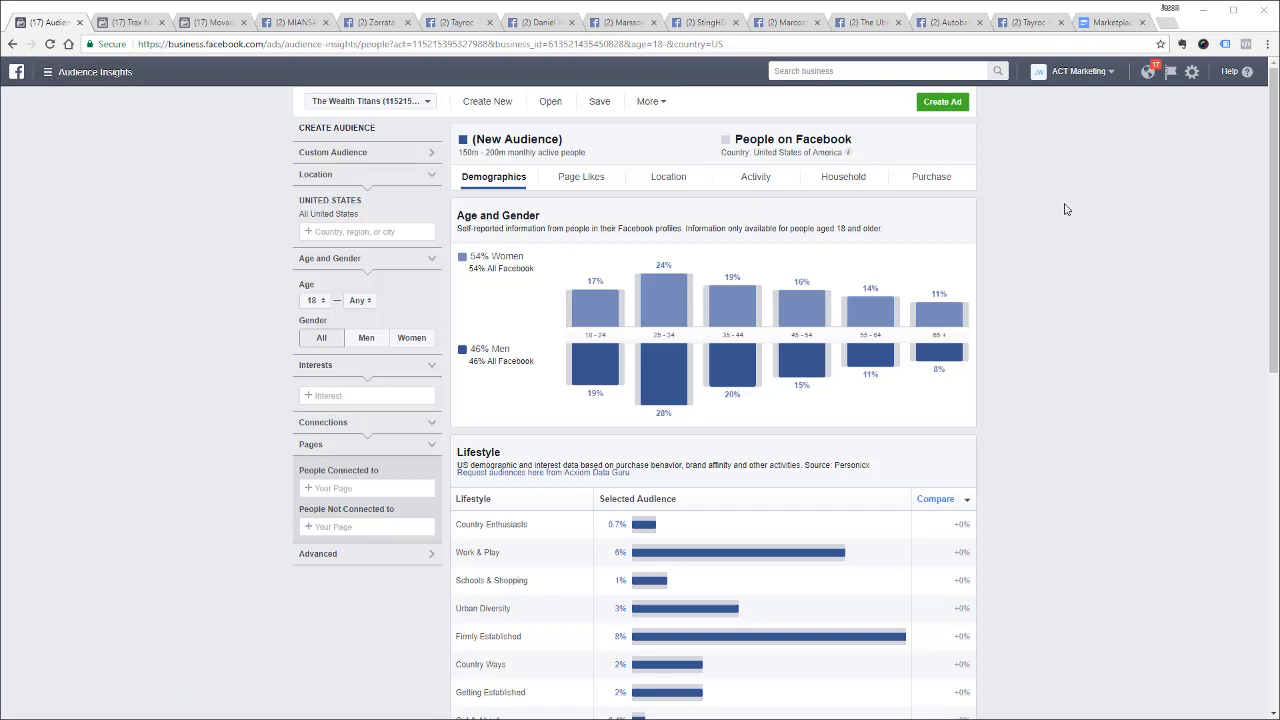
# Bring up the Marketplace Google Doc with its Bracelets company table
pyautogui.click(47, 71)
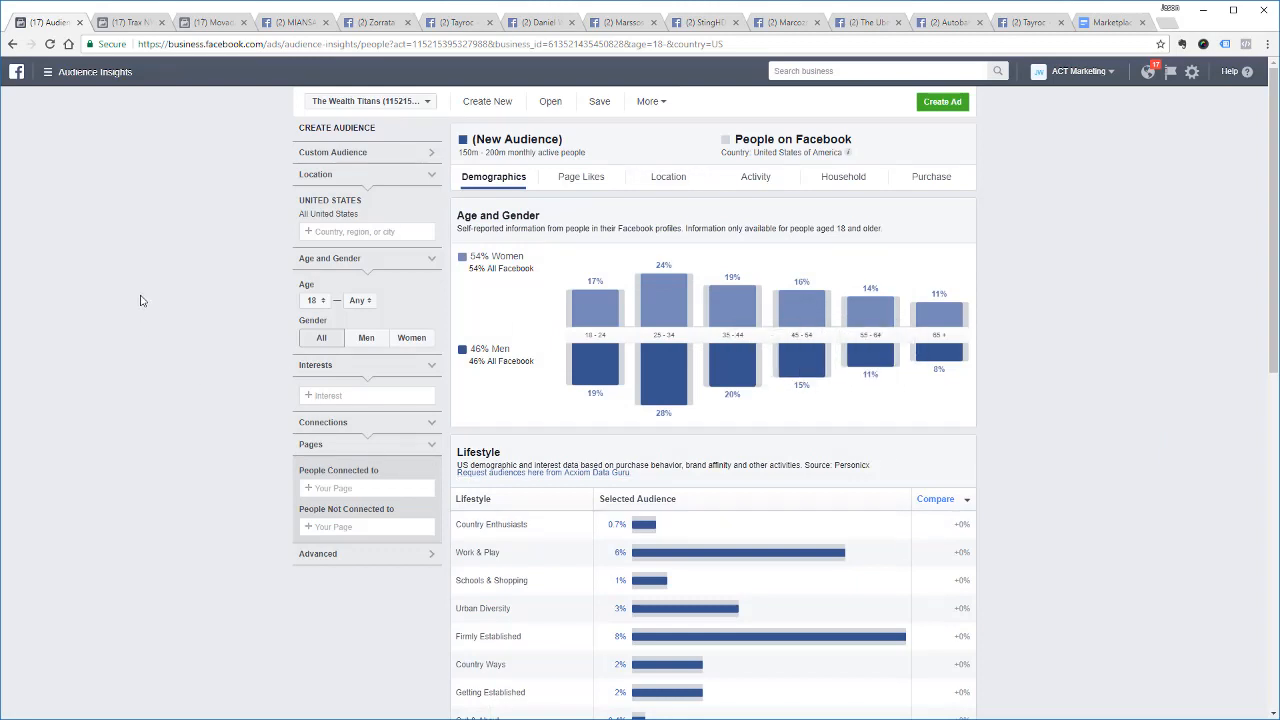
pyautogui.moveTo(190, 294)
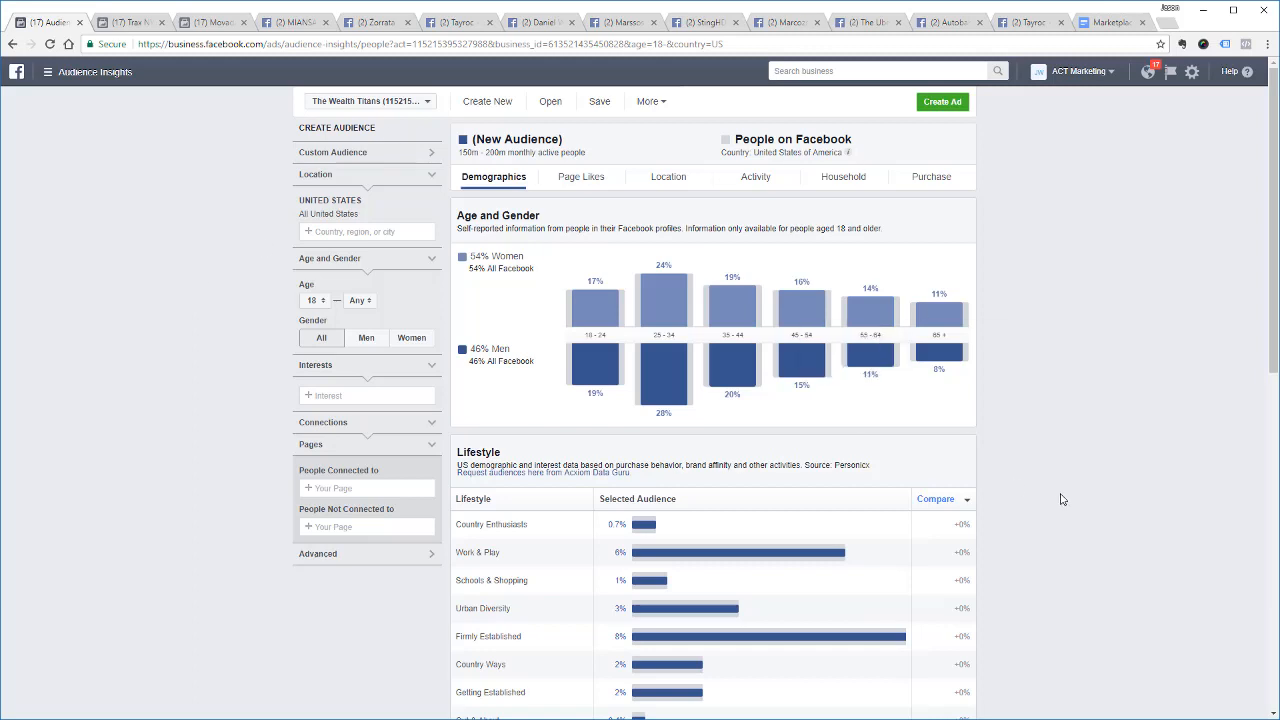
pyautogui.moveTo(1039, 496)
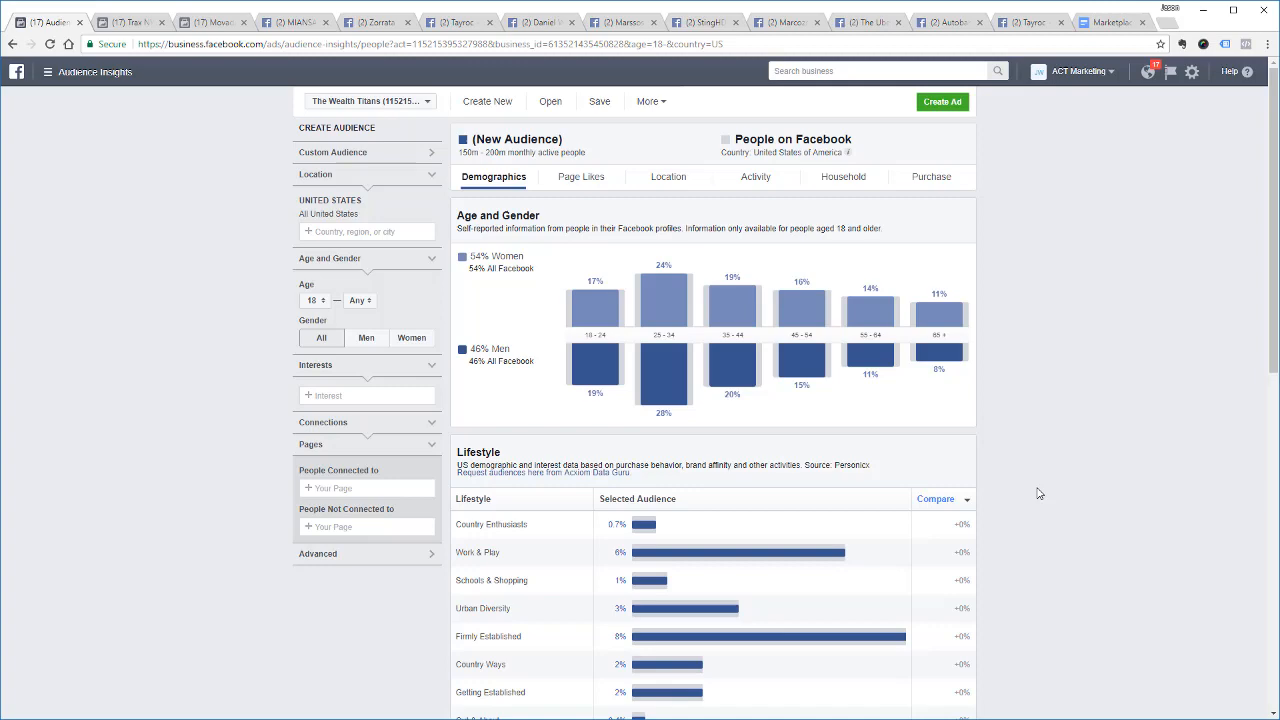
pyautogui.click(1110, 22)
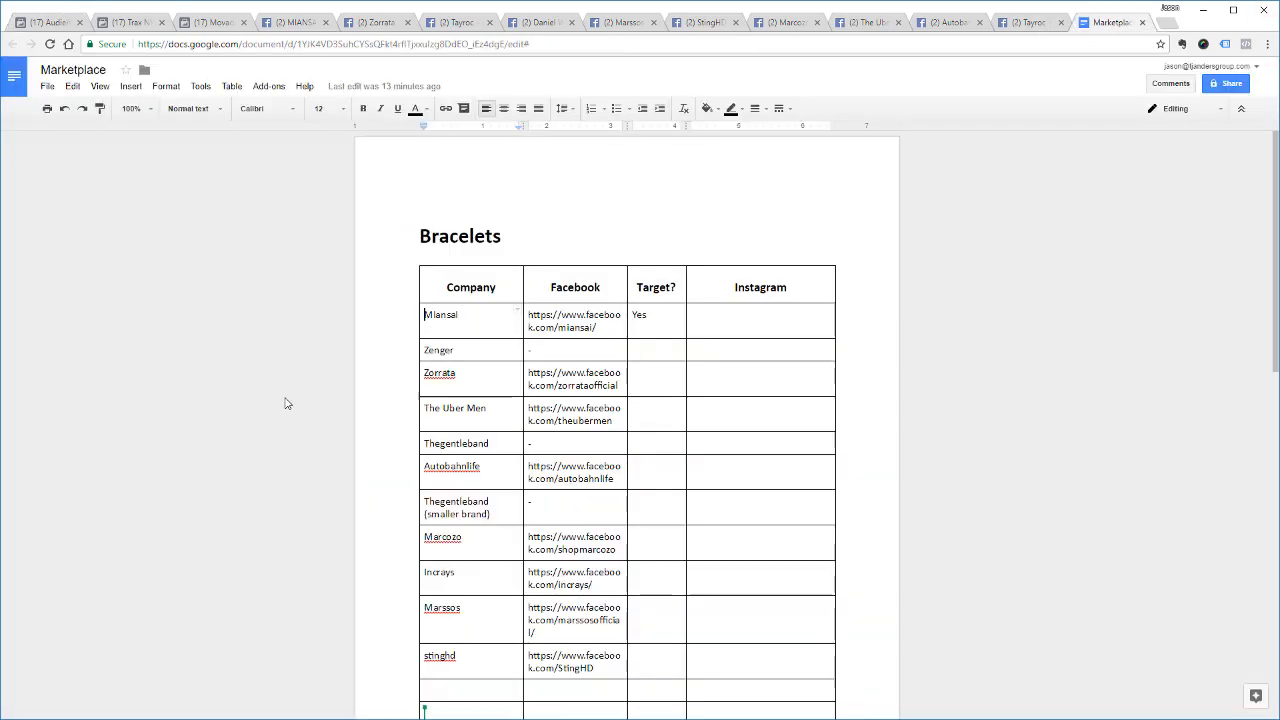
pyautogui.moveTo(897, 364)
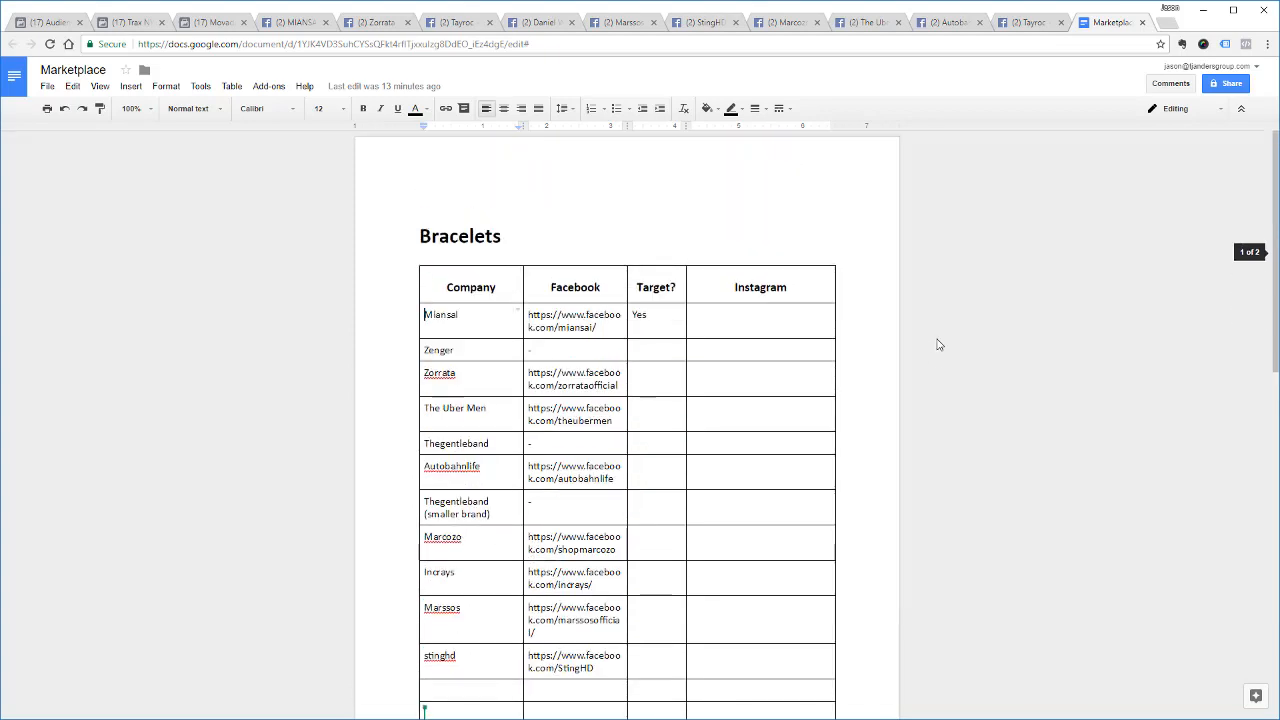
pyautogui.moveTo(815, 460)
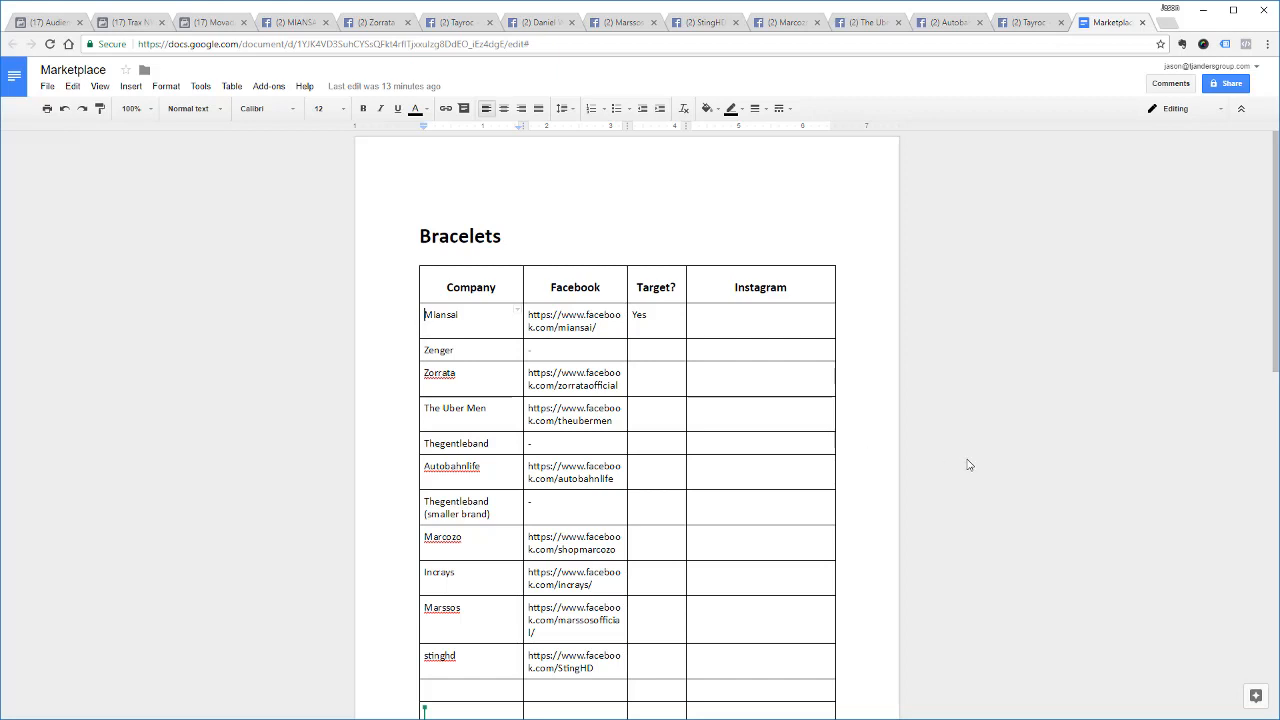
pyautogui.moveTo(976, 413)
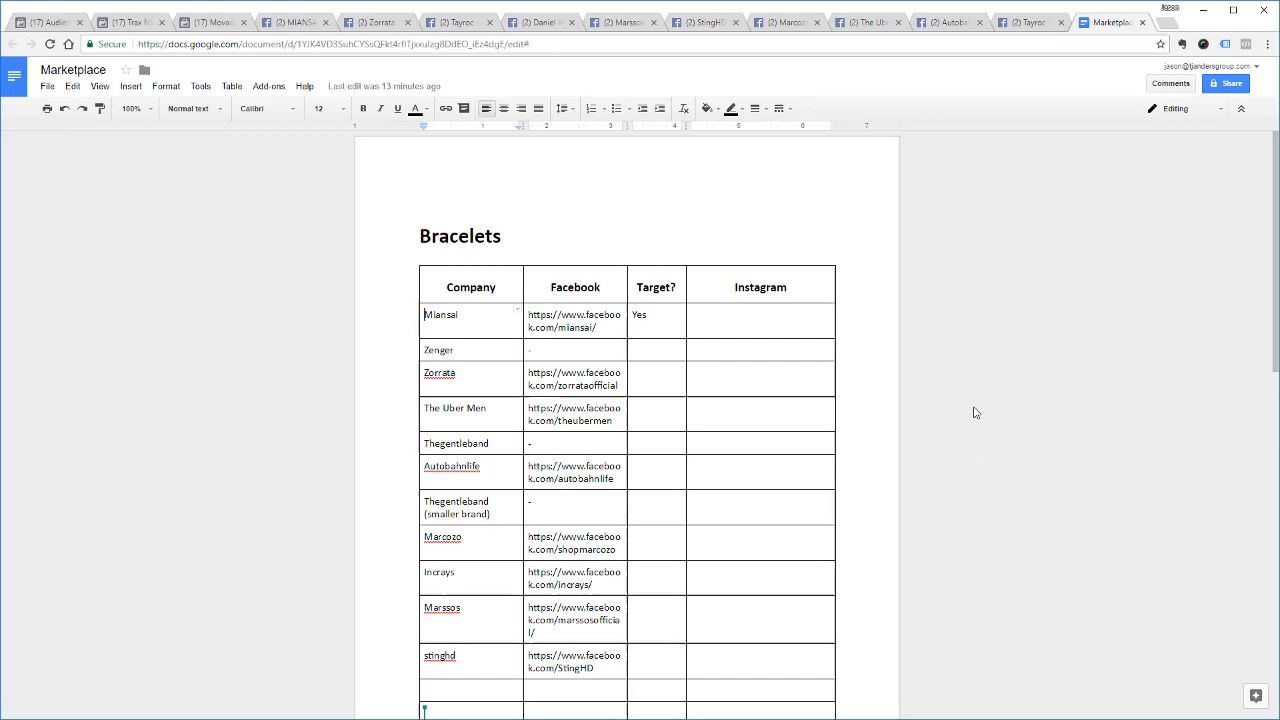
pyautogui.moveTo(48, 21)
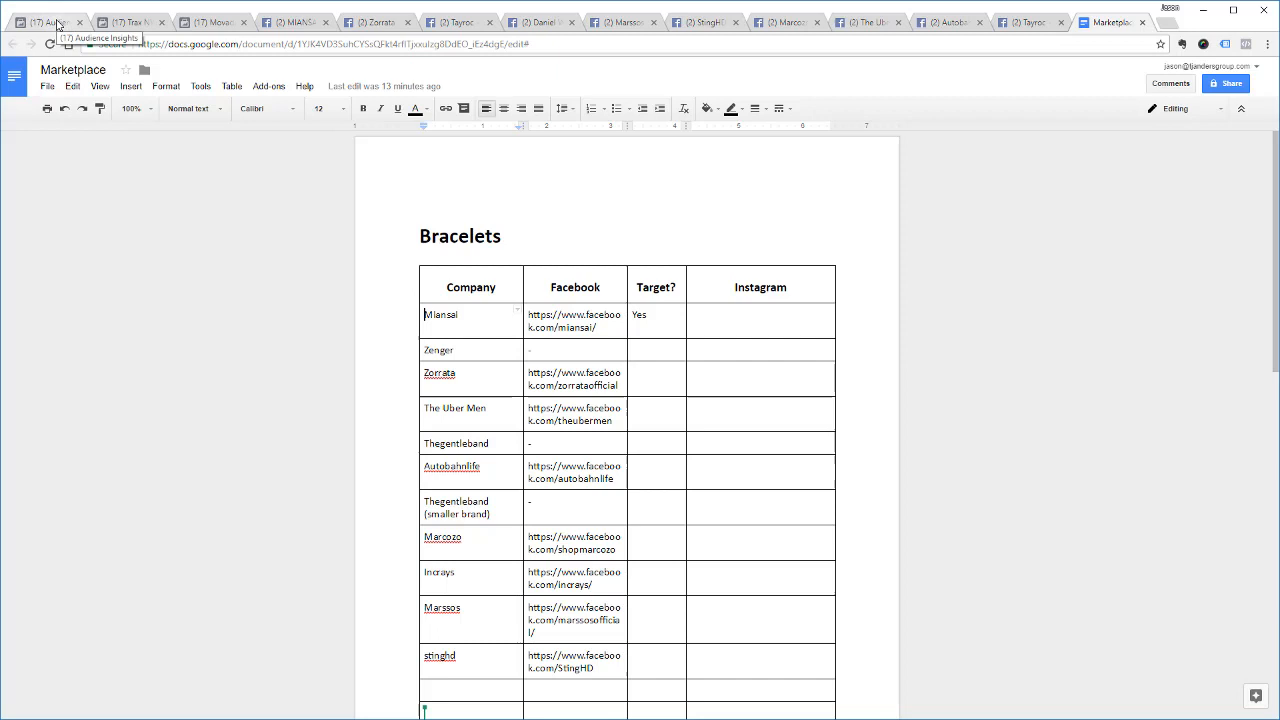
# Glance at the Audience Insights and Movado tabs, then view Tayroc page results
pyautogui.click(50, 18)
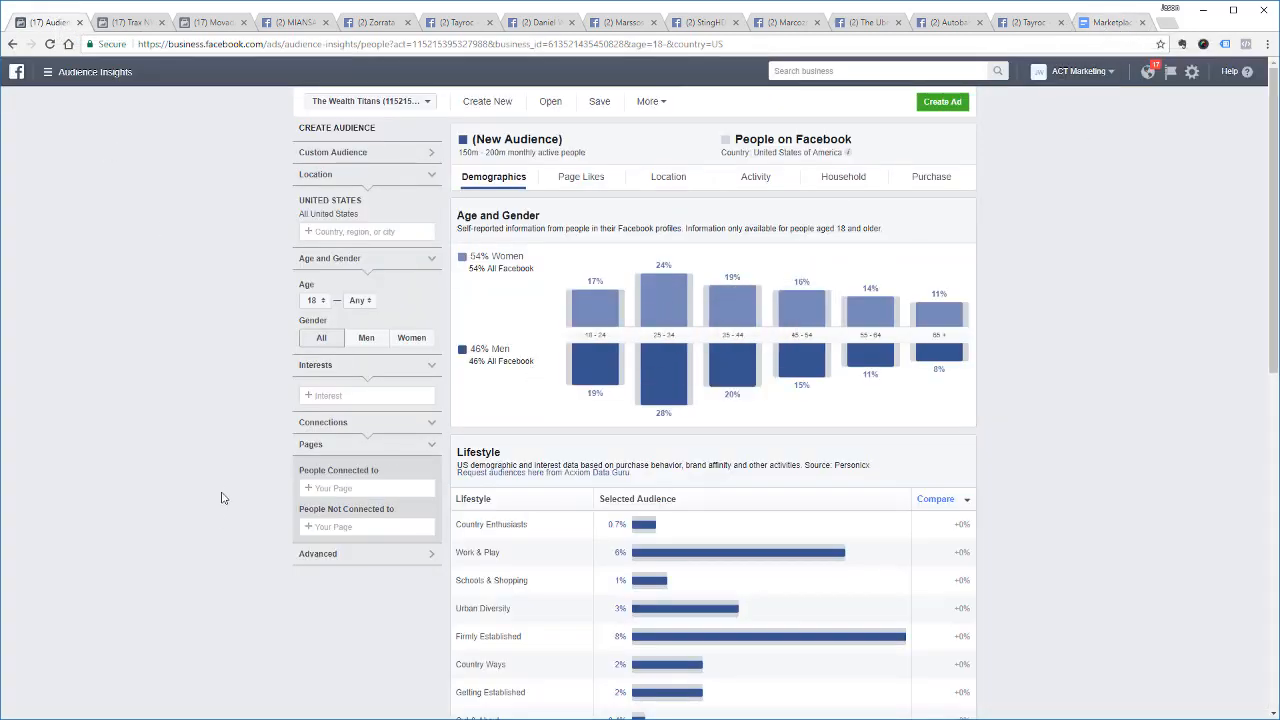
pyautogui.moveTo(210, 453)
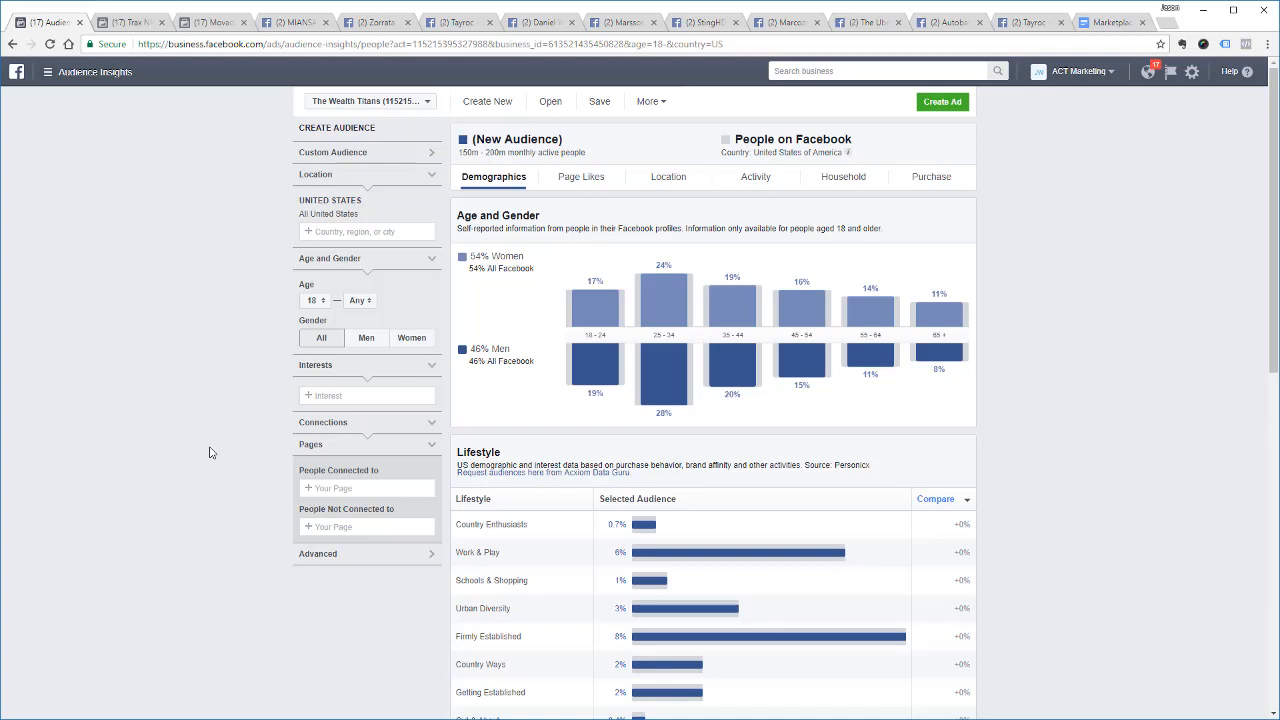
pyautogui.moveTo(256, 186)
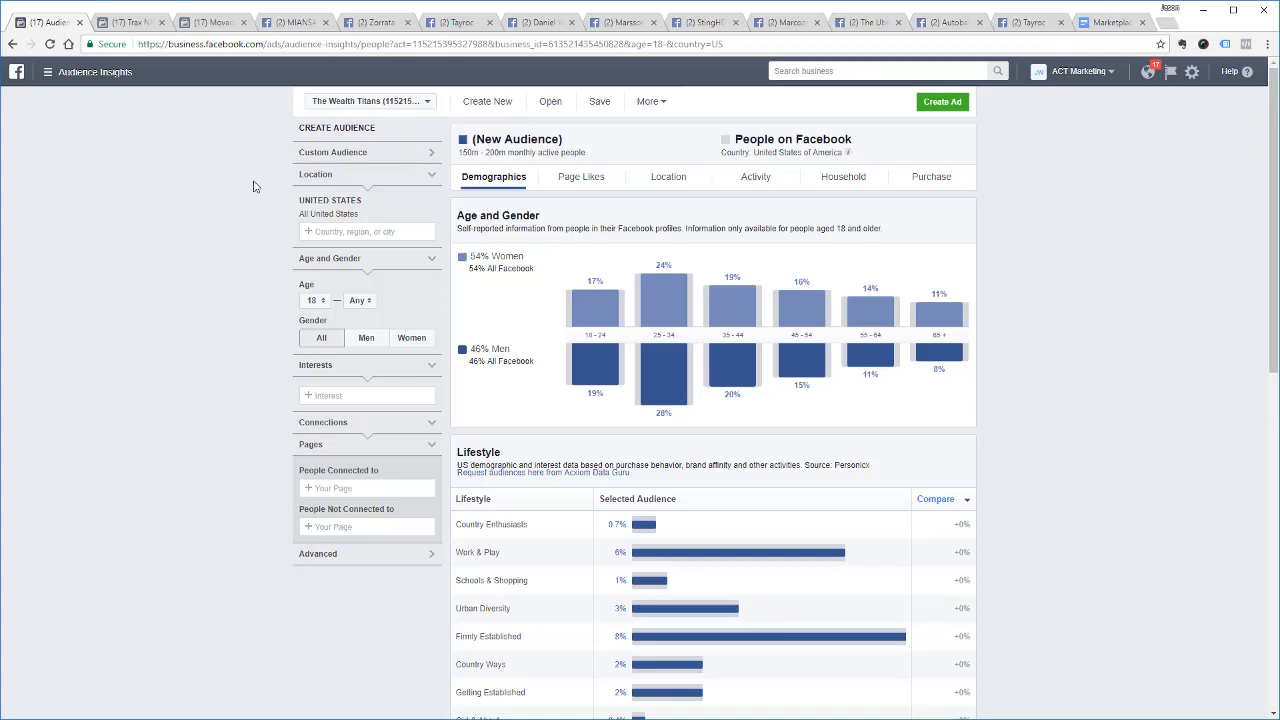
pyautogui.click(128, 22)
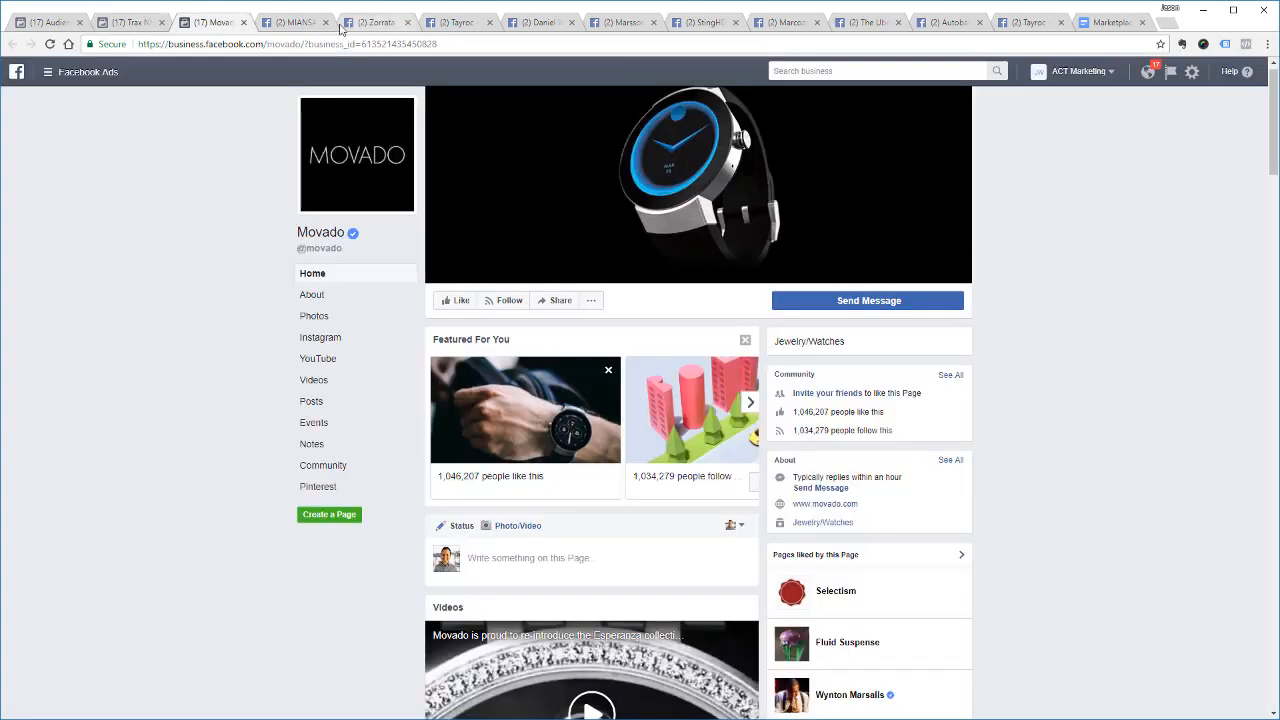
pyautogui.click(378, 22)
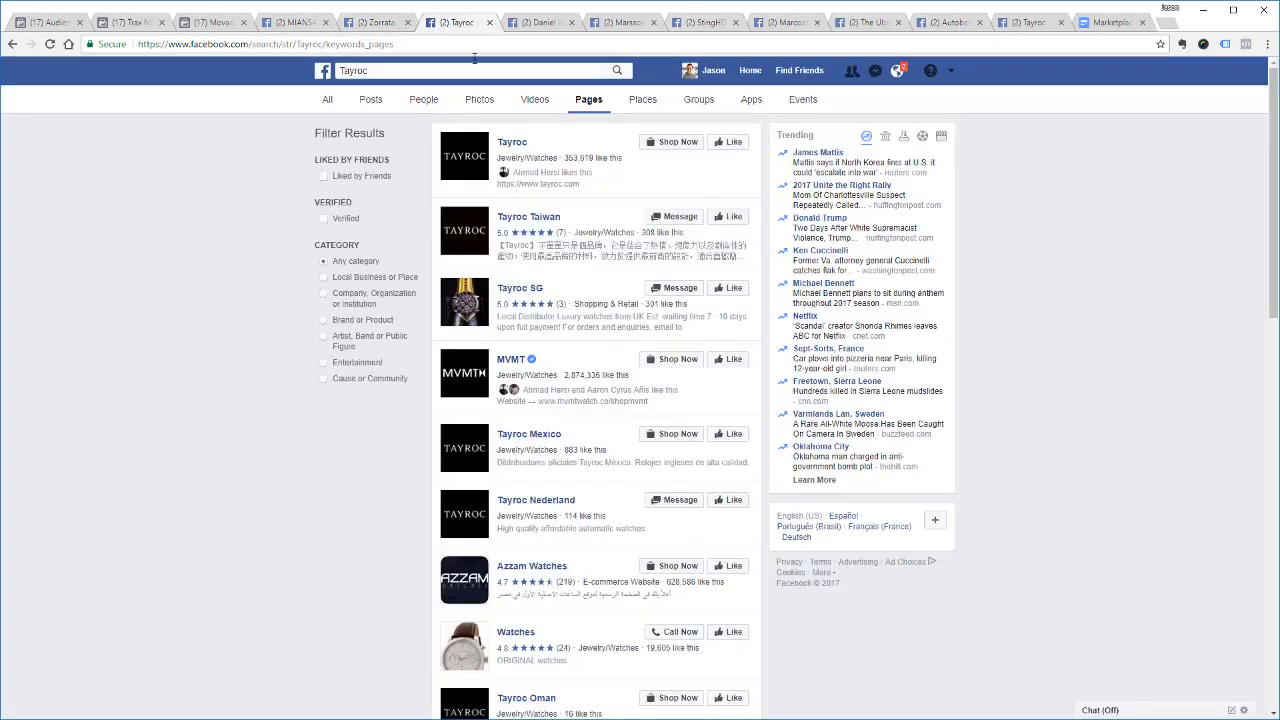
pyautogui.click(465, 70)
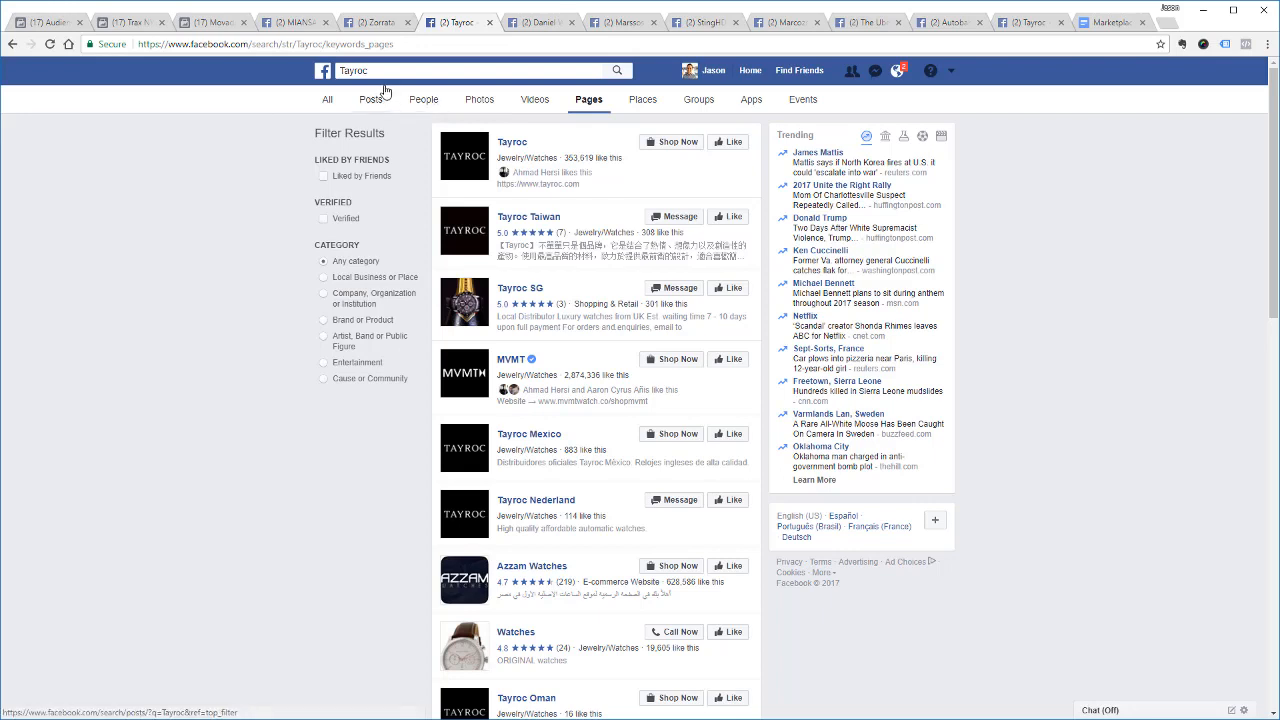
# Search Facebook pages for 'watches', then return to the Marketplace document
pyautogui.click(450, 70)
pyautogui.write('T')
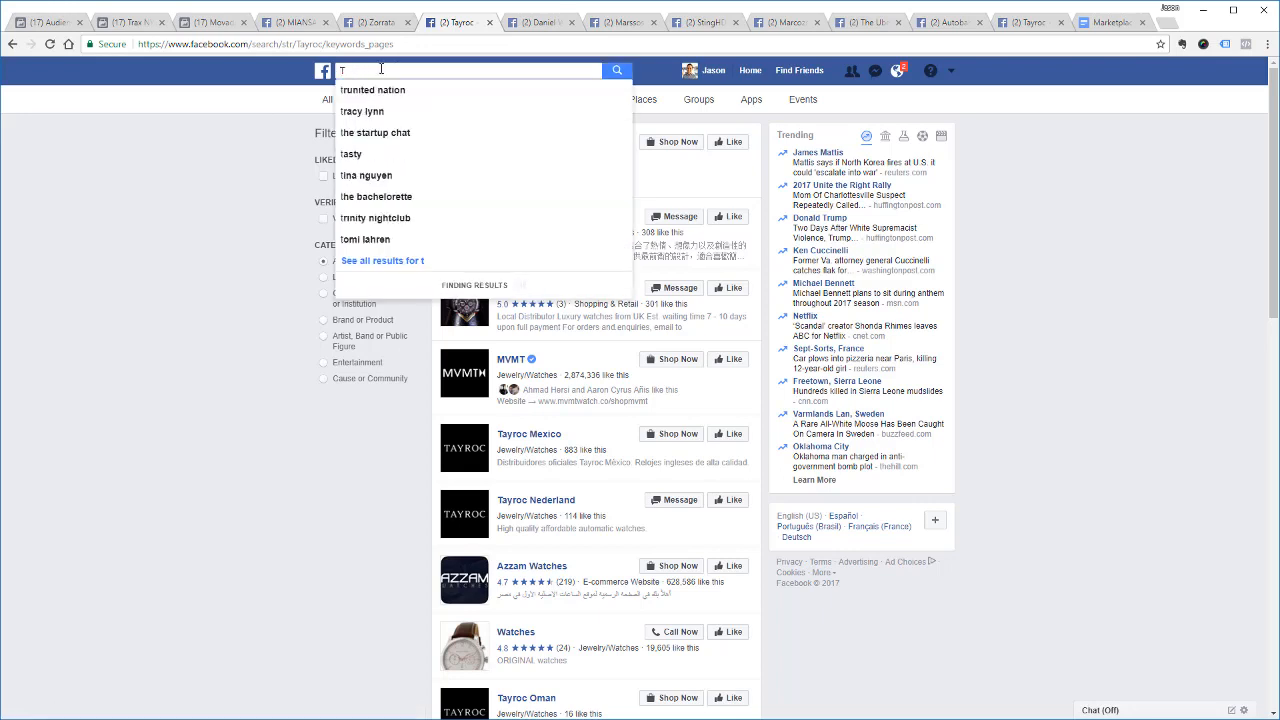
pyautogui.write('watches')
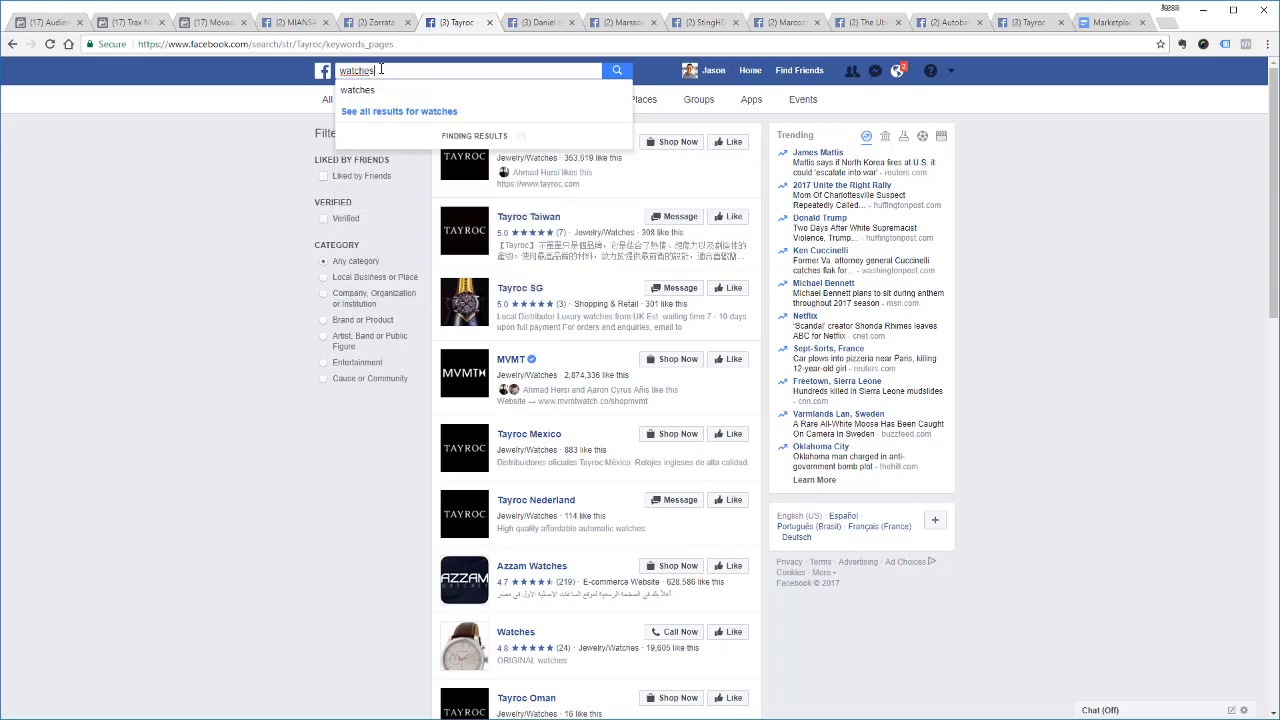
pyautogui.click(588, 99)
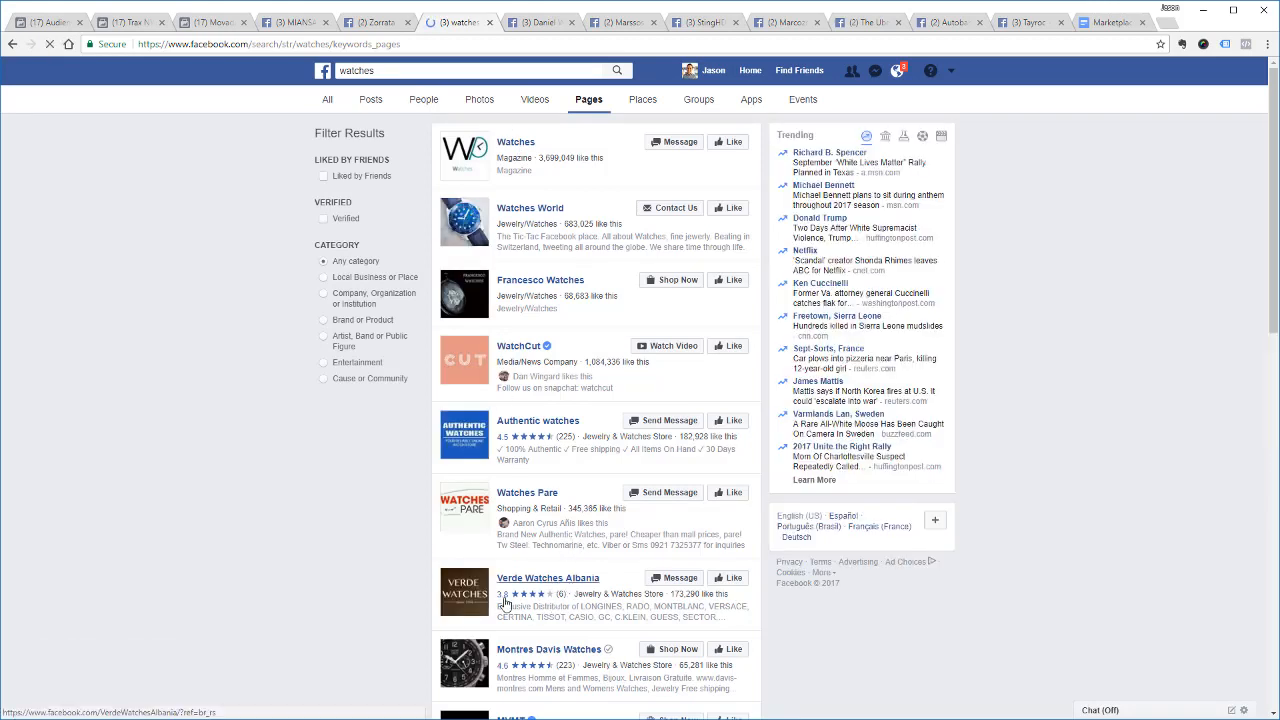
pyautogui.moveTo(346, 557)
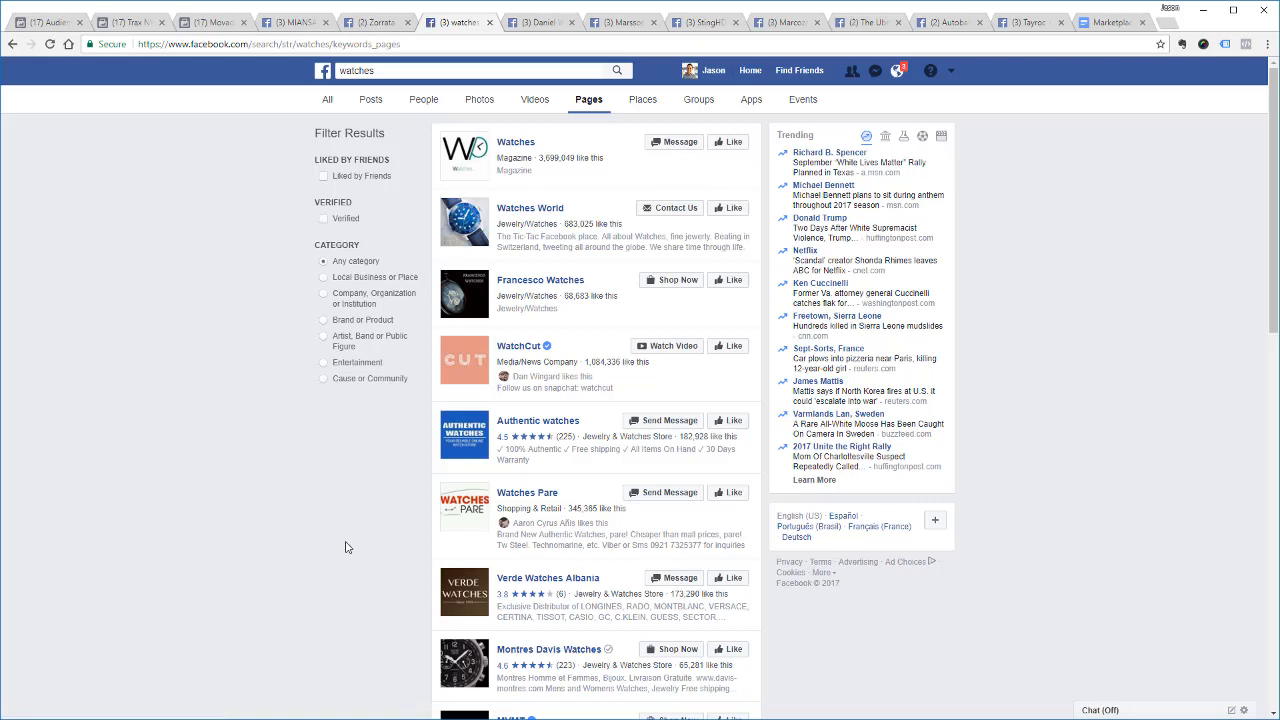
pyautogui.moveTo(351, 548)
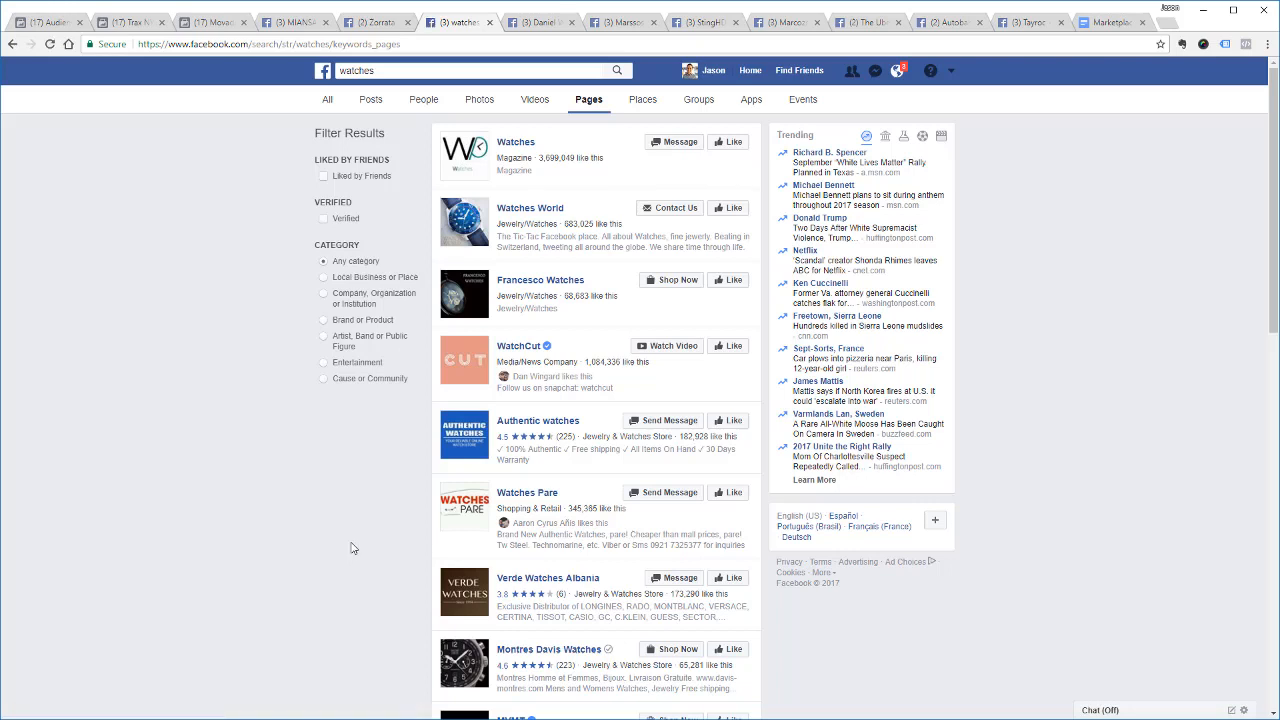
pyautogui.moveTo(1027, 182)
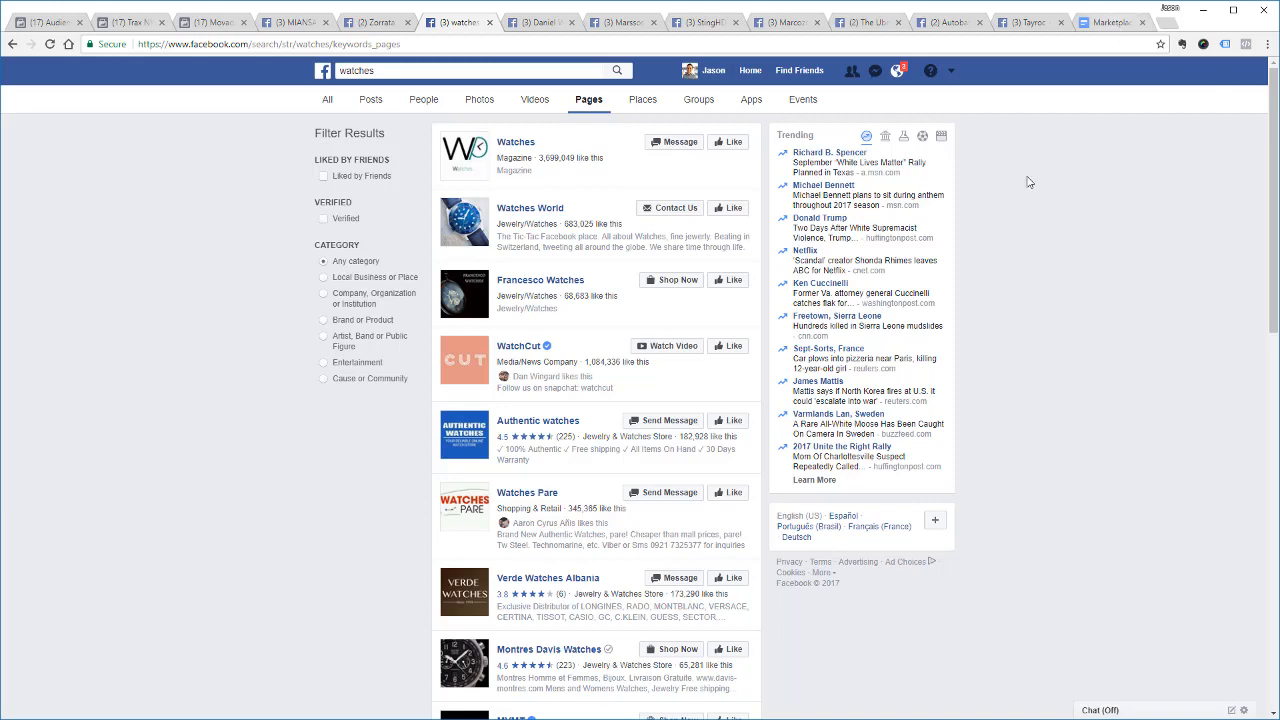
pyautogui.click(1110, 22)
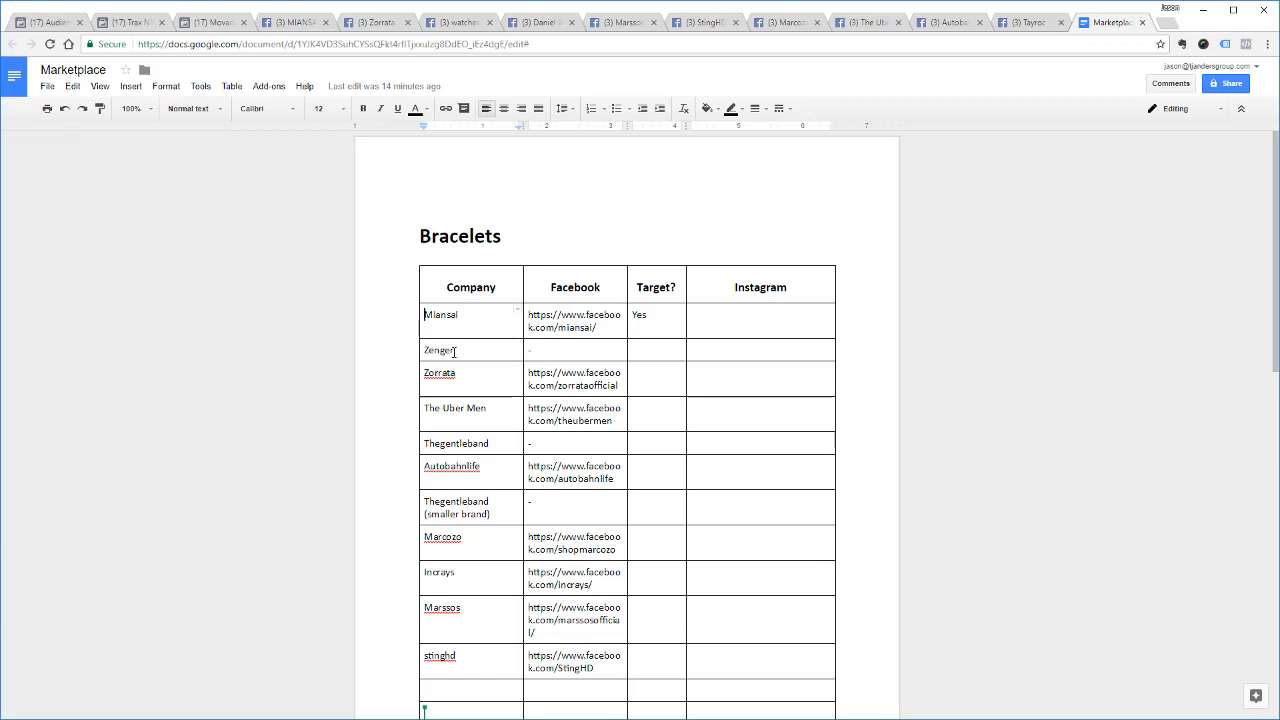
pyautogui.click(210, 22)
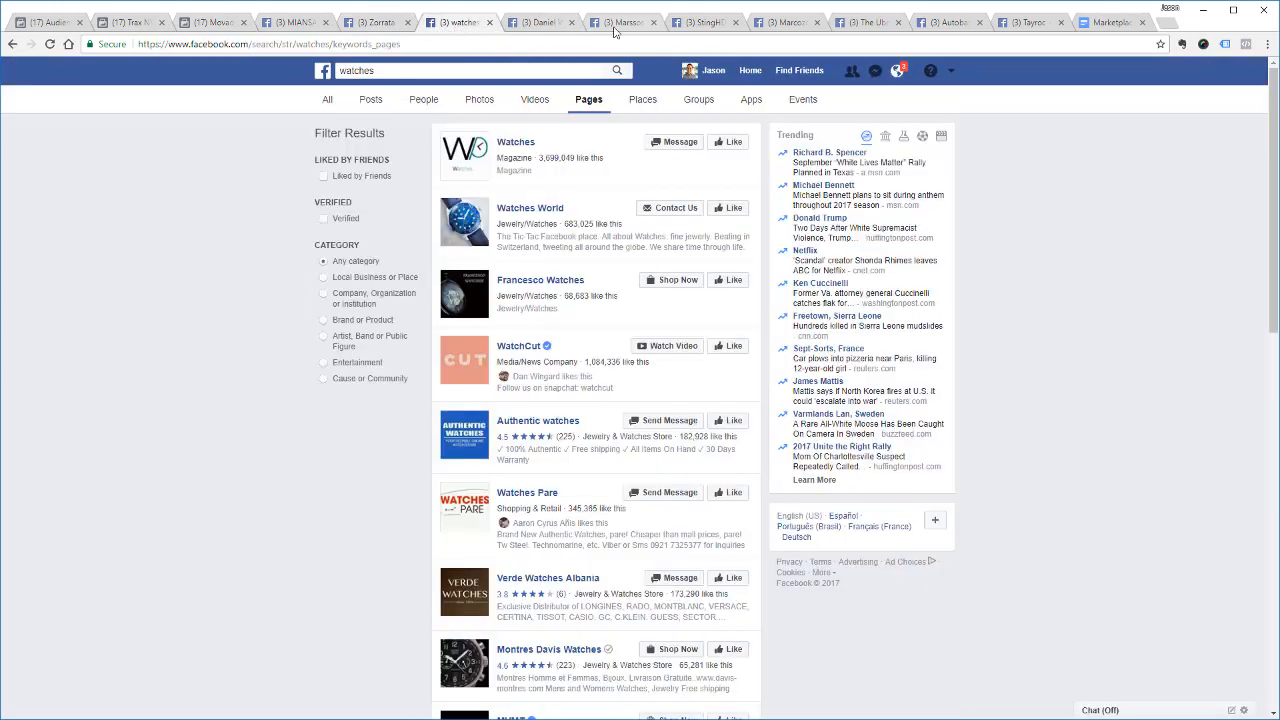
pyautogui.click(450, 70)
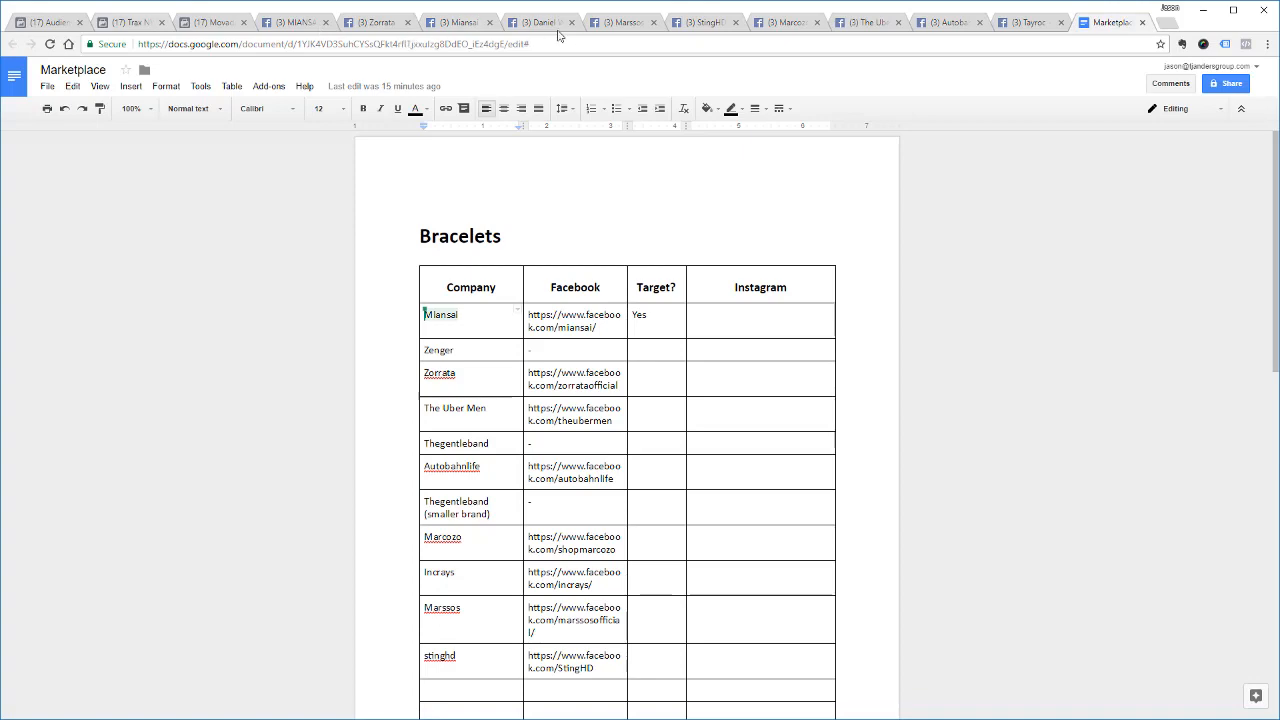
# Review the Marssos and The Uber Men pages, then scroll the Bracelets table
pyautogui.click(620, 22)
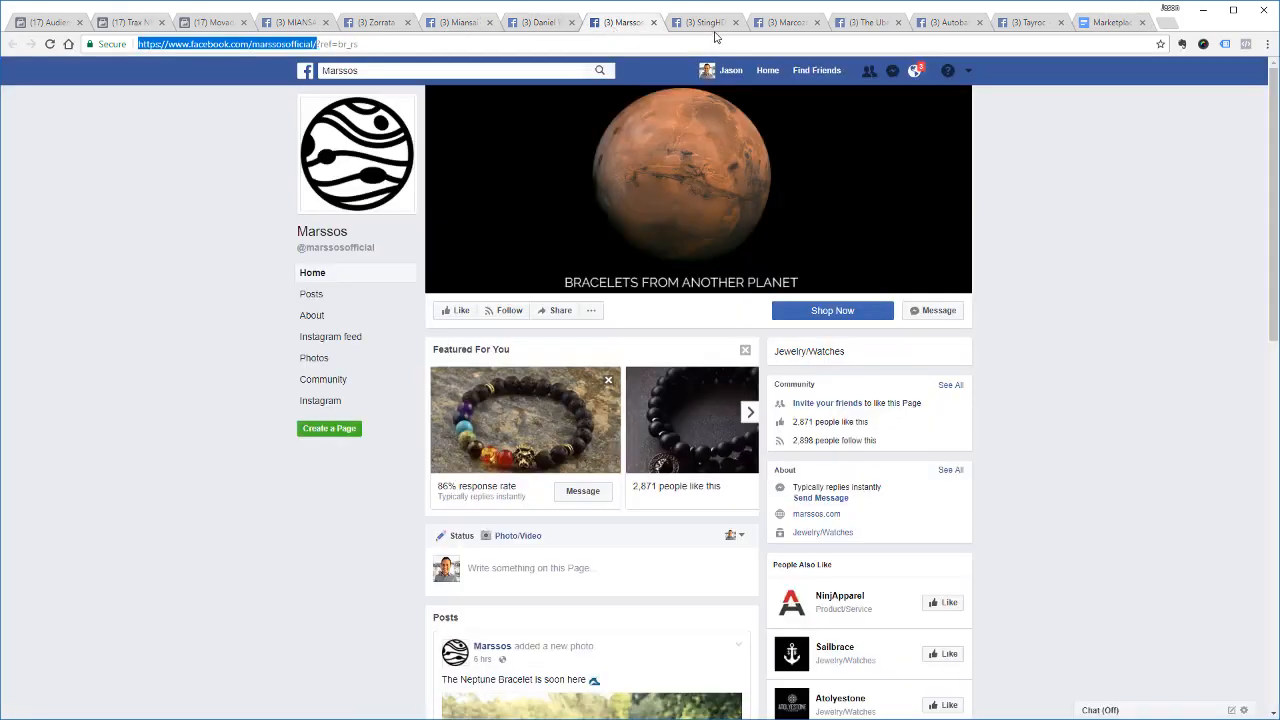
pyautogui.click(705, 22)
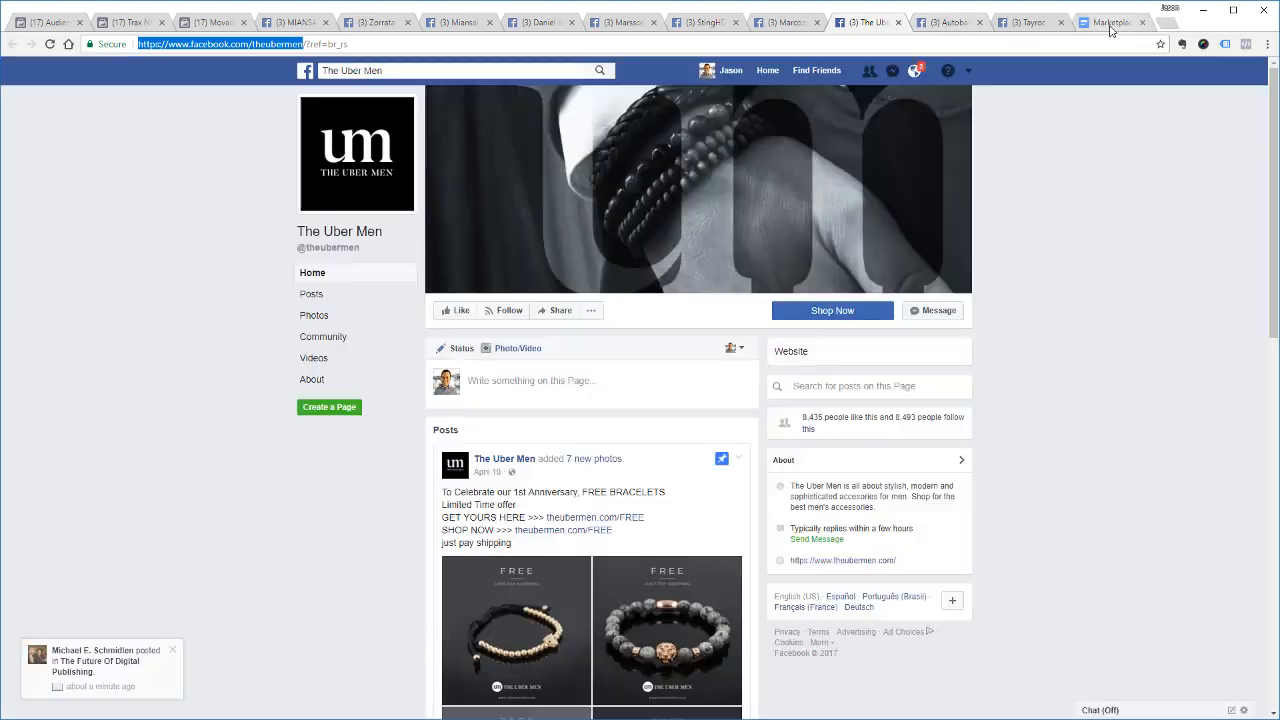
pyautogui.click(1110, 22)
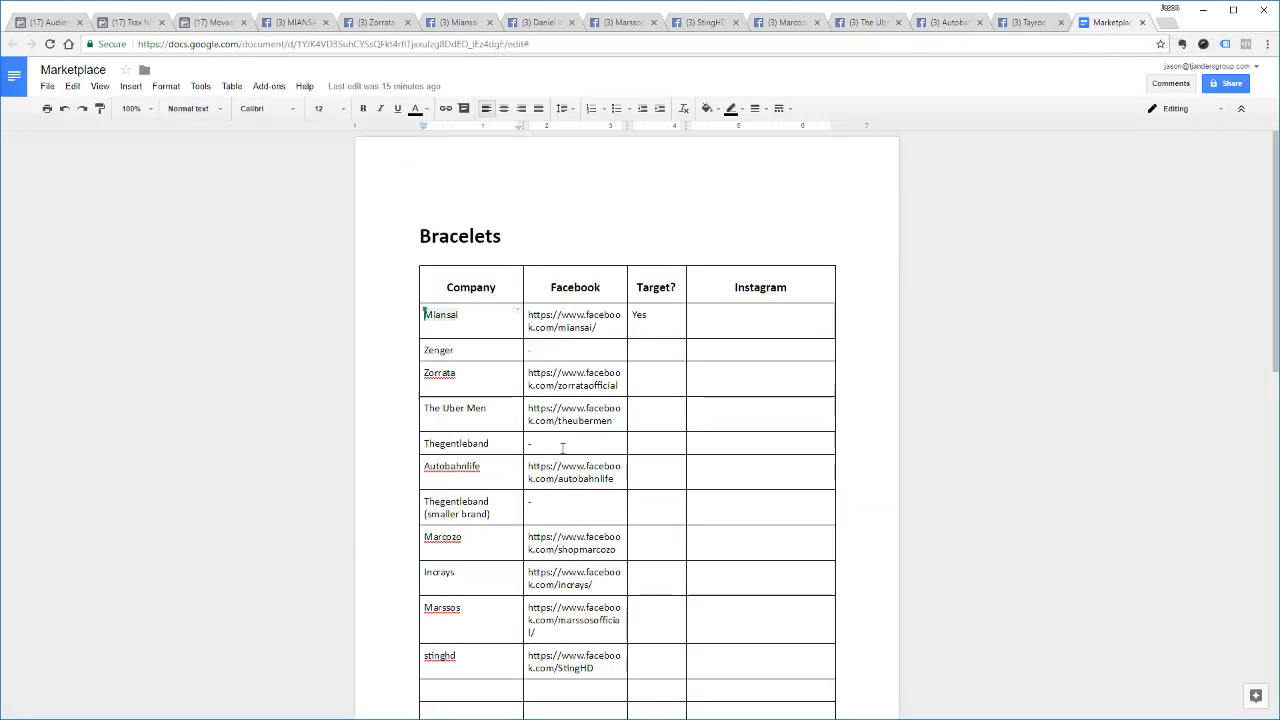
pyautogui.scroll(-3)
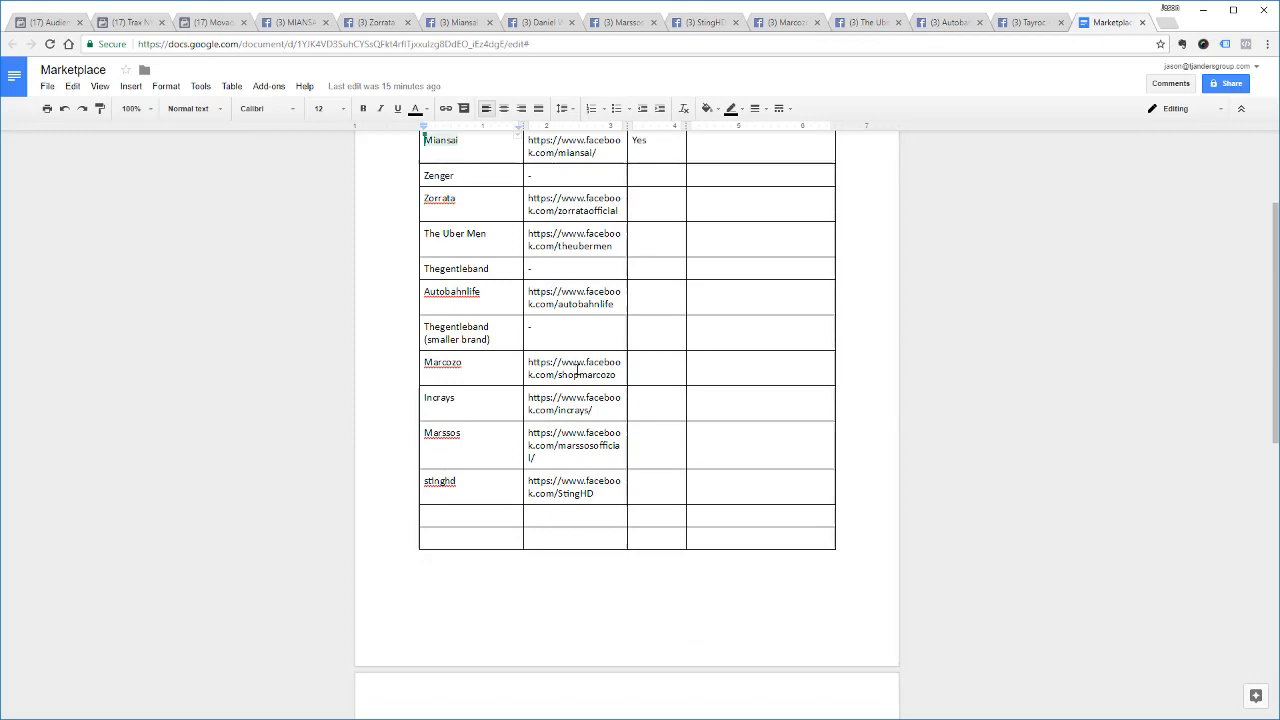
pyautogui.scroll(-3)
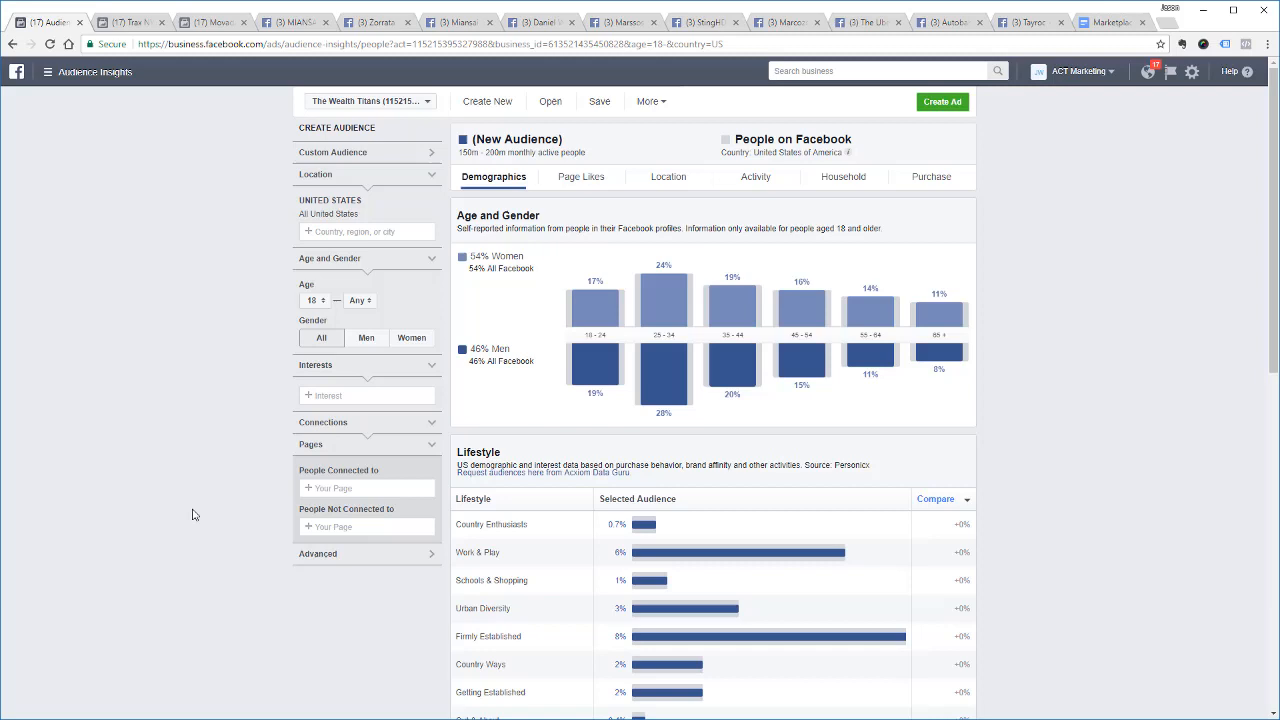
pyautogui.moveTo(191, 497)
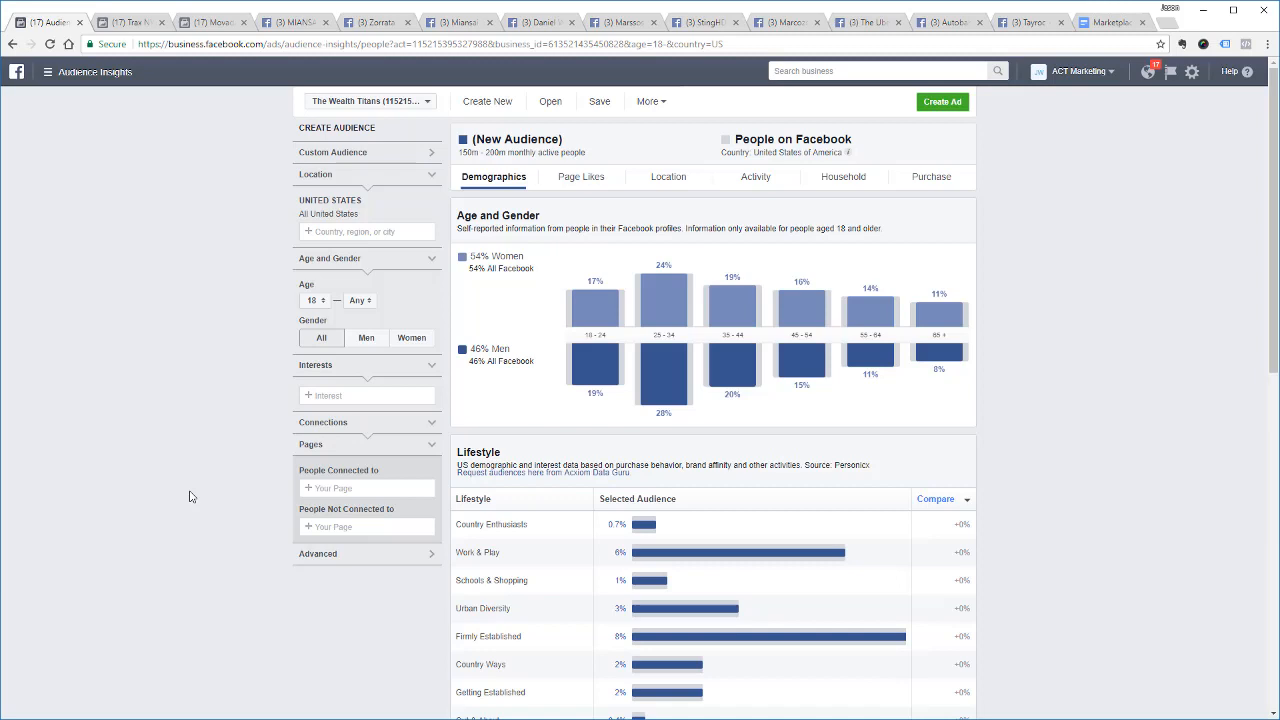
pyautogui.moveTo(175, 479)
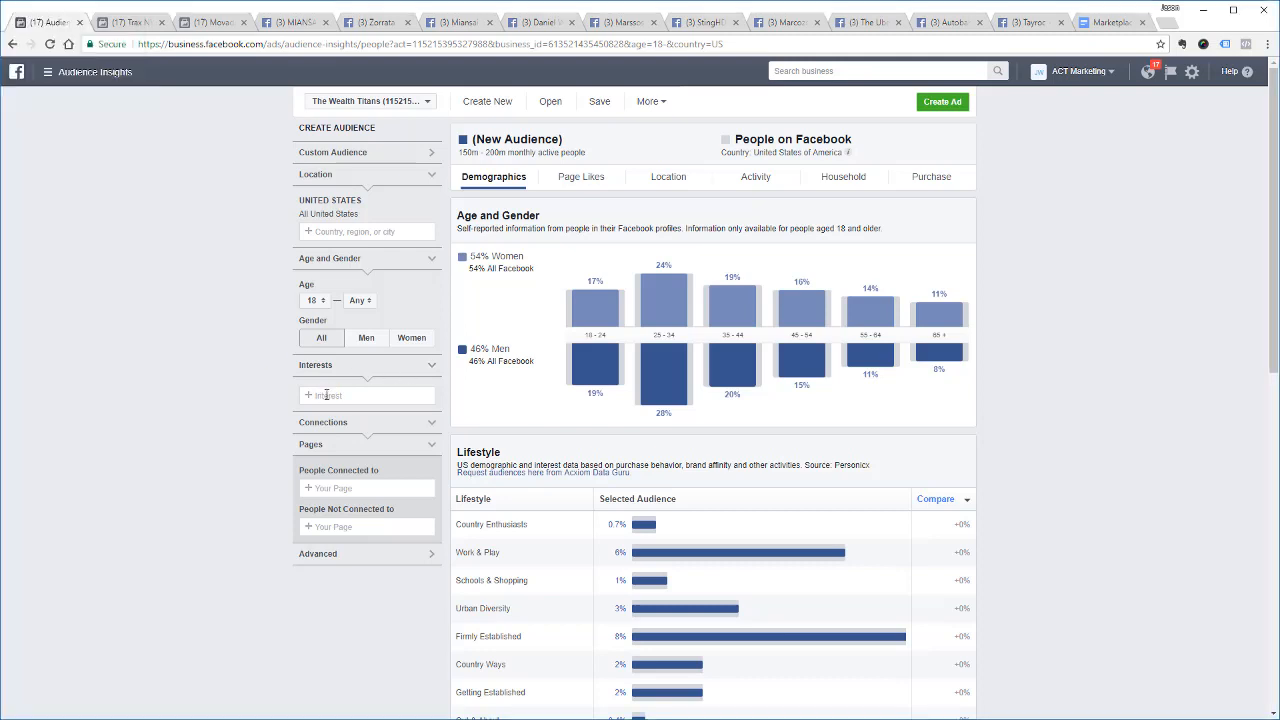
# Enter 'Bracelets' in the Interests field of the Create Audience panel
pyautogui.click(366, 395)
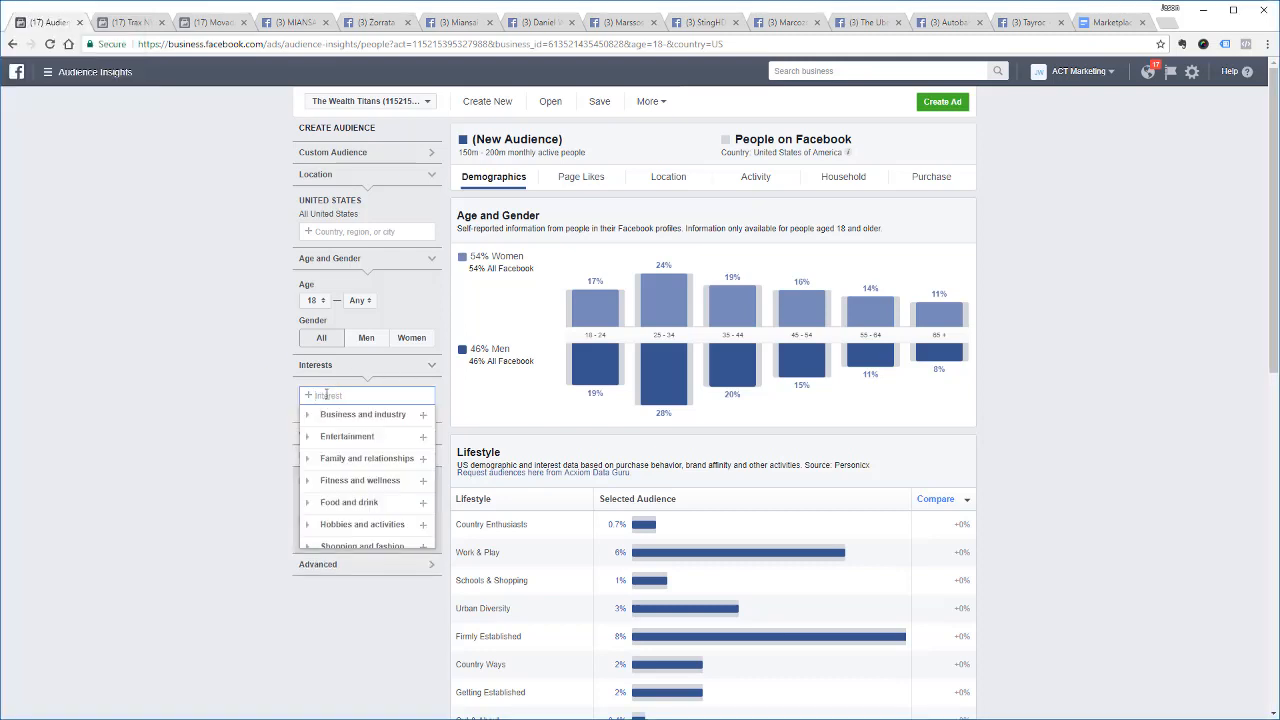
pyautogui.write('Bracelets')
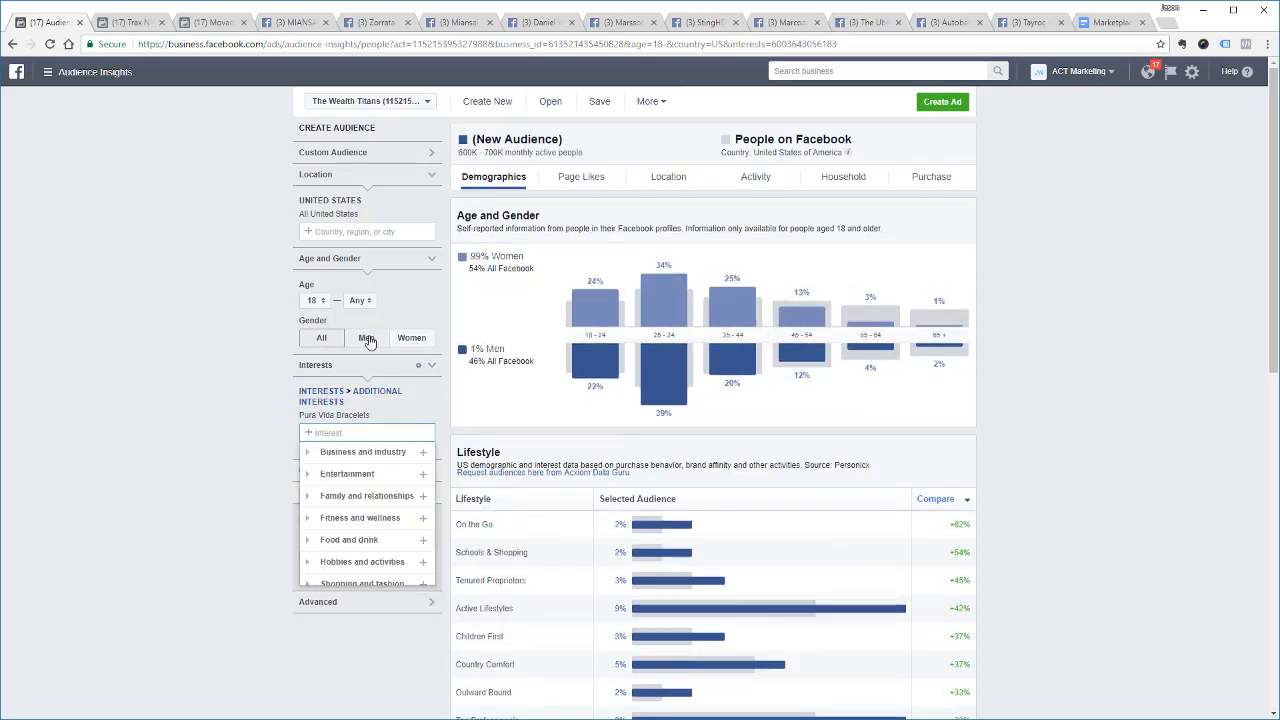
# Set gender to Men and scroll all top Page Like categories
pyautogui.click(366, 337)
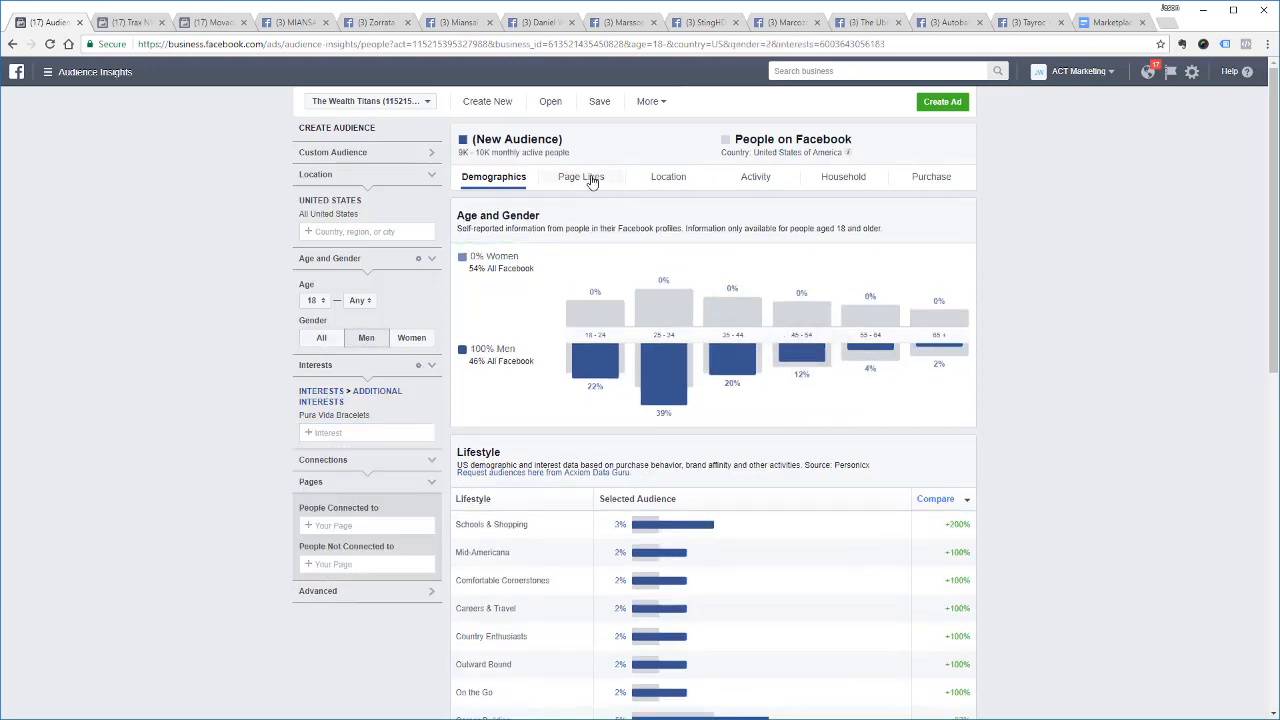
pyautogui.click(580, 177)
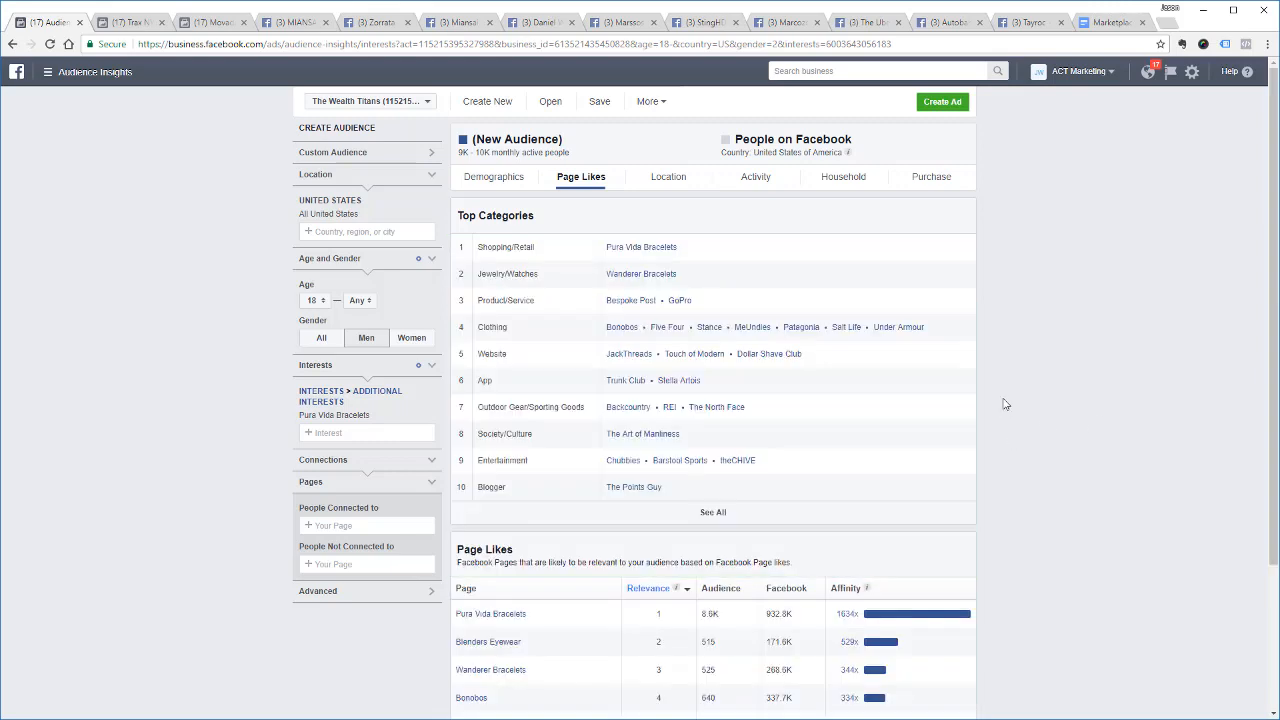
pyautogui.moveTo(719, 527)
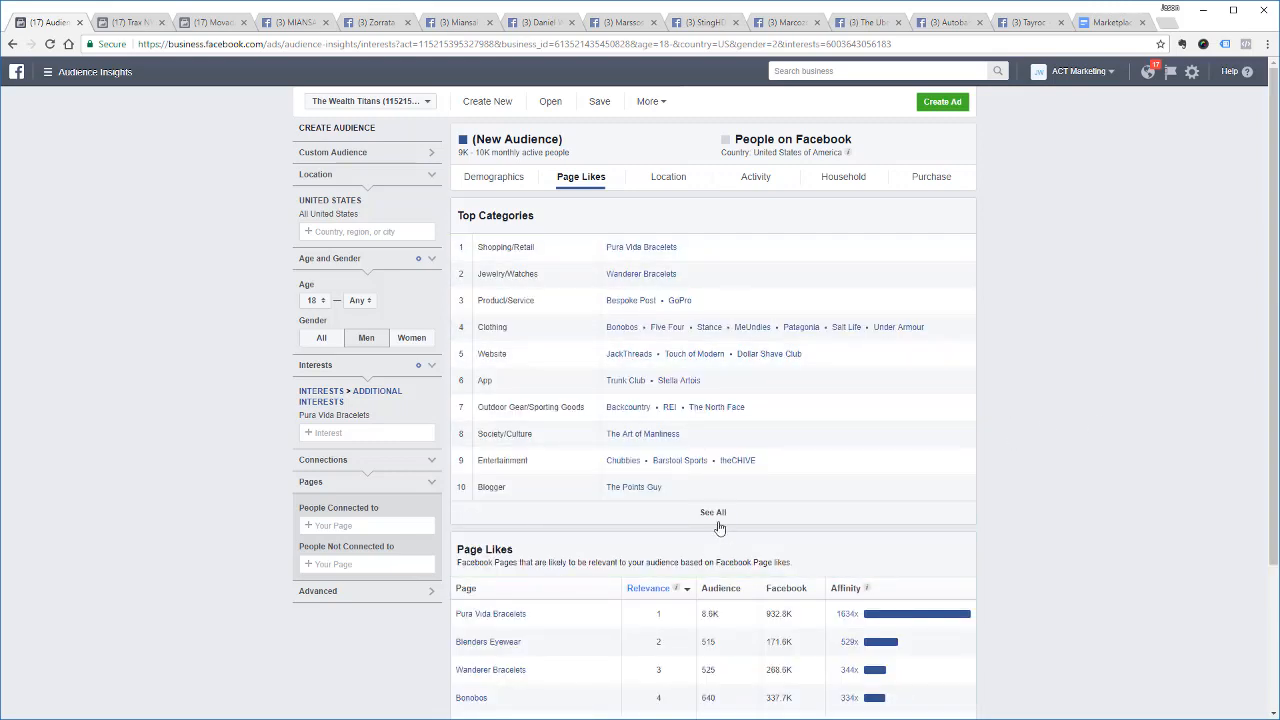
pyautogui.click(713, 512)
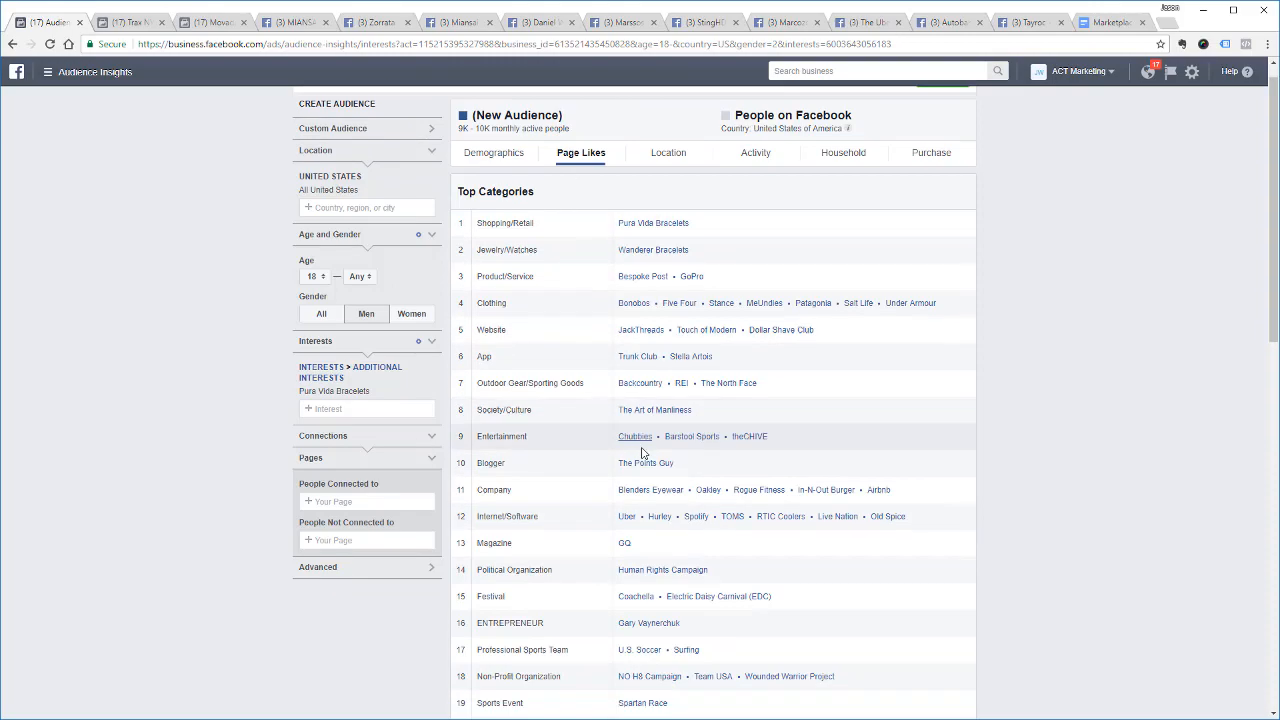
pyautogui.scroll(-3)
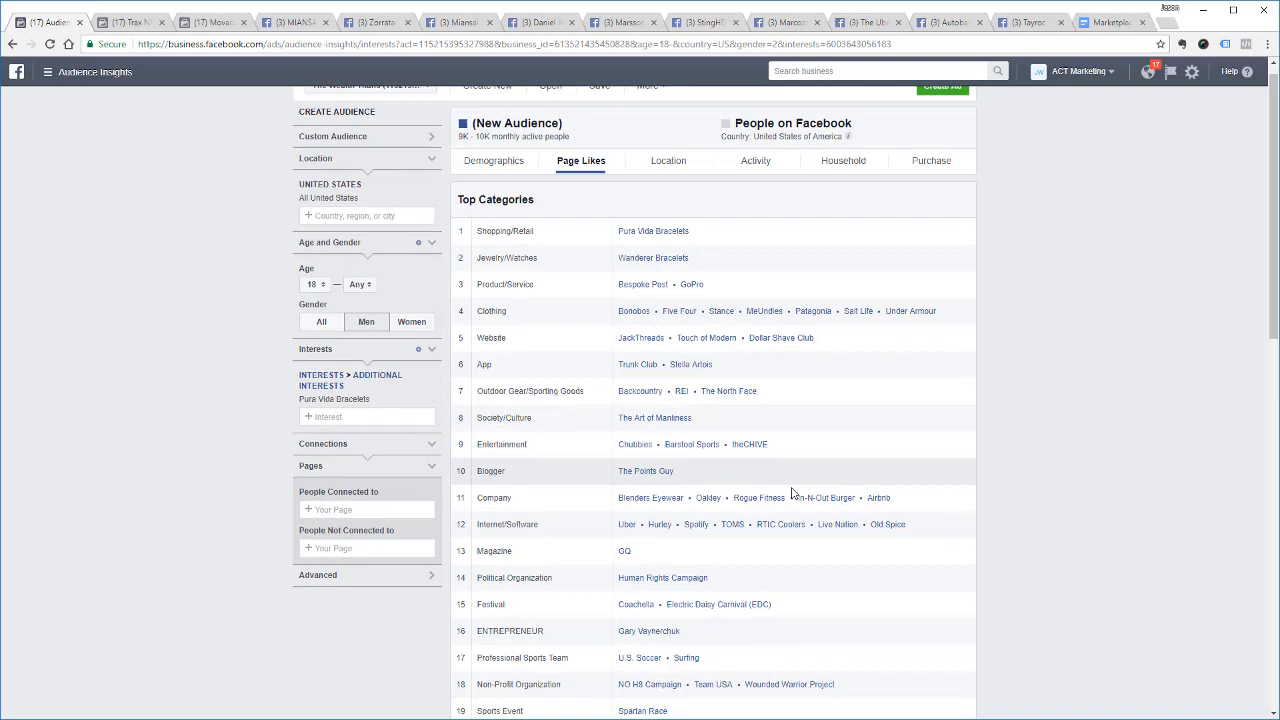
pyautogui.scroll(-3)
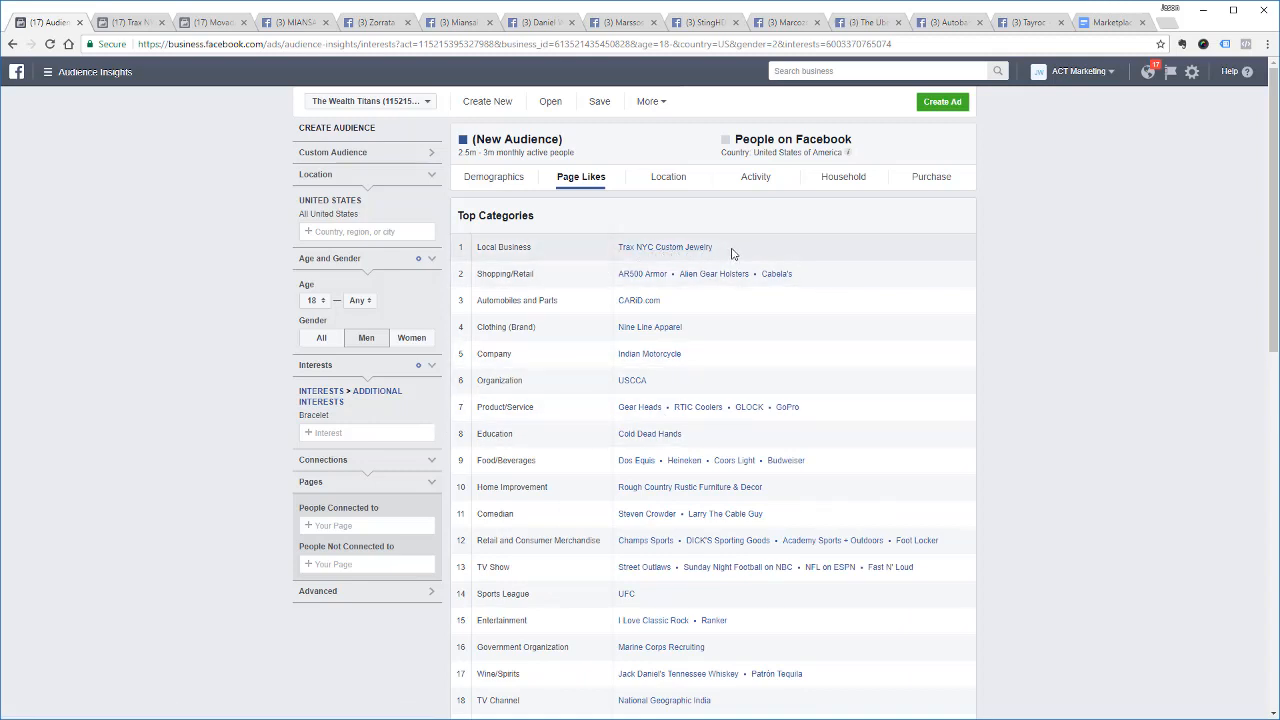
pyautogui.moveTo(849, 277)
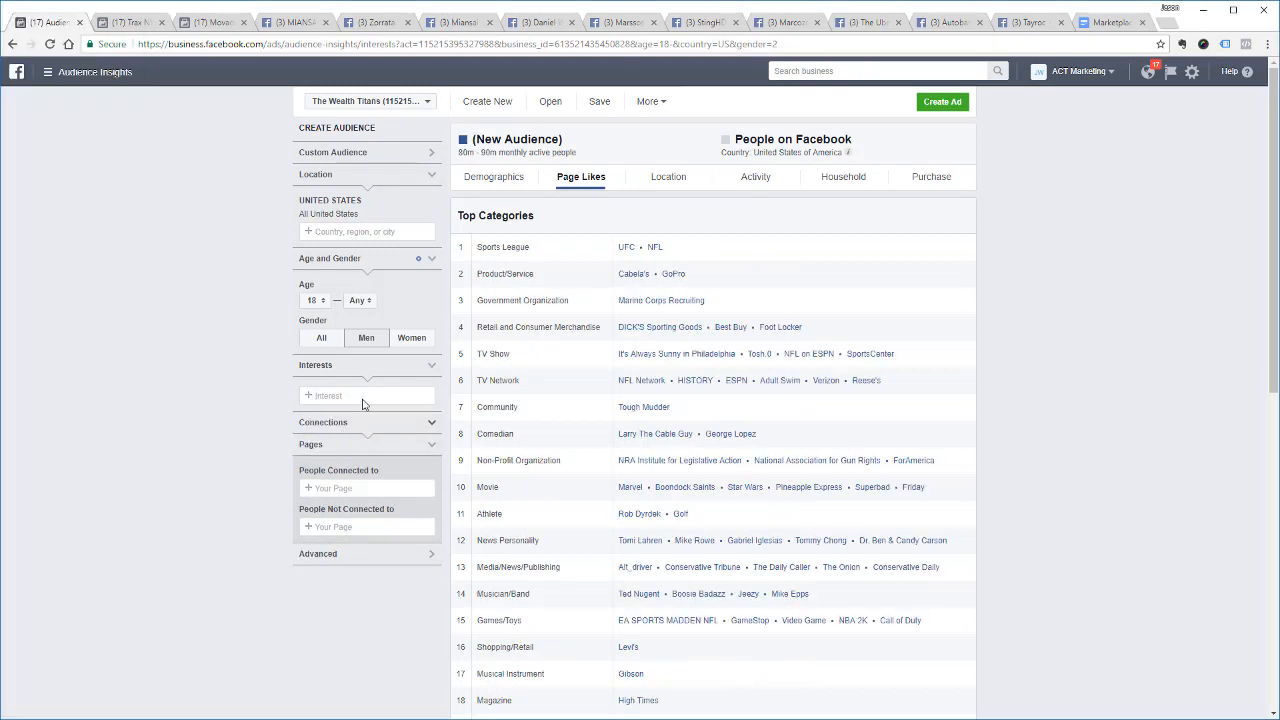
# Add MIANSAI as the audience interest
pyautogui.write('Miansai')
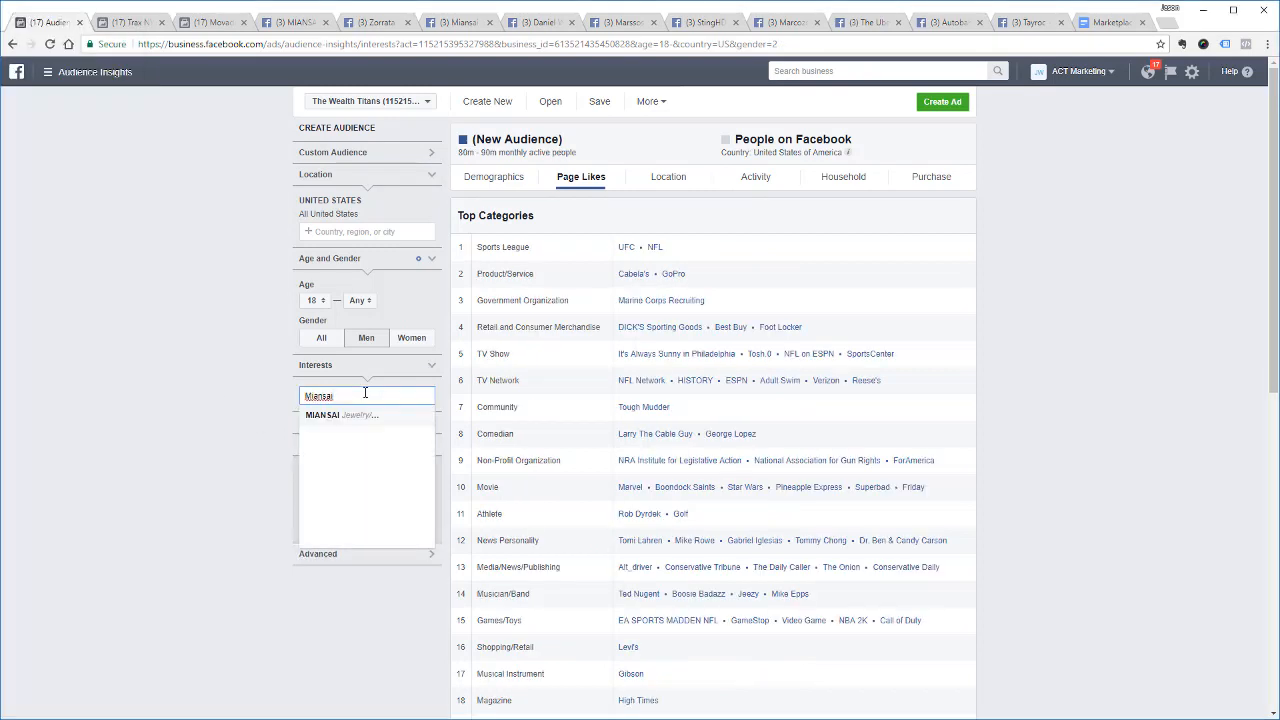
pyautogui.click(340, 415)
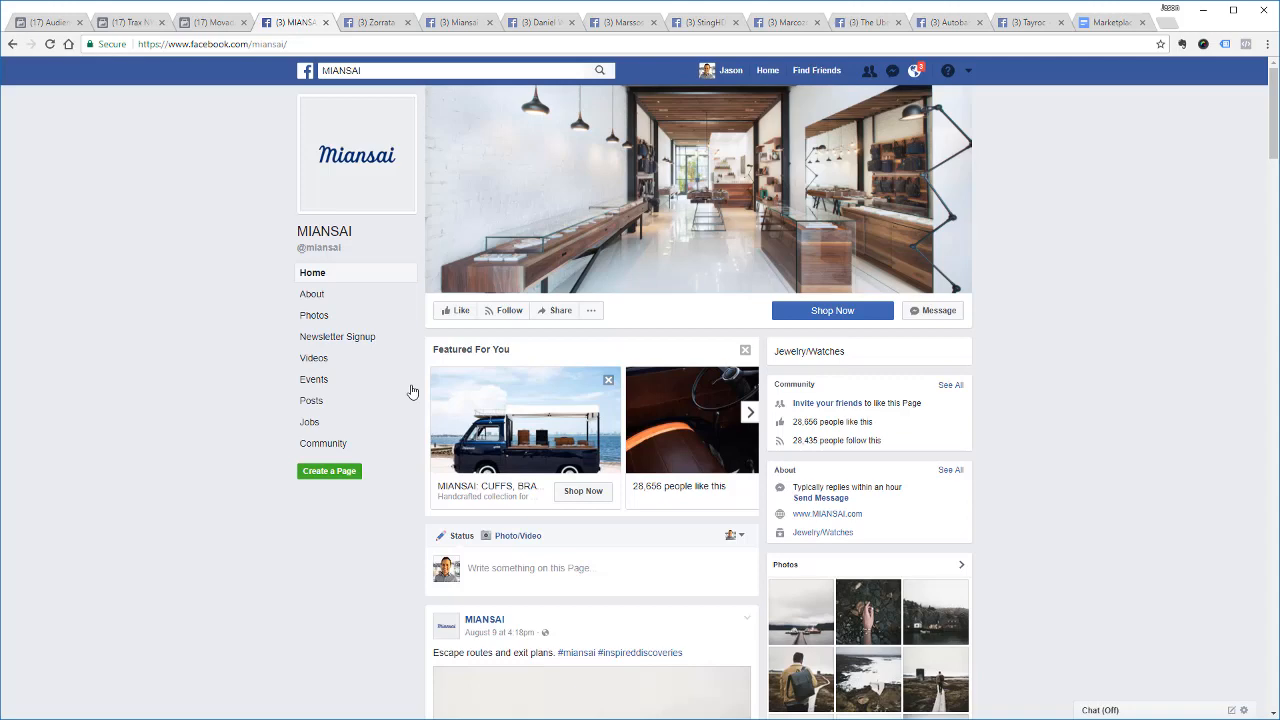
pyautogui.moveTo(777, 424)
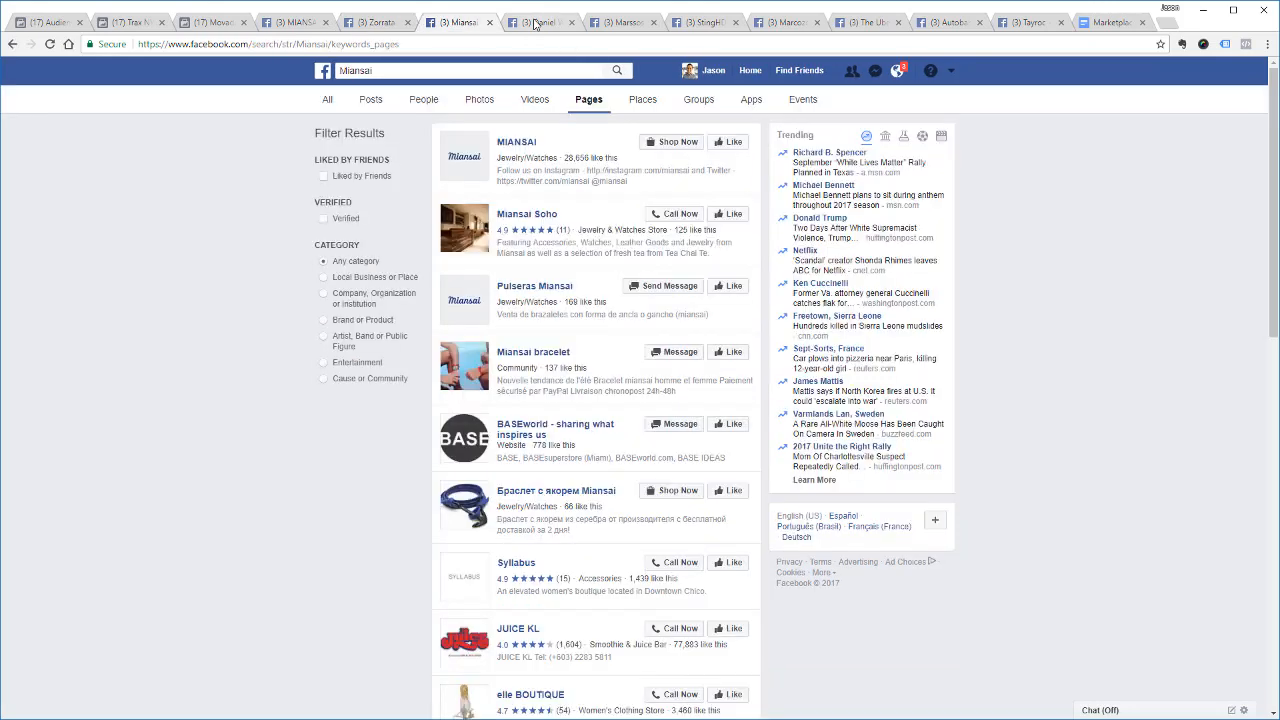
# Flip through the Marssos, Marcozo and The Uber Men Facebook pages
pyautogui.click(305, 22)
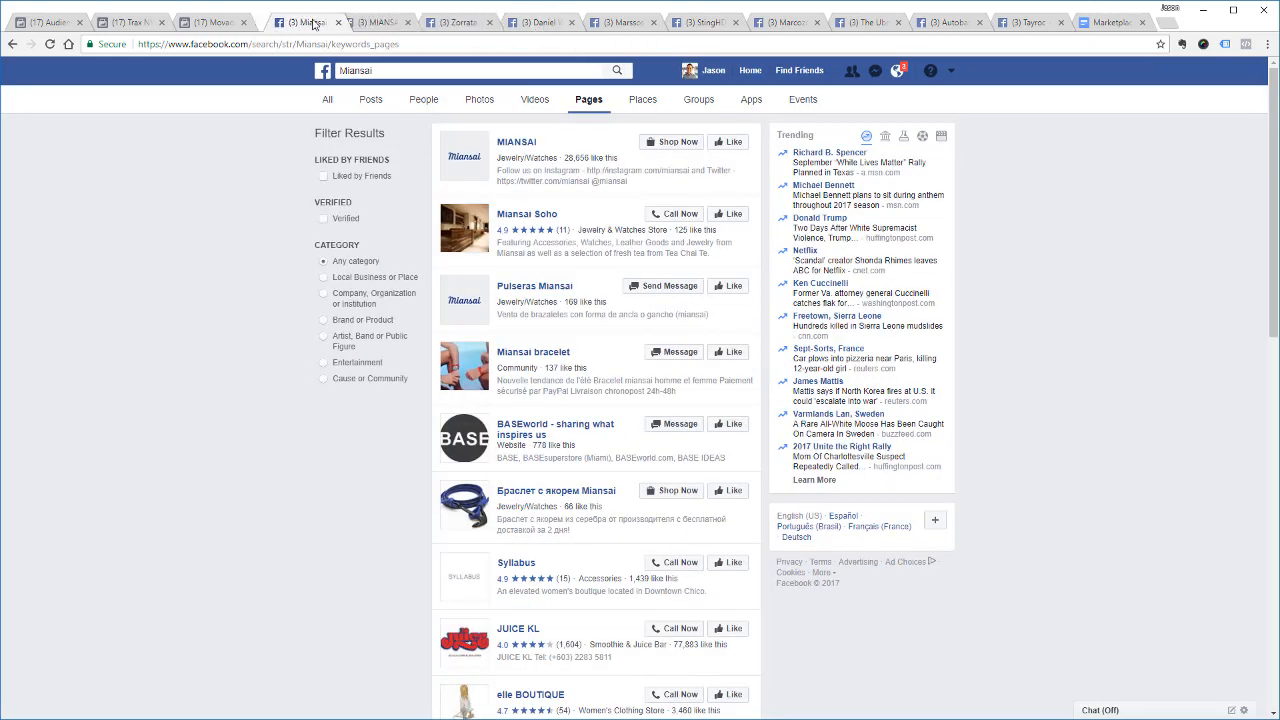
pyautogui.click(620, 22)
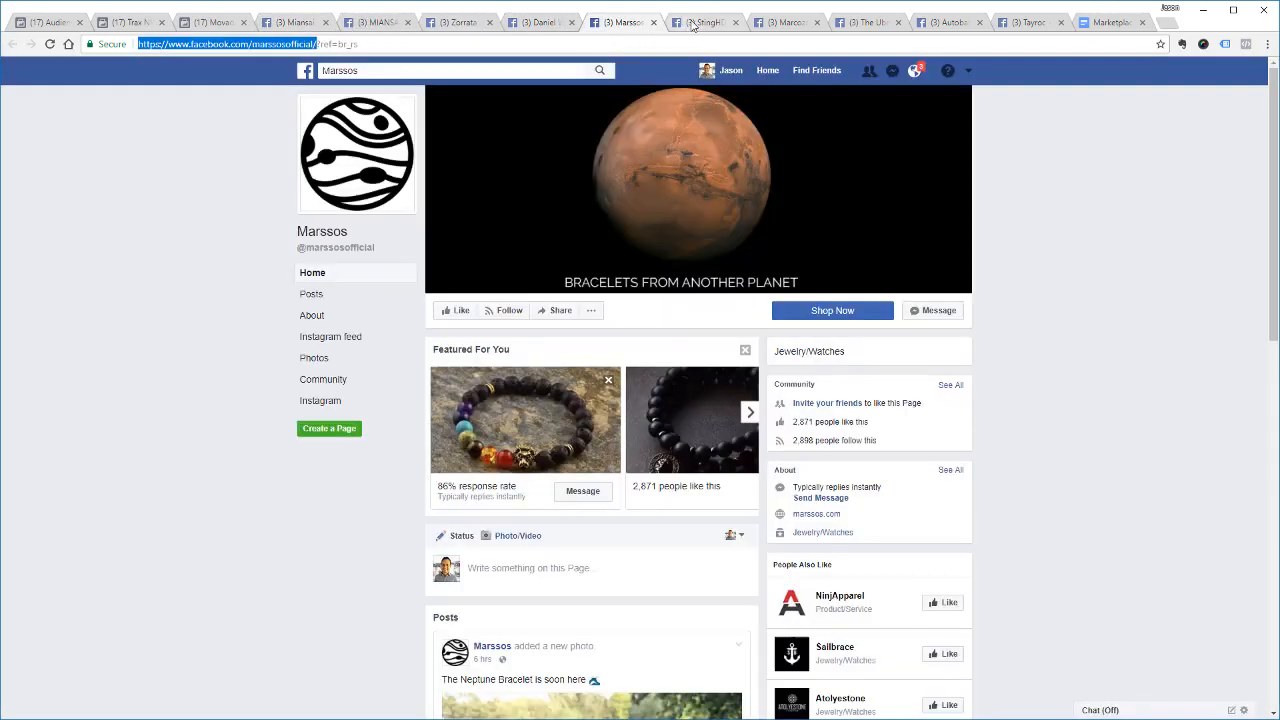
pyautogui.click(785, 22)
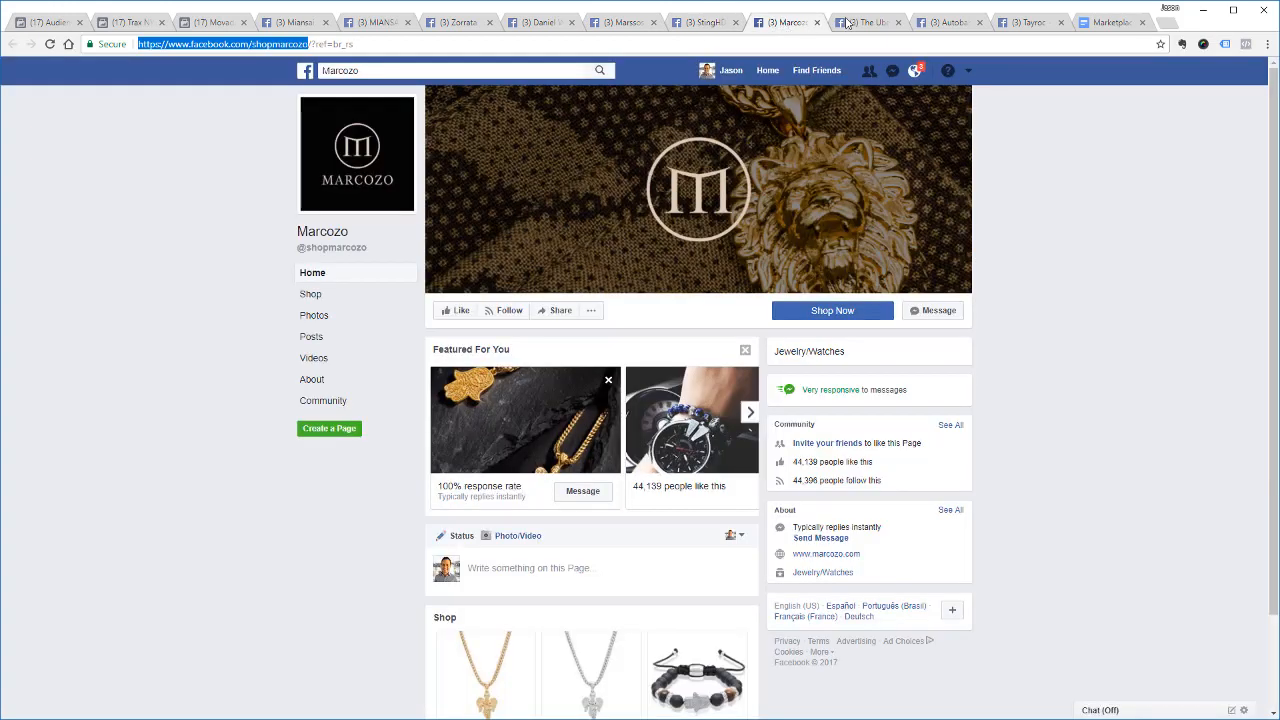
pyautogui.click(860, 22)
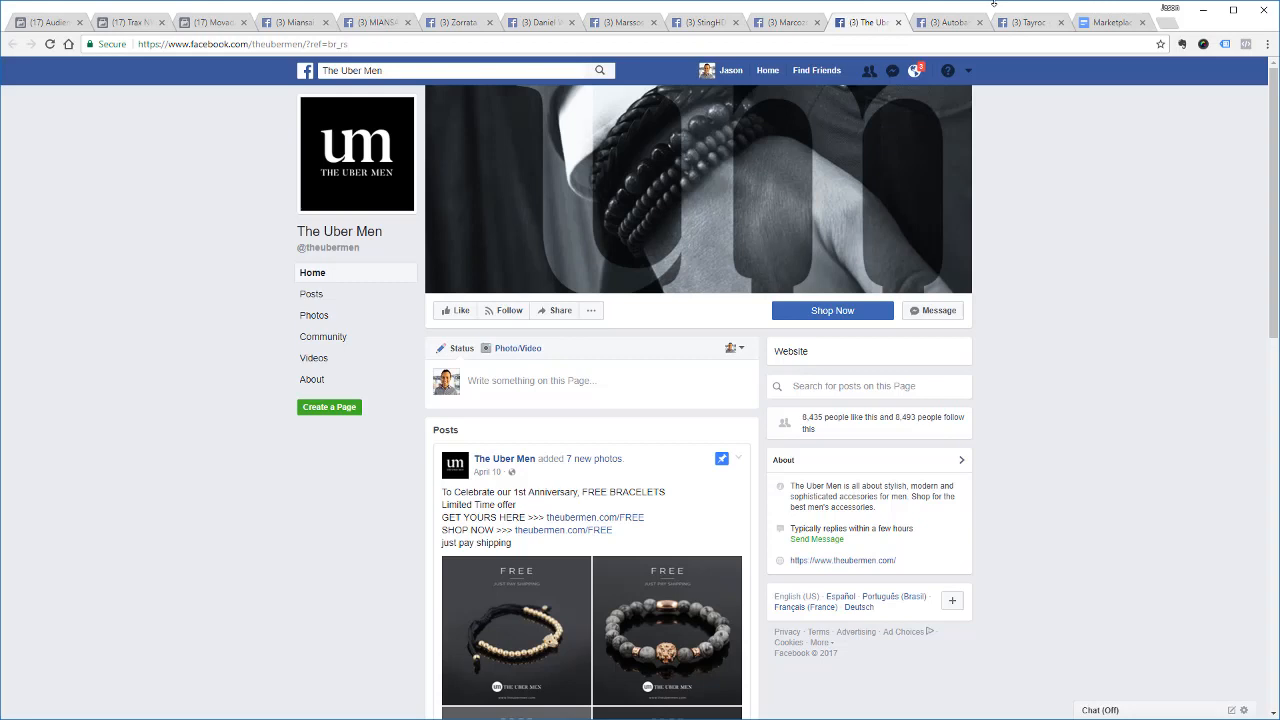
pyautogui.click(50, 22)
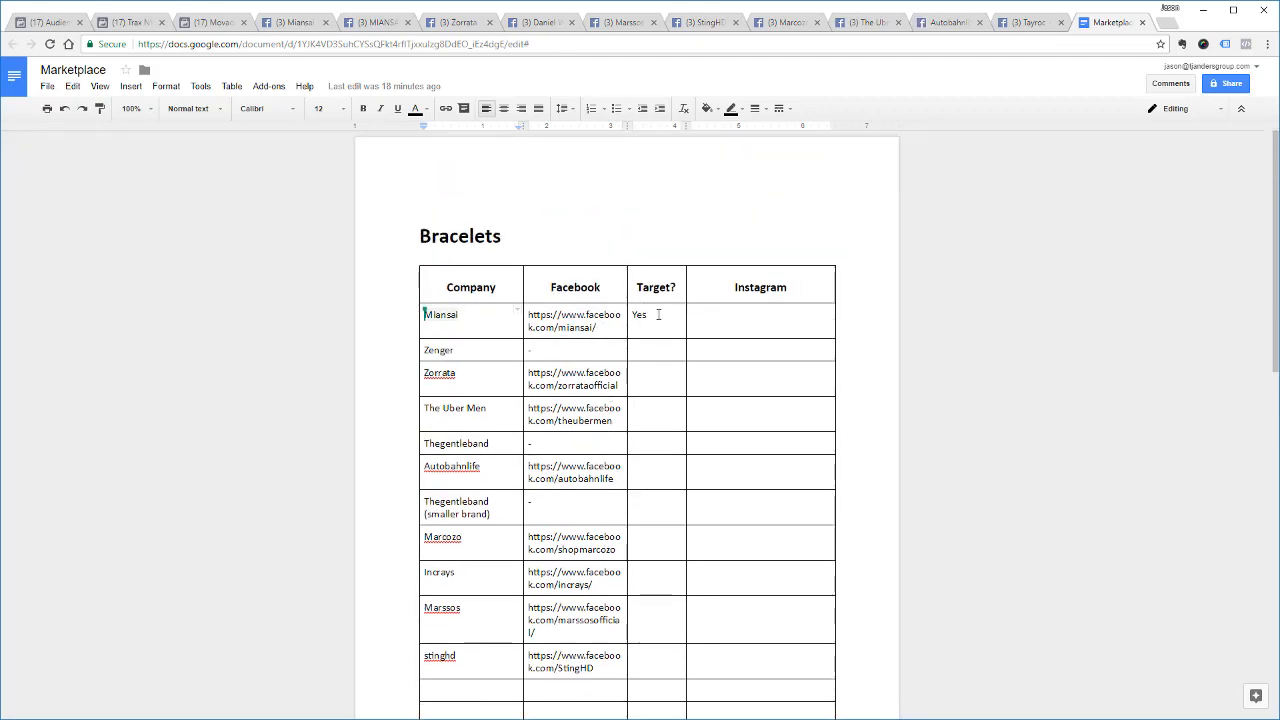
# Check the men-only MIANSAI audience, then select 'Yes' under Target? for Miansai
pyautogui.click(48, 22)
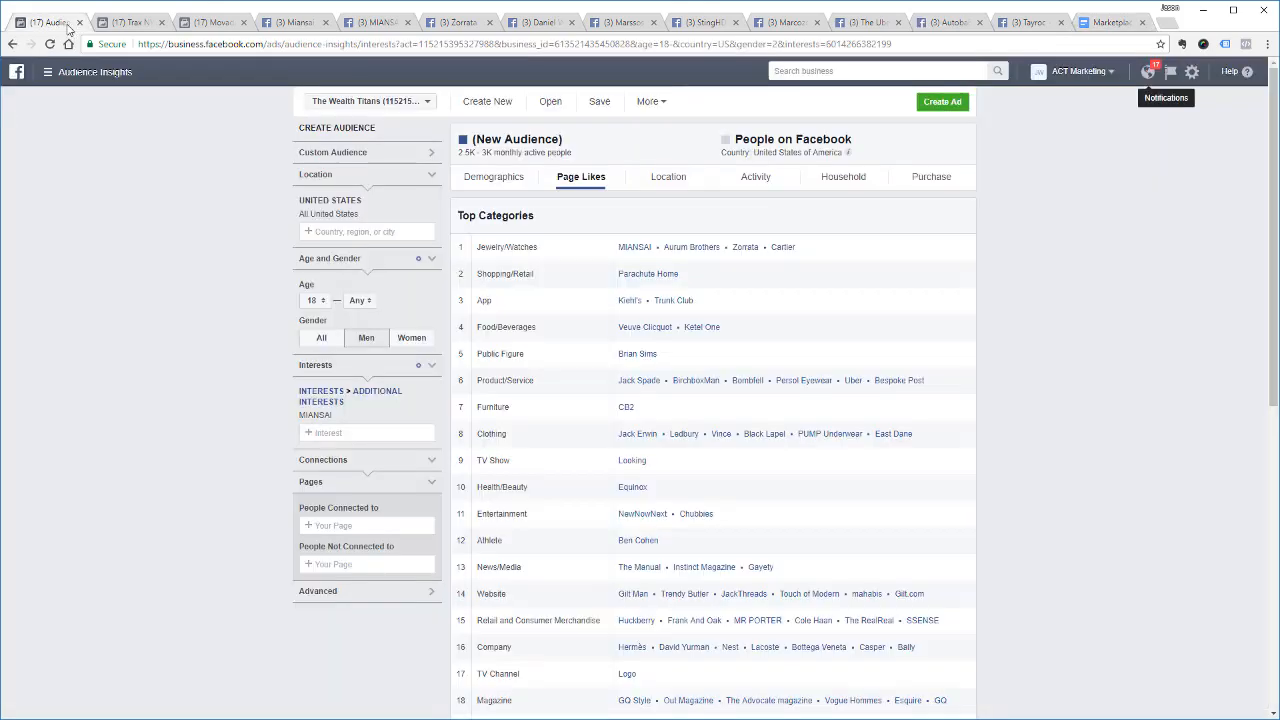
pyautogui.click(1110, 22)
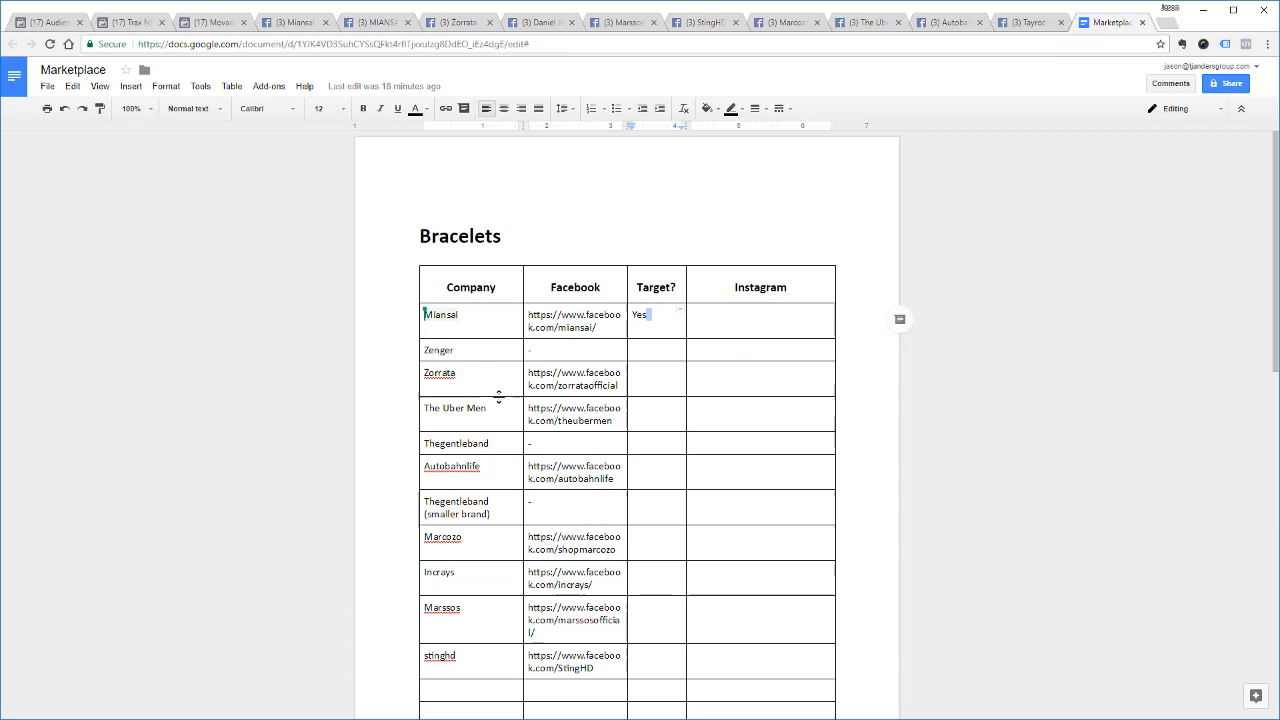
pyautogui.click(458, 320)
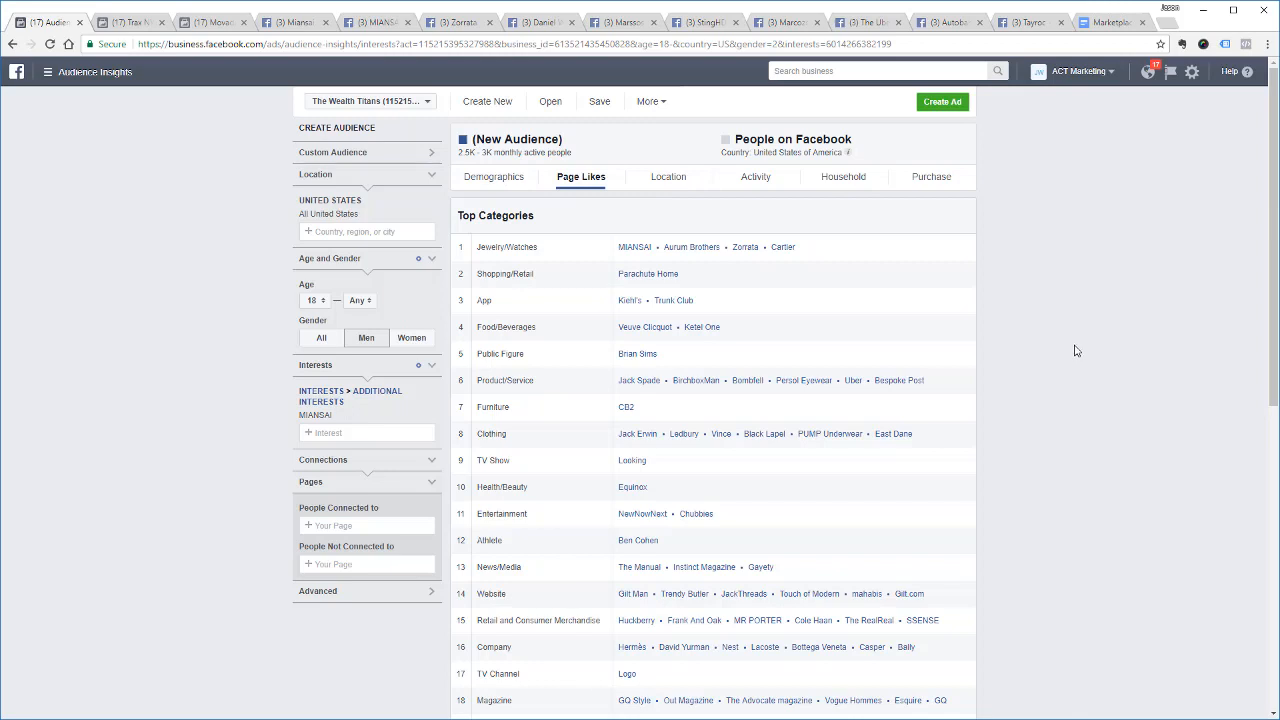
pyautogui.moveTo(725, 326)
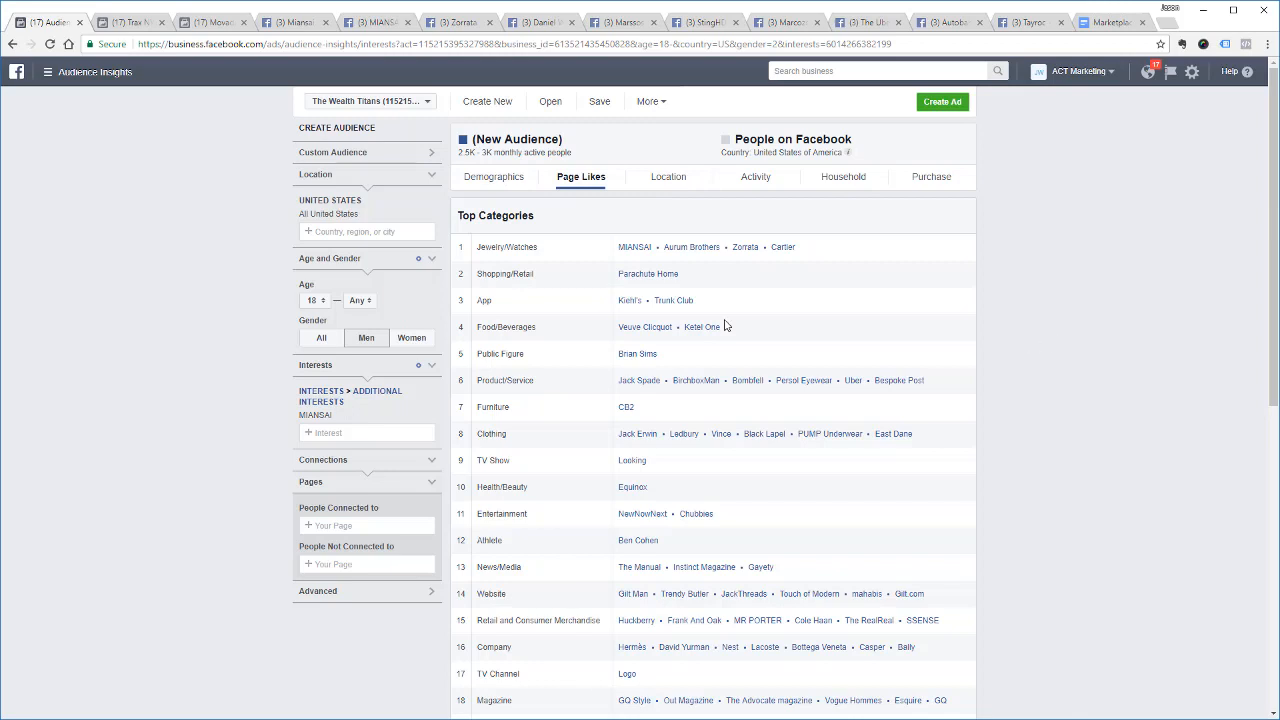
# Select the Jewelry/Watches category name in the Page Likes list
pyautogui.doubleClick(507, 247)
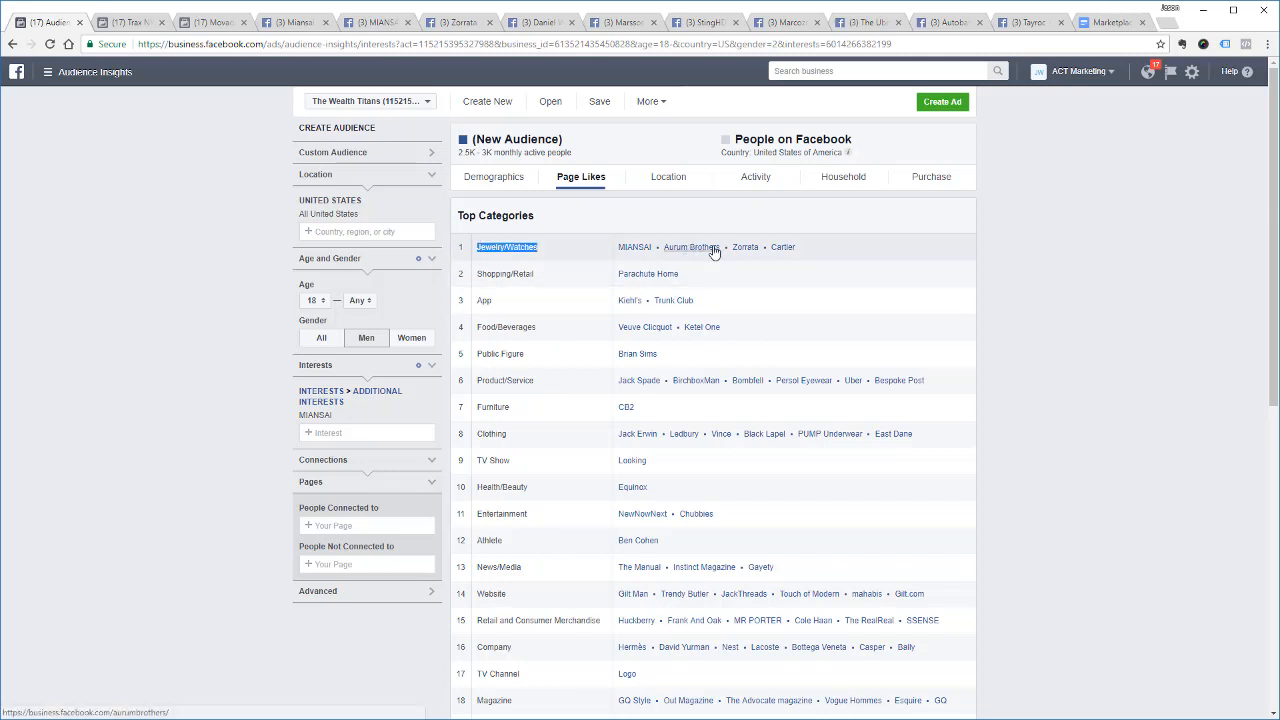
pyautogui.moveTo(783, 247)
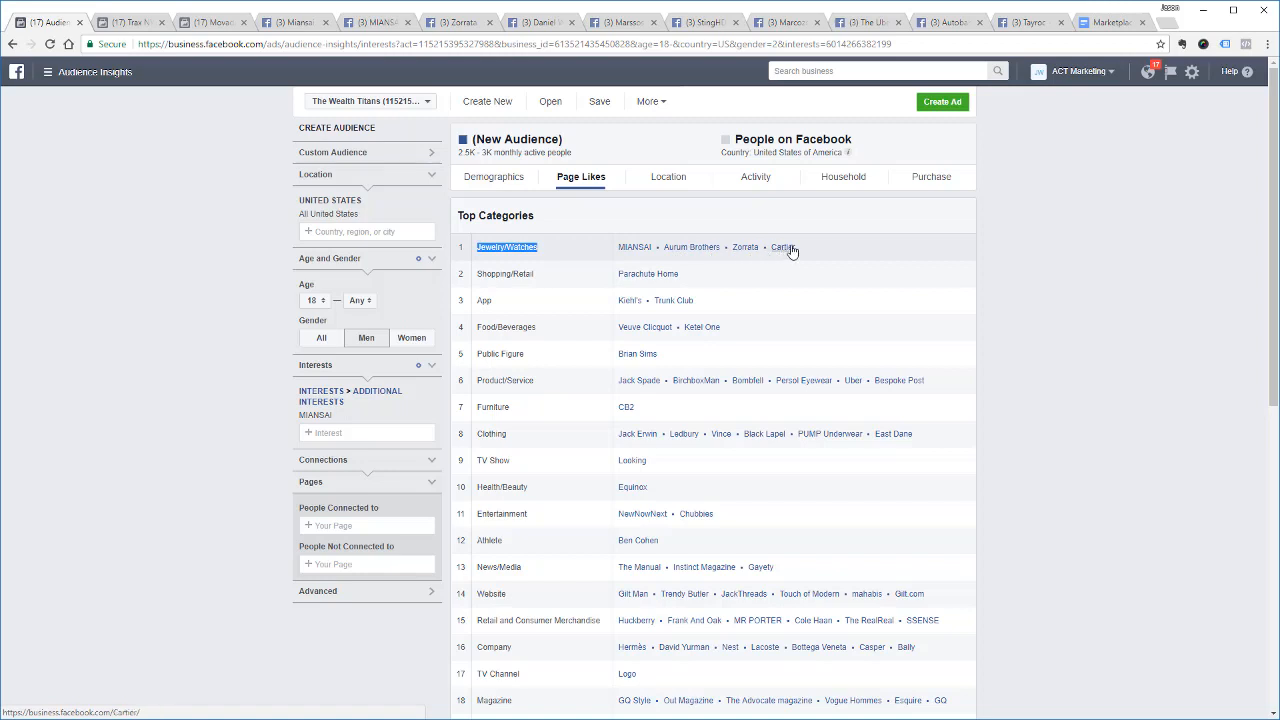
pyautogui.moveTo(655, 248)
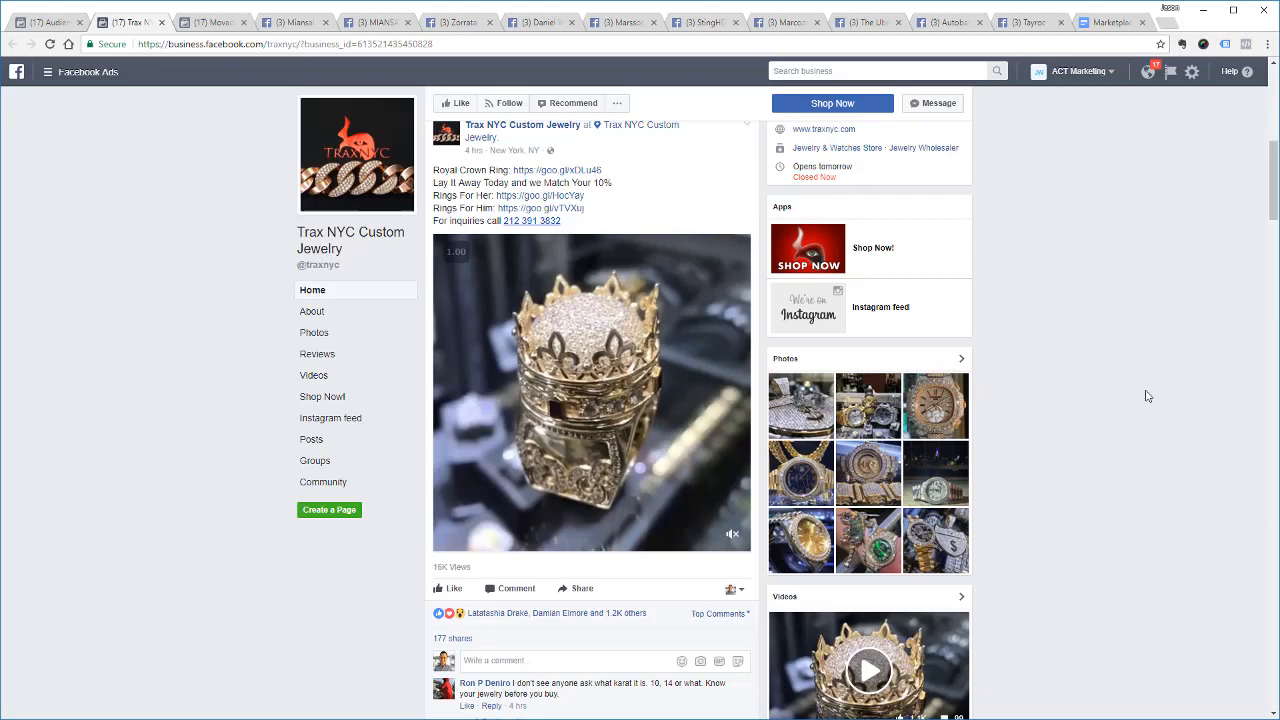
# Scroll through the Trax NYC Custom Jewelry page, then browse the Movado brand page
pyautogui.scroll(-3)
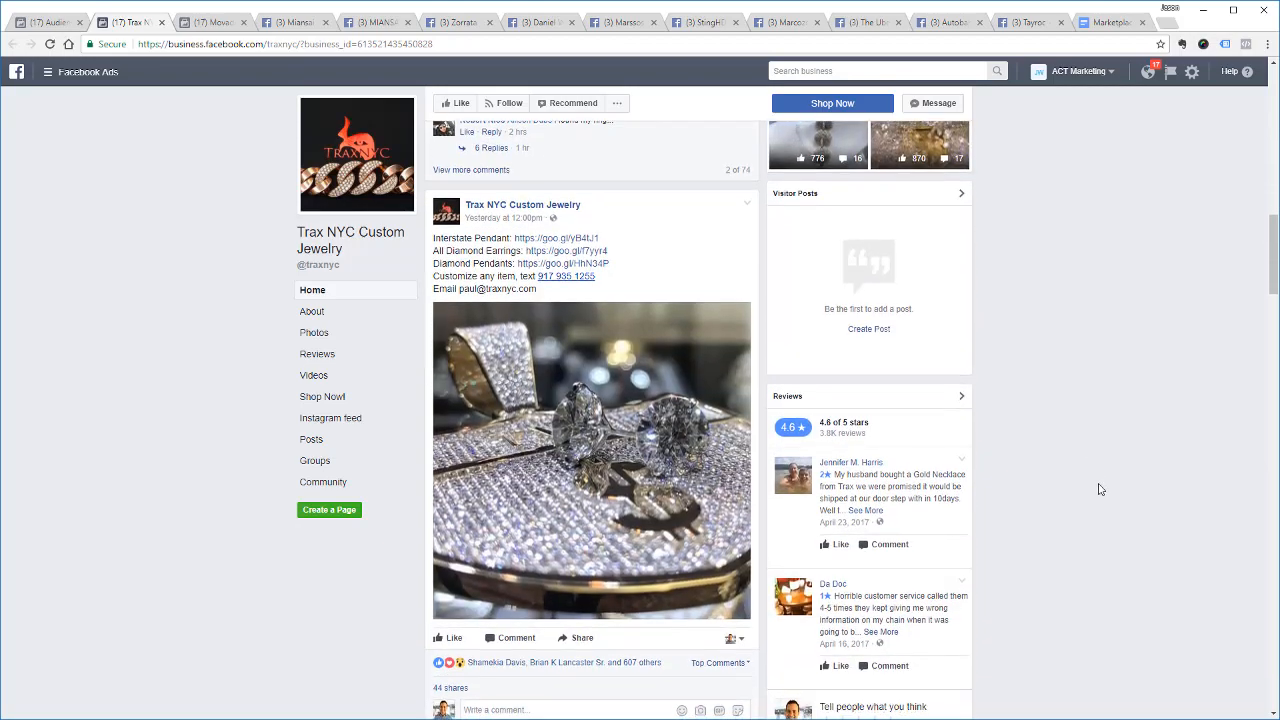
pyautogui.scroll(-3)
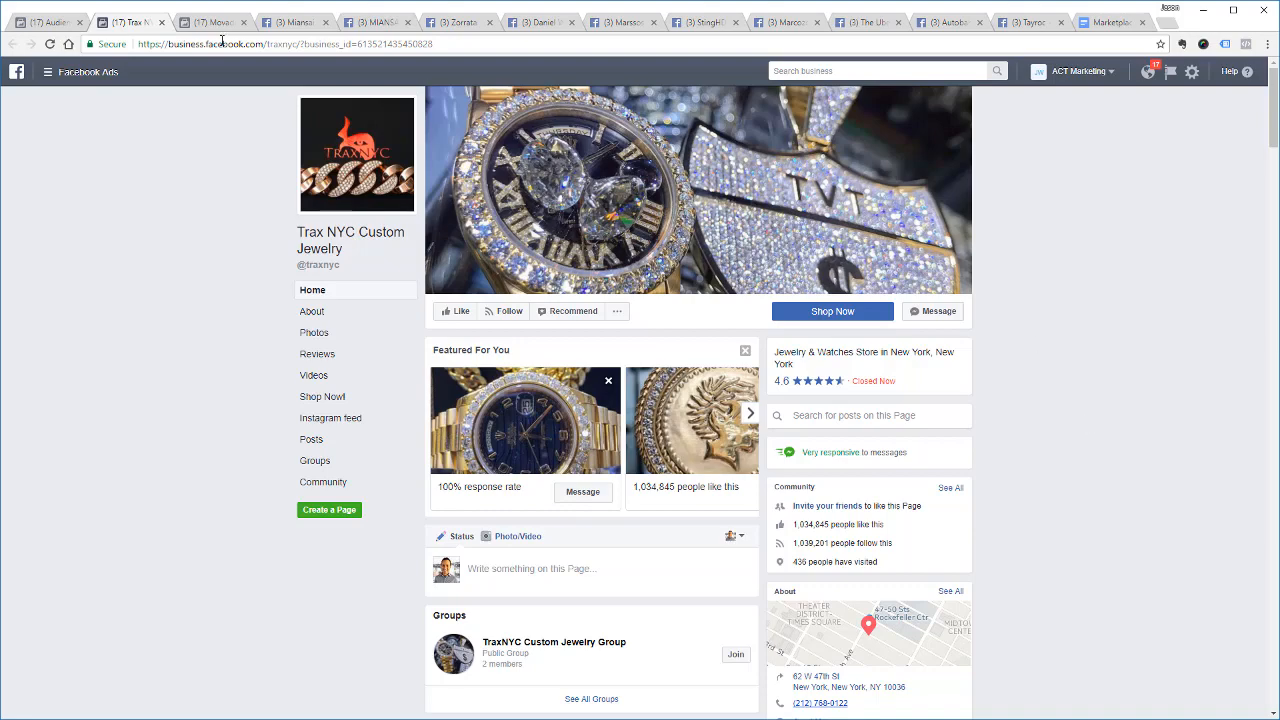
pyautogui.click(210, 22)
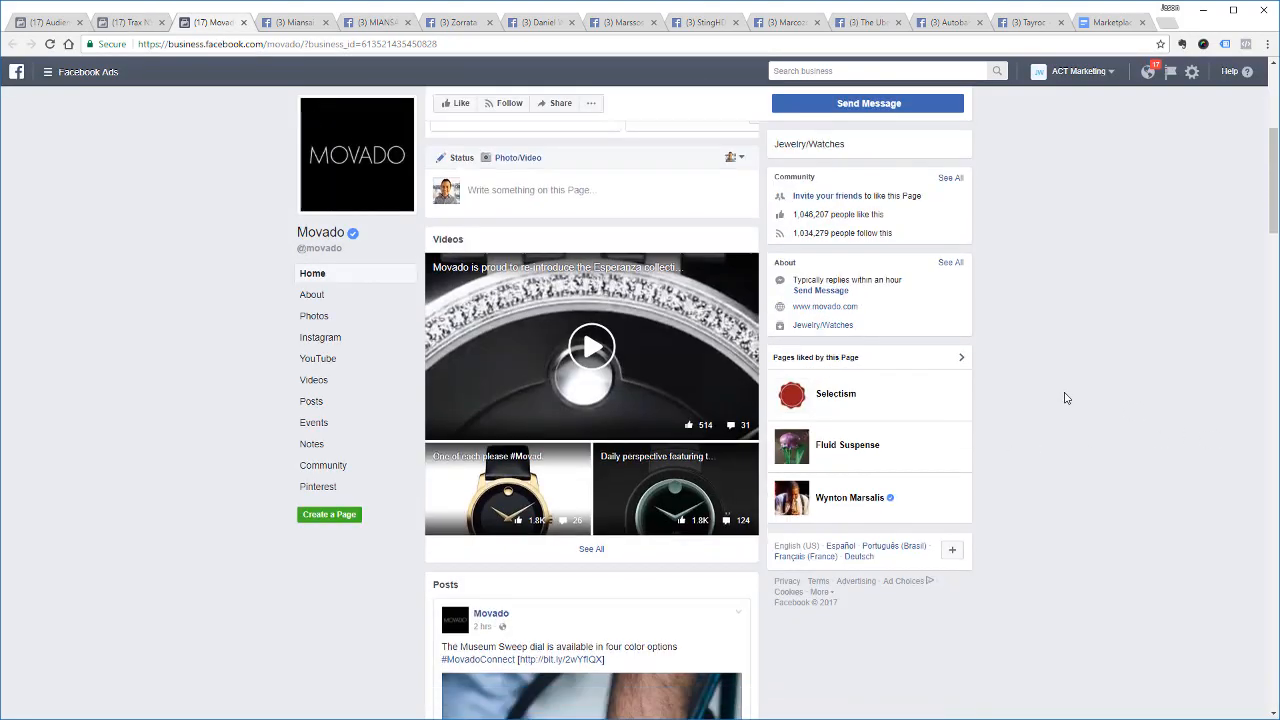
pyautogui.scroll(-3)
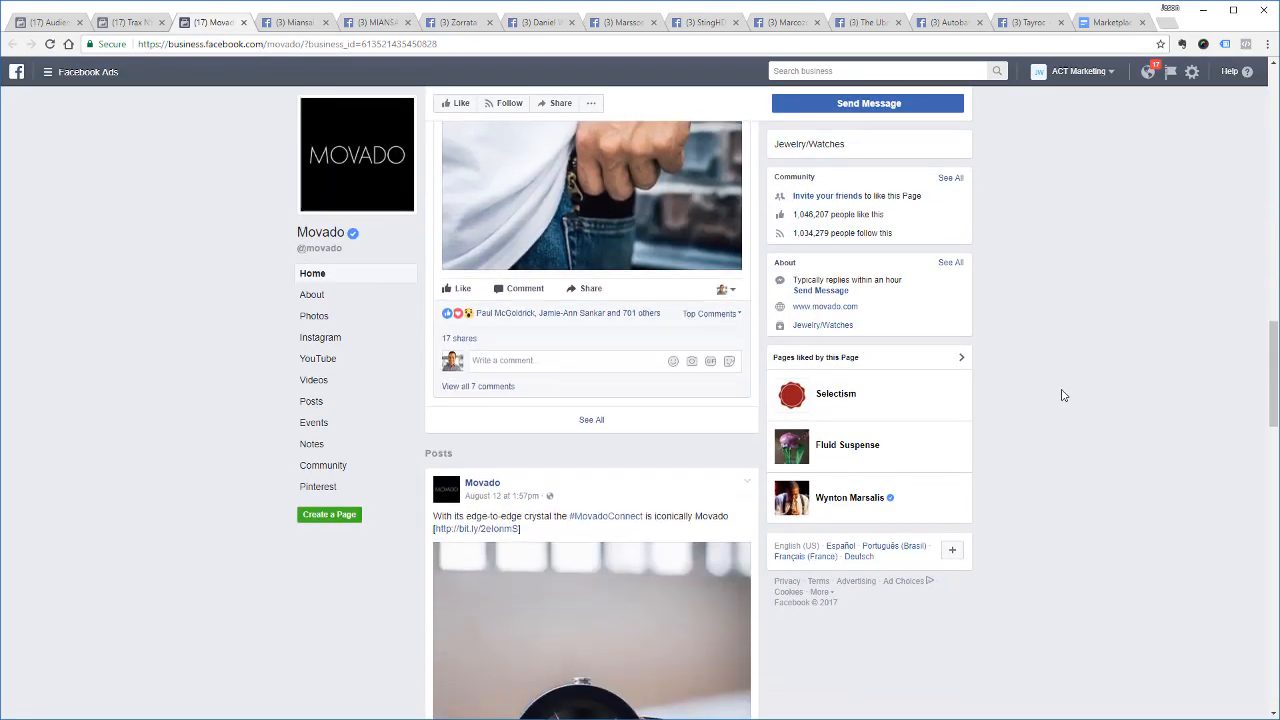
pyautogui.scroll(-3)
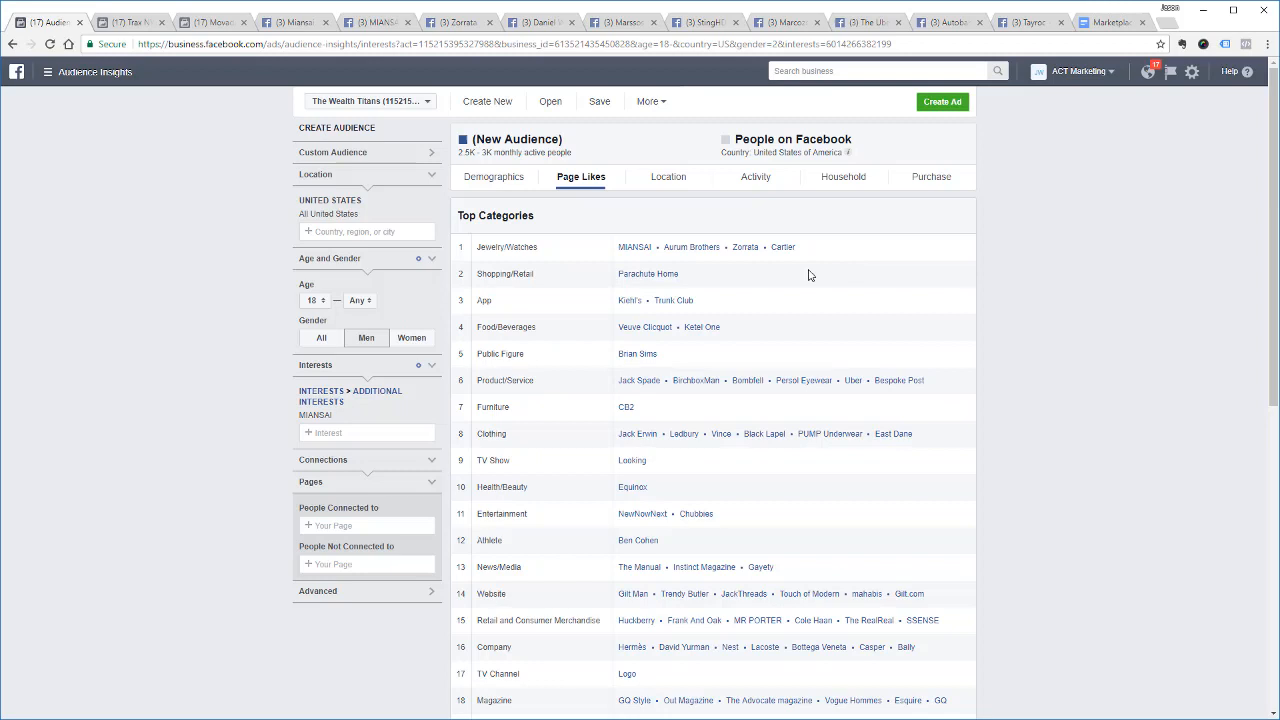
# Search 'cartier' in the Interests field and add Cartier (jeweler) alongside MIANSAI
pyautogui.click(366, 432)
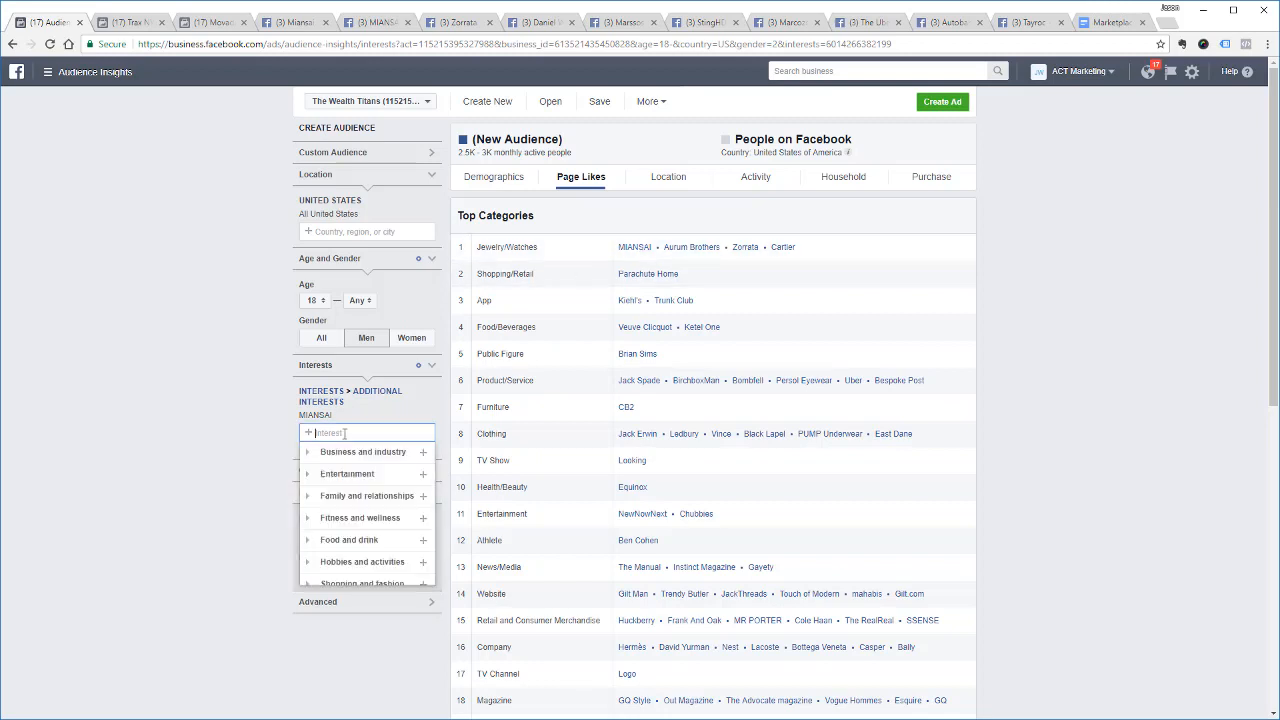
pyautogui.write('a')
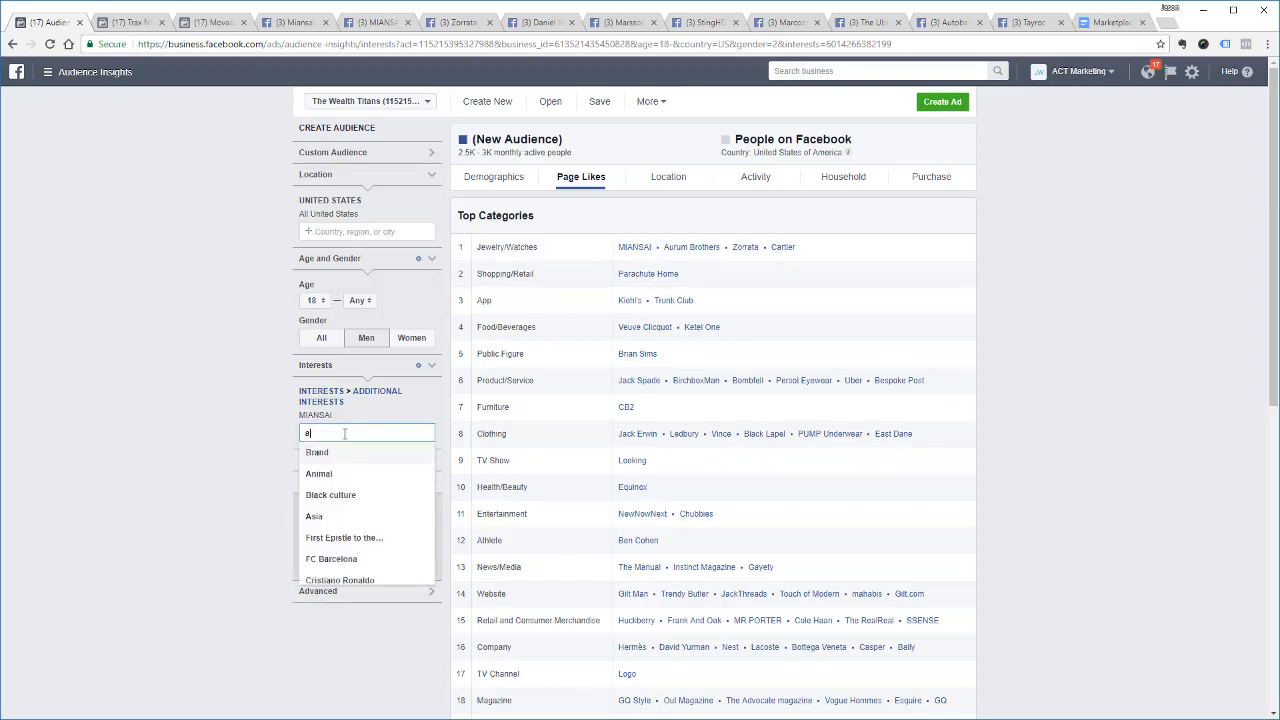
pyautogui.write('ur')
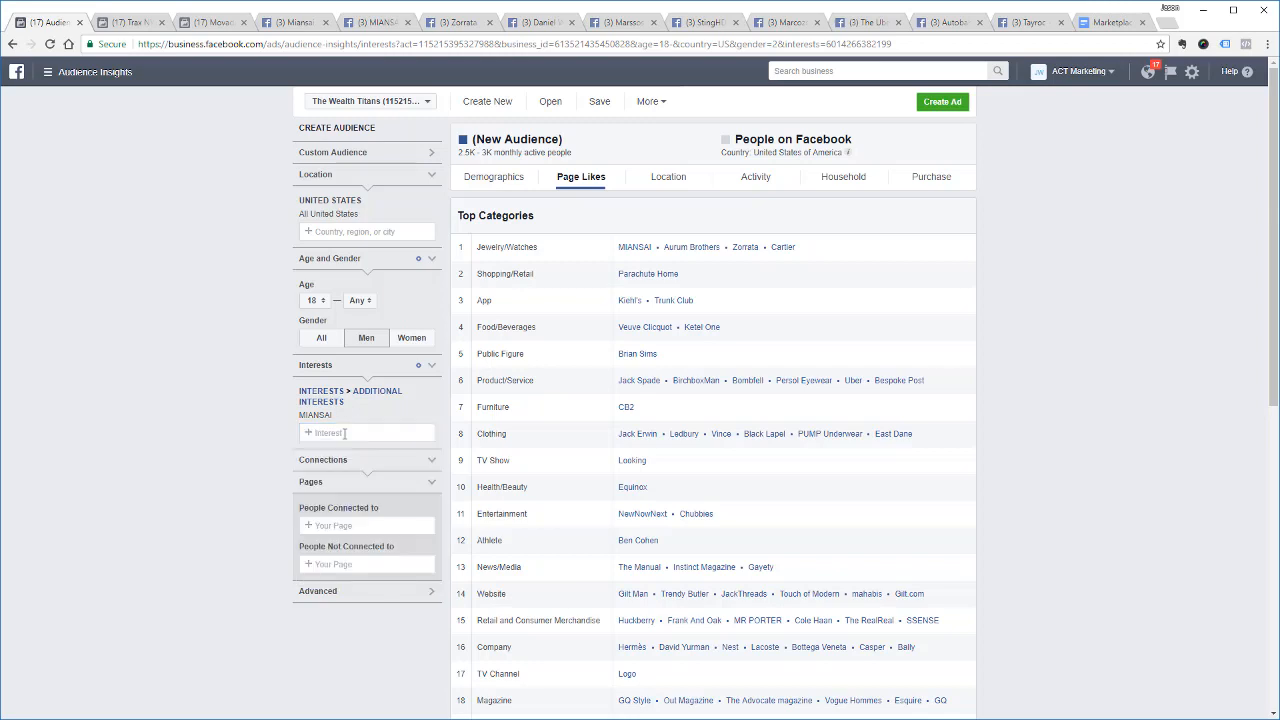
pyautogui.write('cartier')
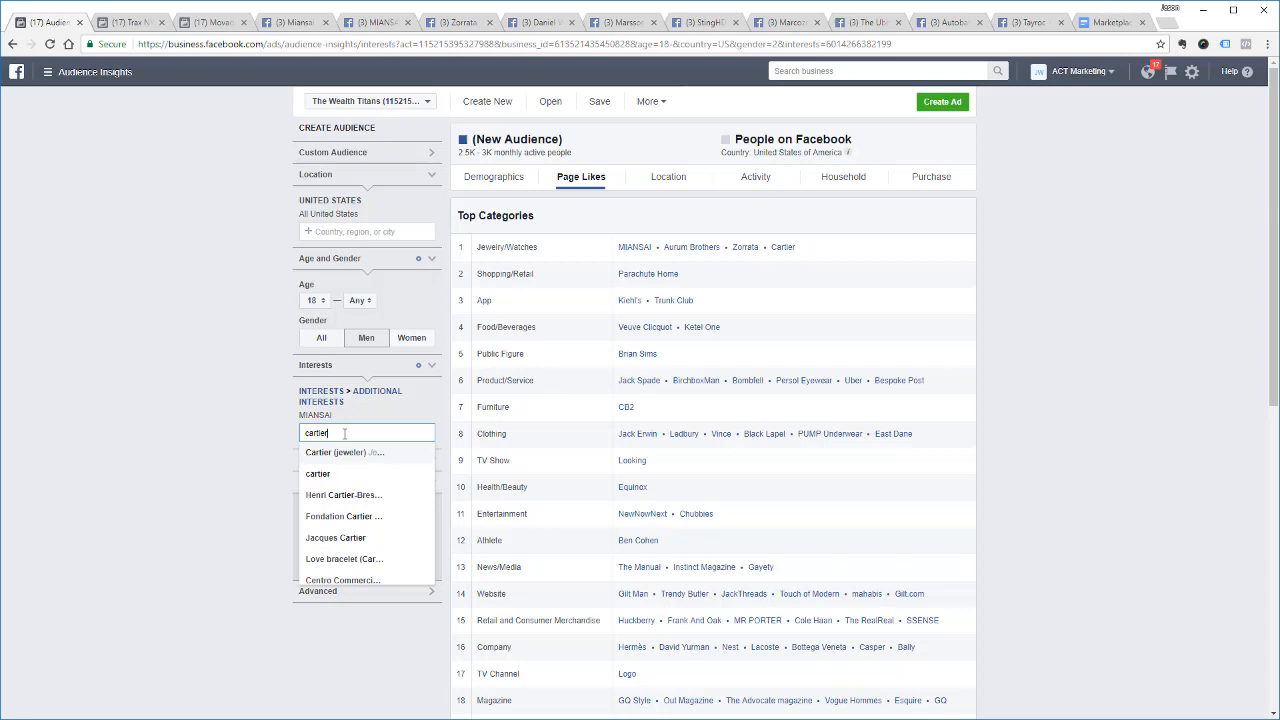
pyautogui.click(344, 452)
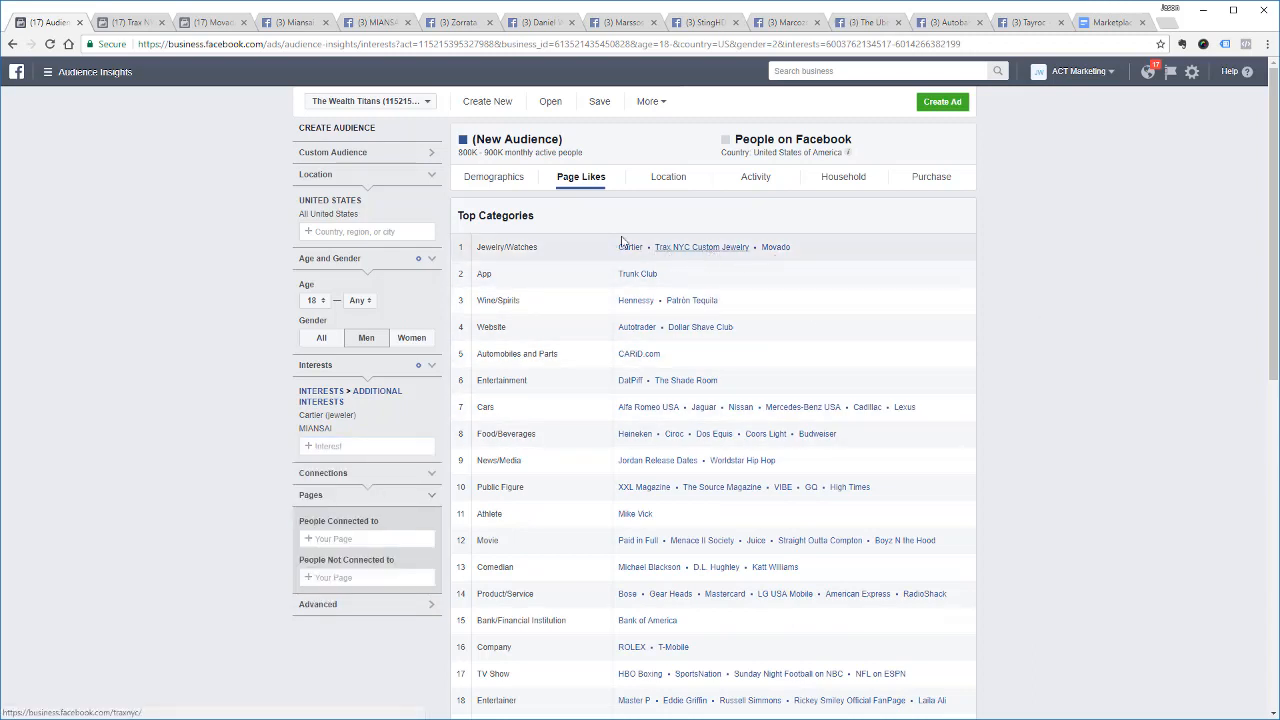
pyautogui.moveTo(760, 250)
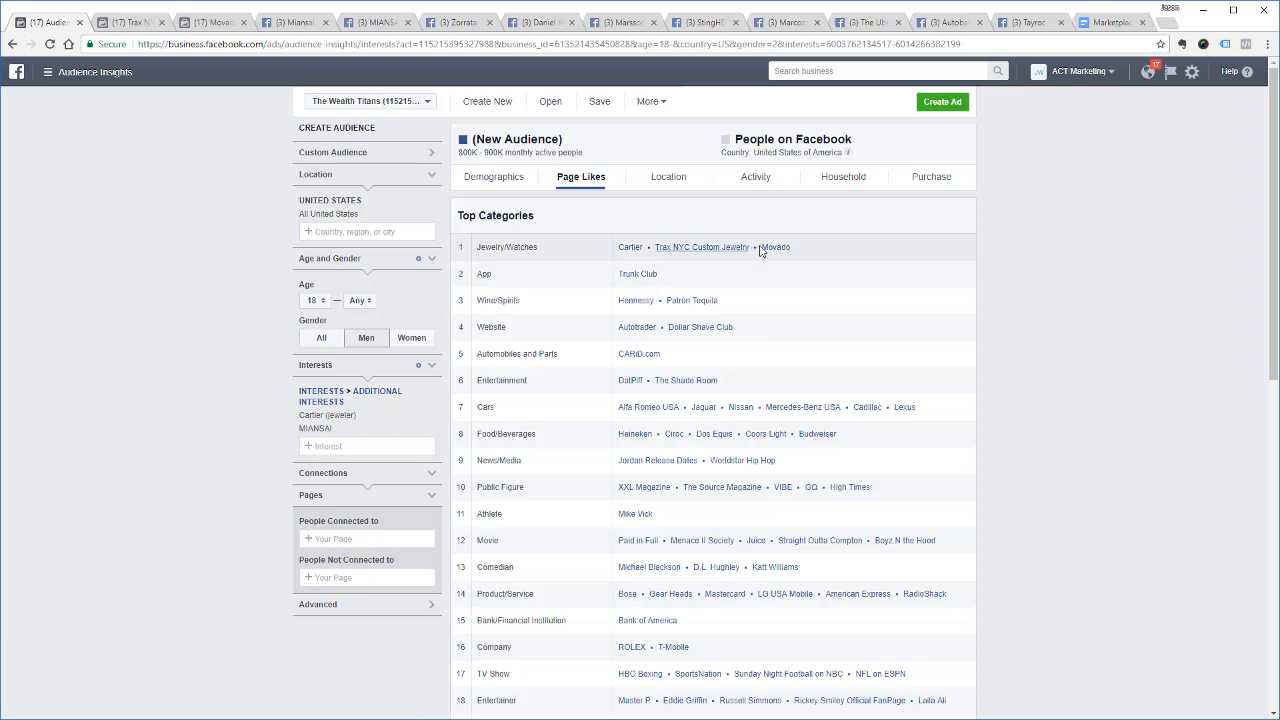
pyautogui.moveTo(775, 247)
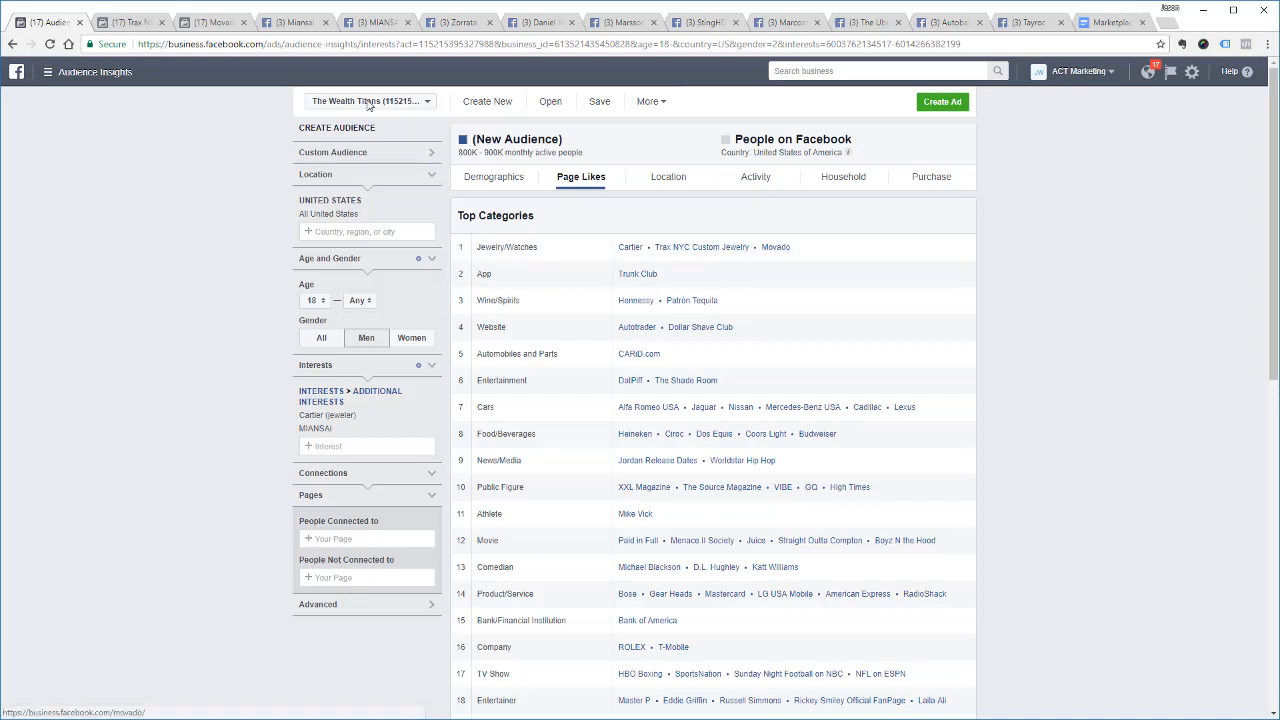
pyautogui.moveTo(1071, 372)
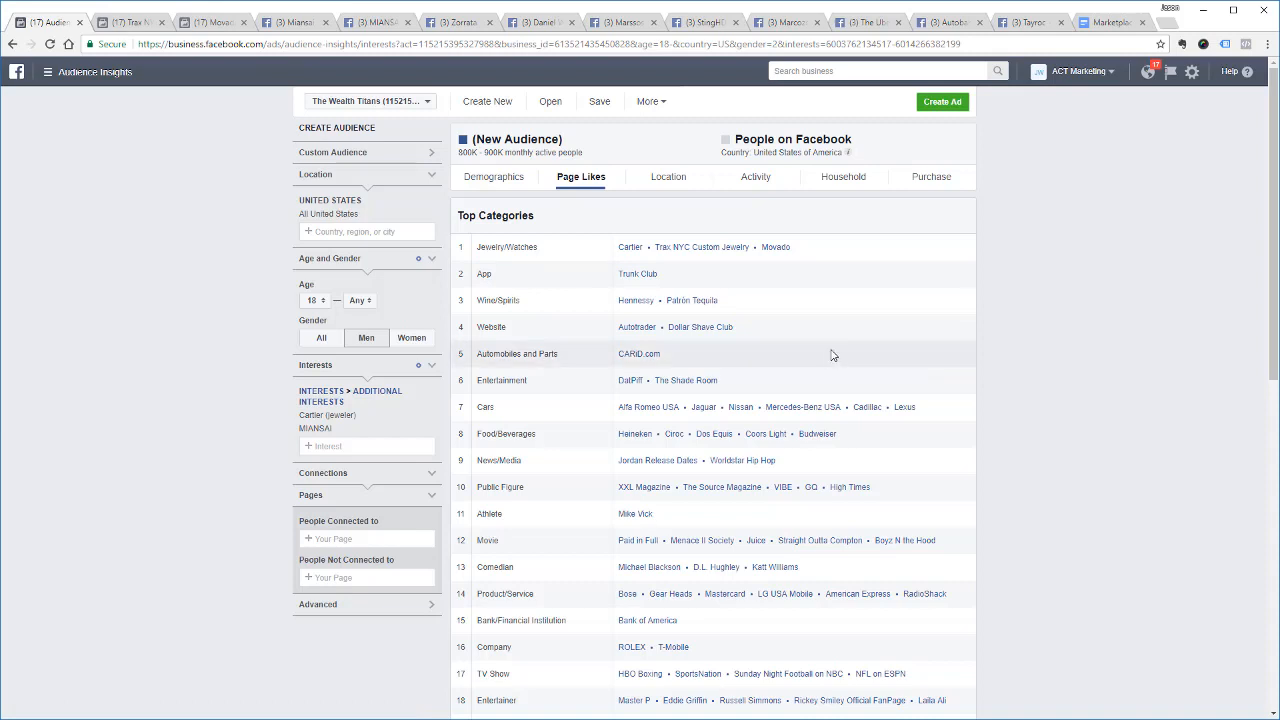
pyautogui.scroll(-3)
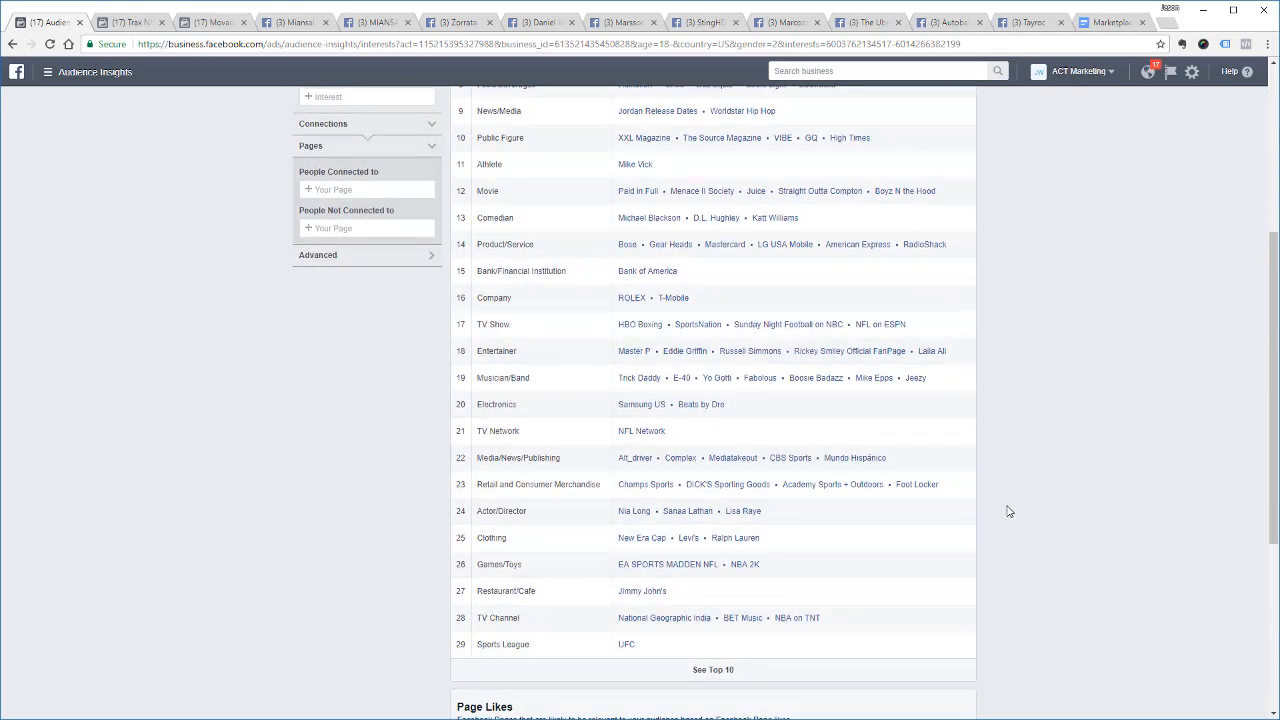
pyautogui.moveTo(940, 520)
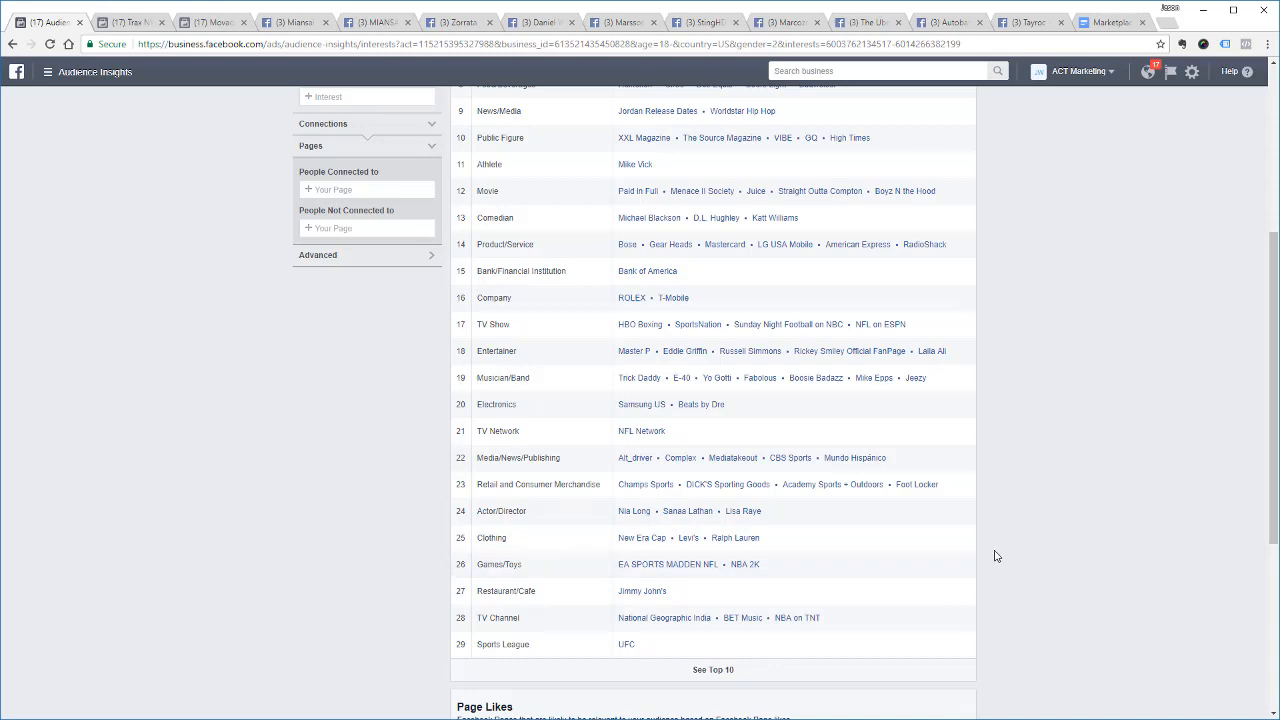
pyautogui.moveTo(993, 561)
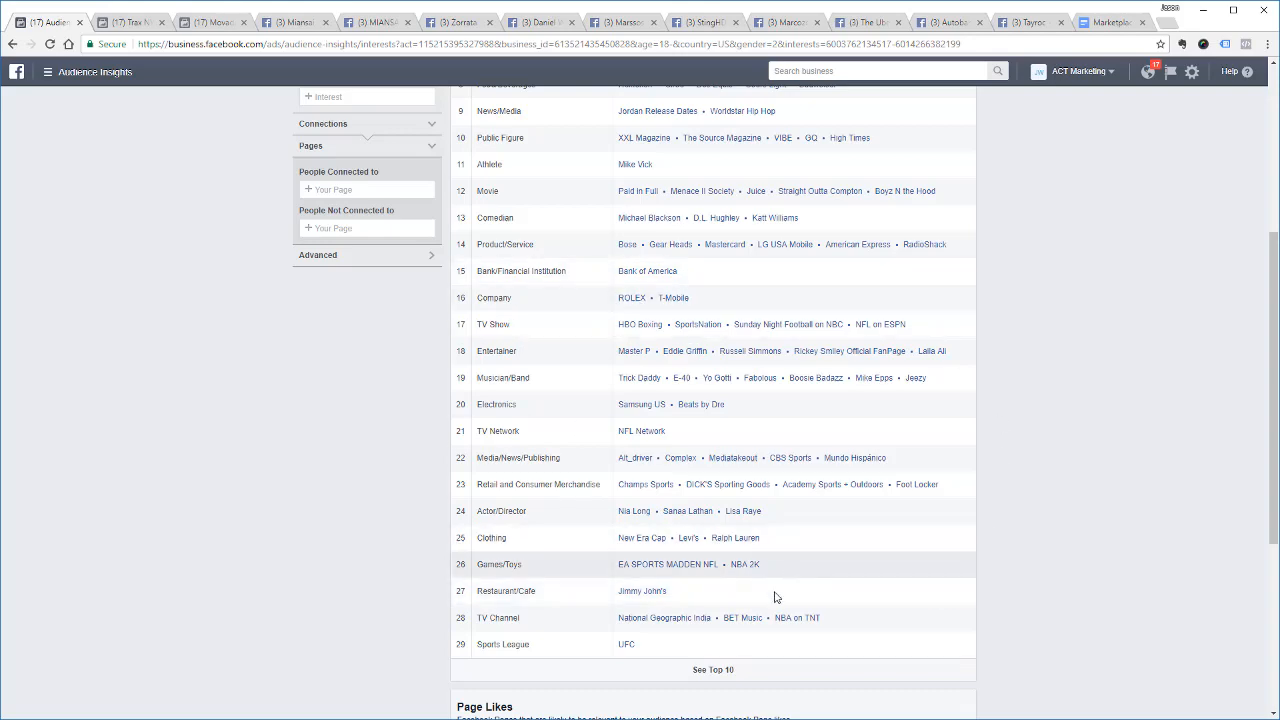
pyautogui.moveTo(914, 405)
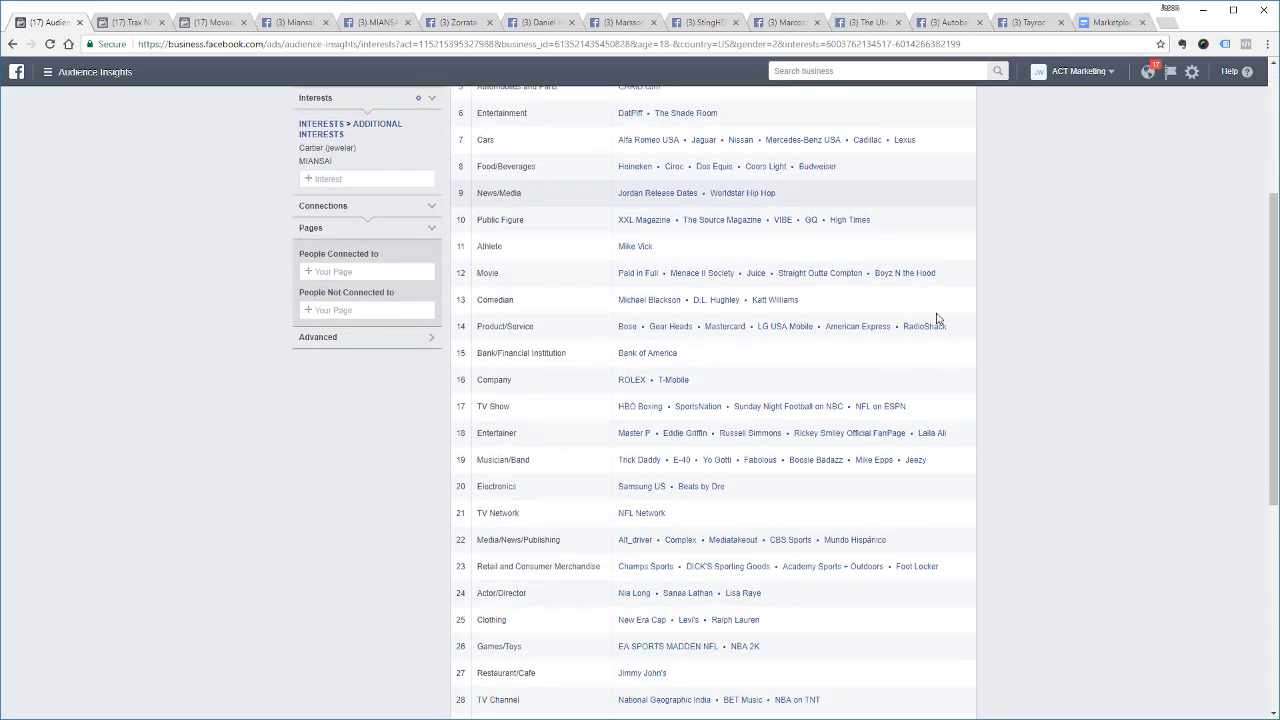
pyautogui.scroll(-3)
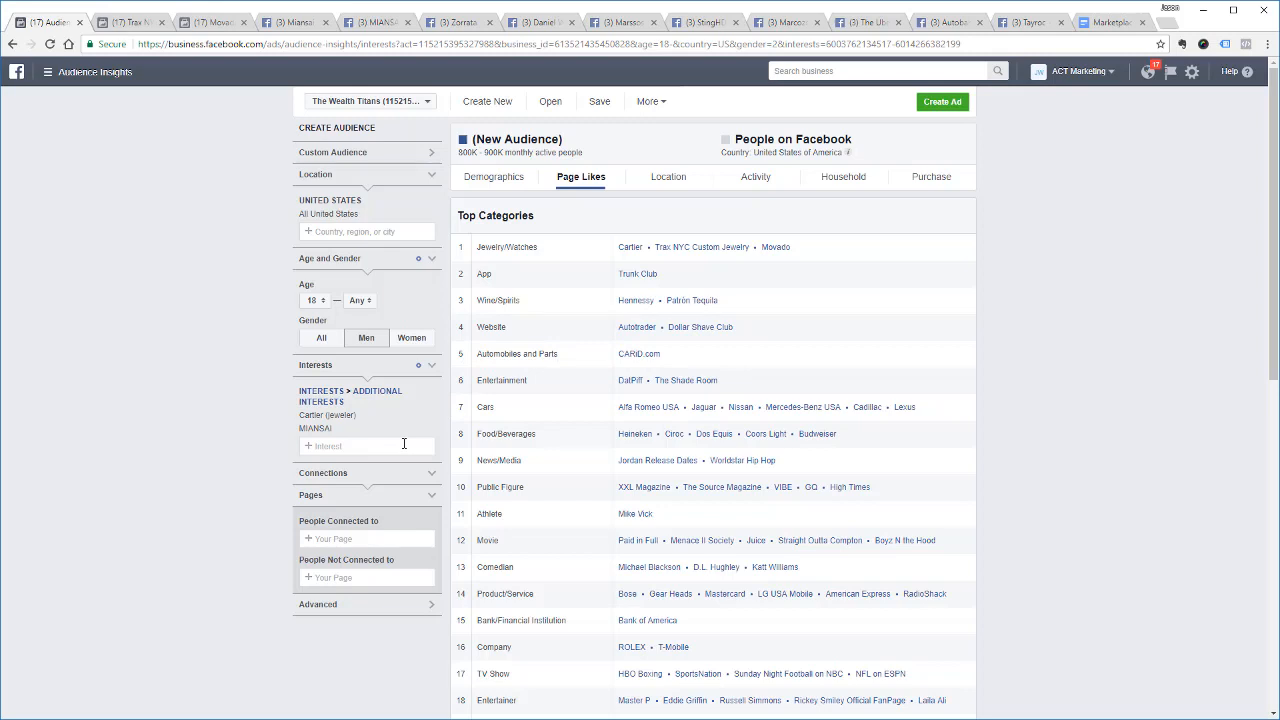
pyautogui.moveTo(350, 444)
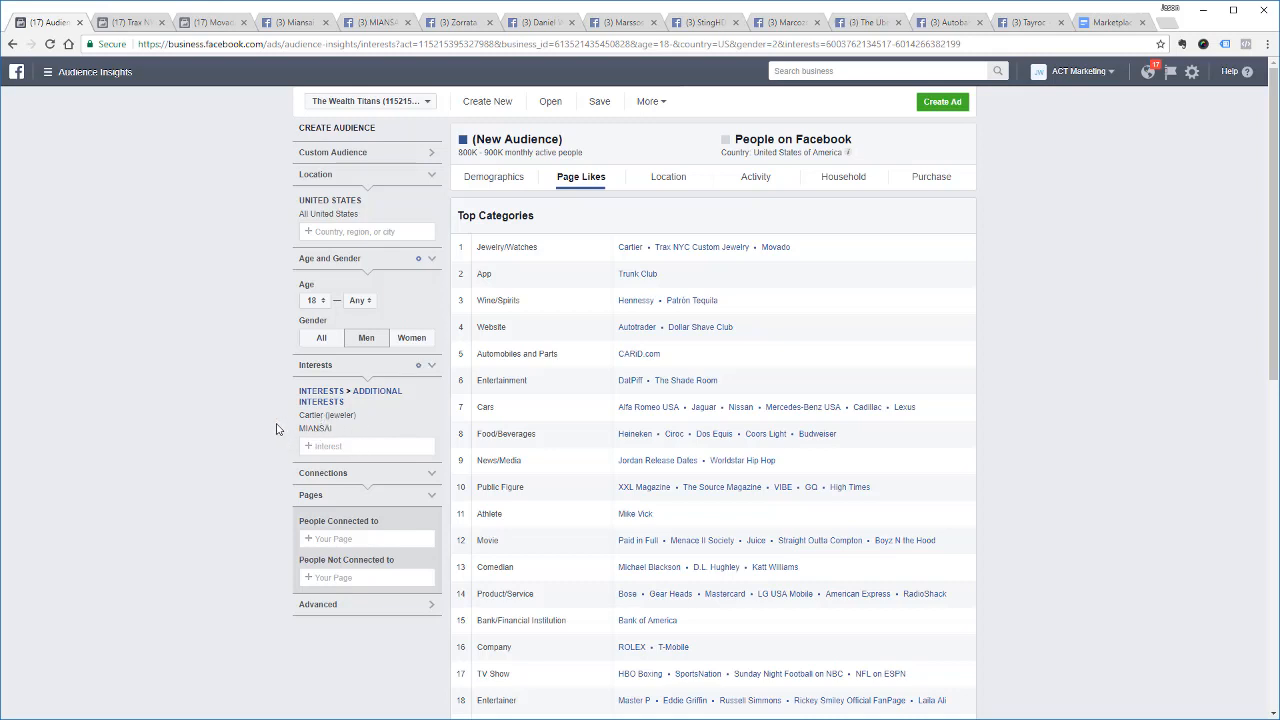
pyautogui.moveTo(238, 482)
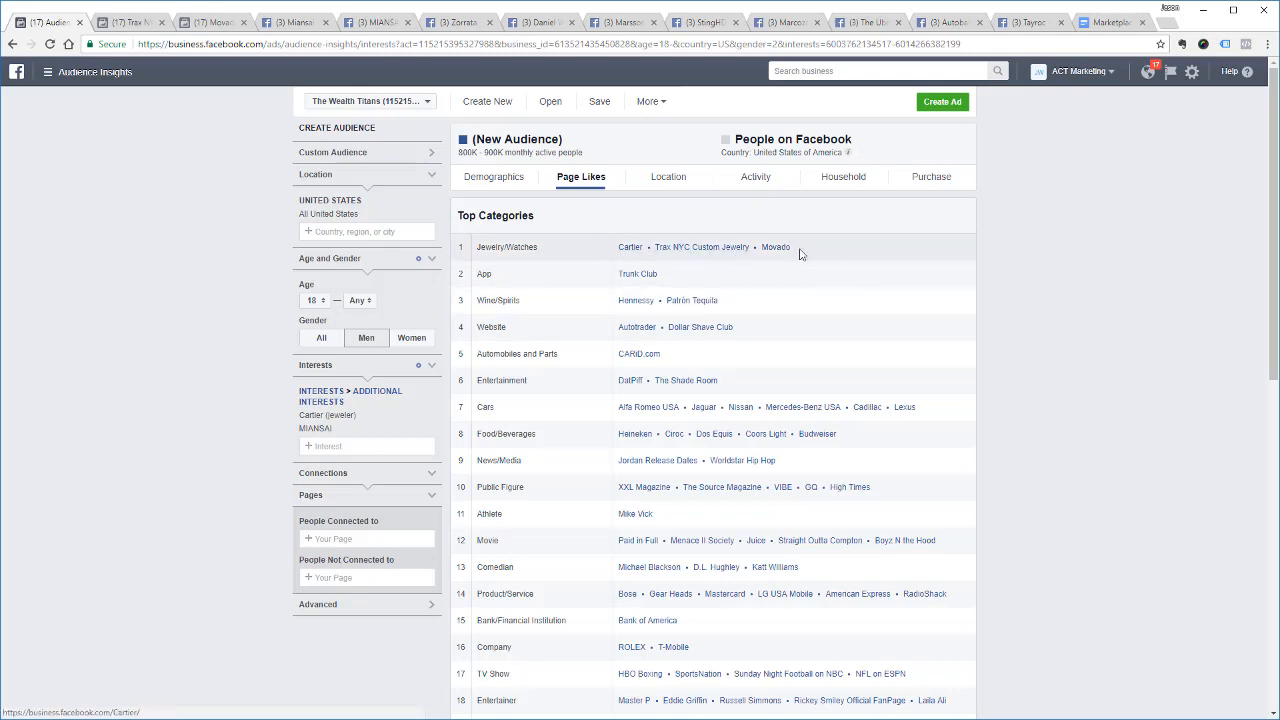
pyautogui.moveTo(840, 256)
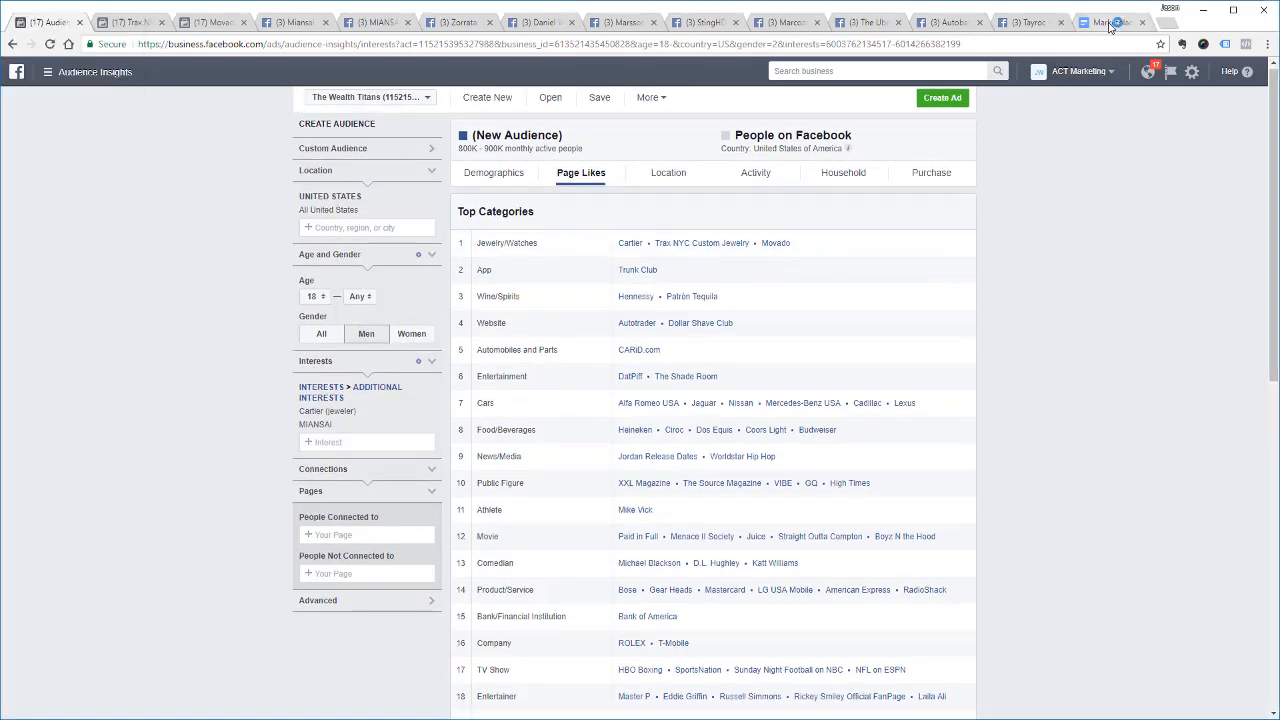
pyautogui.click(1108, 22)
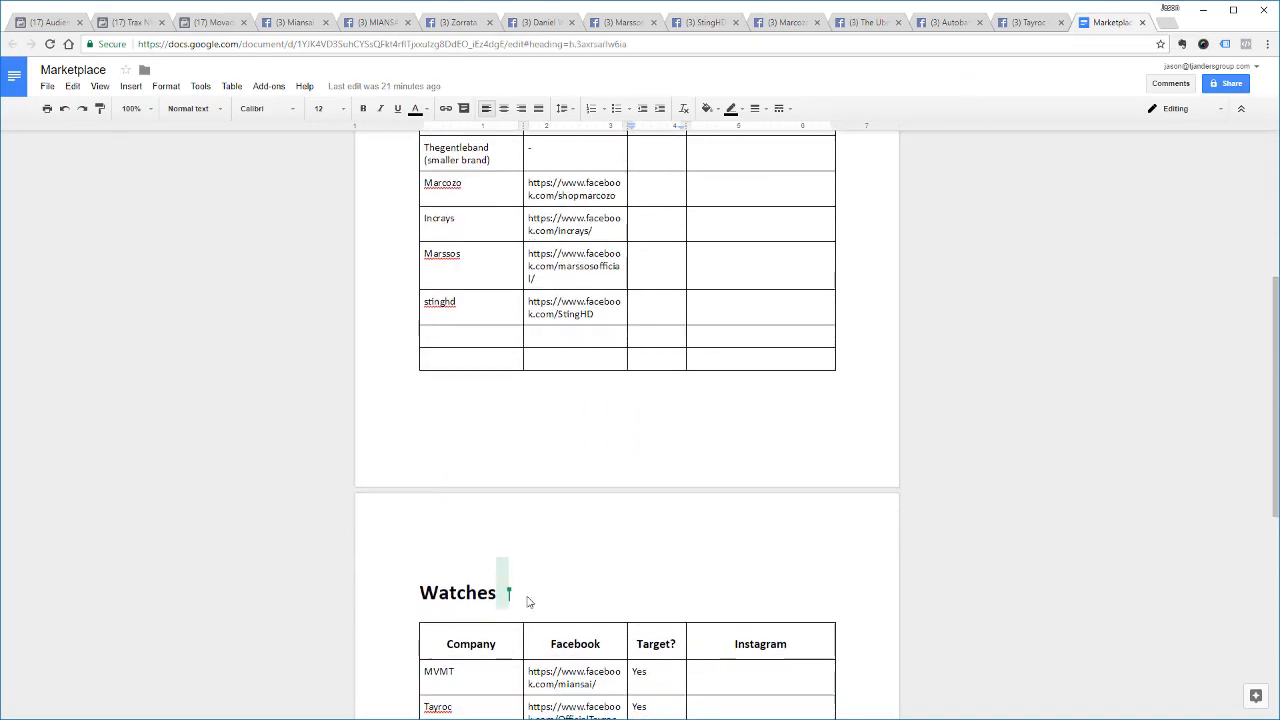
pyautogui.click(45, 22)
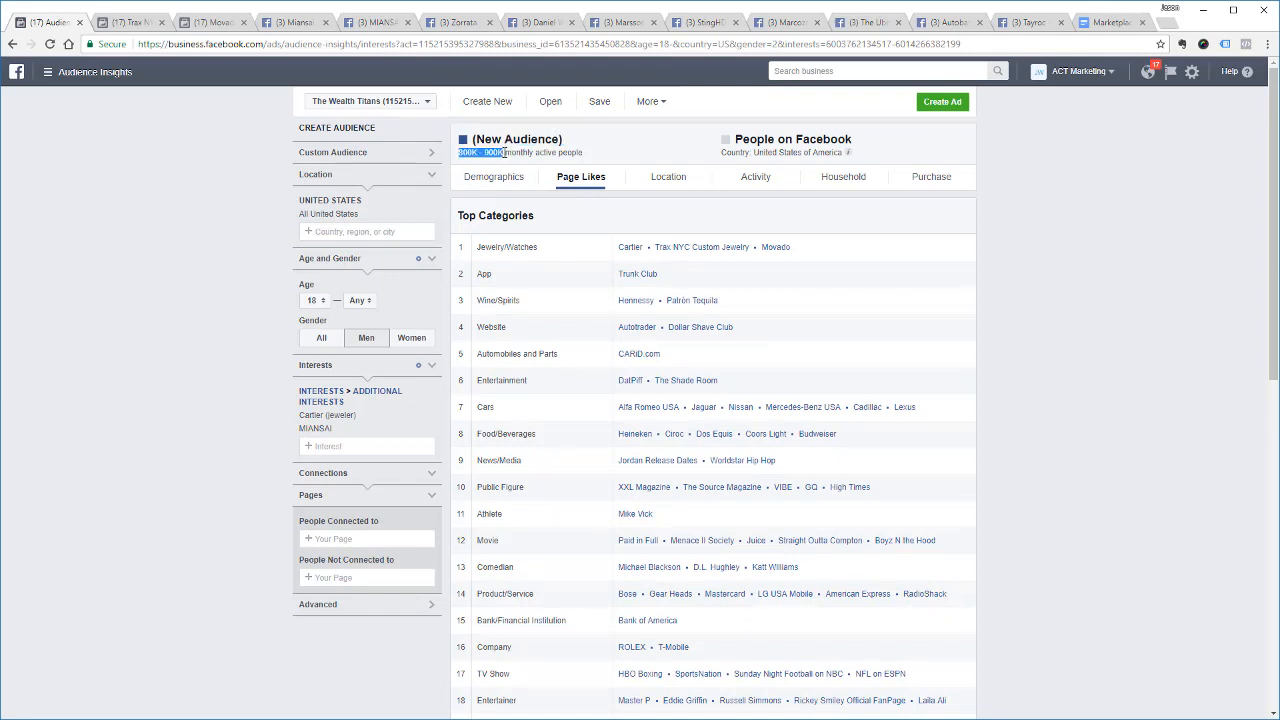
pyautogui.moveTo(1094, 296)
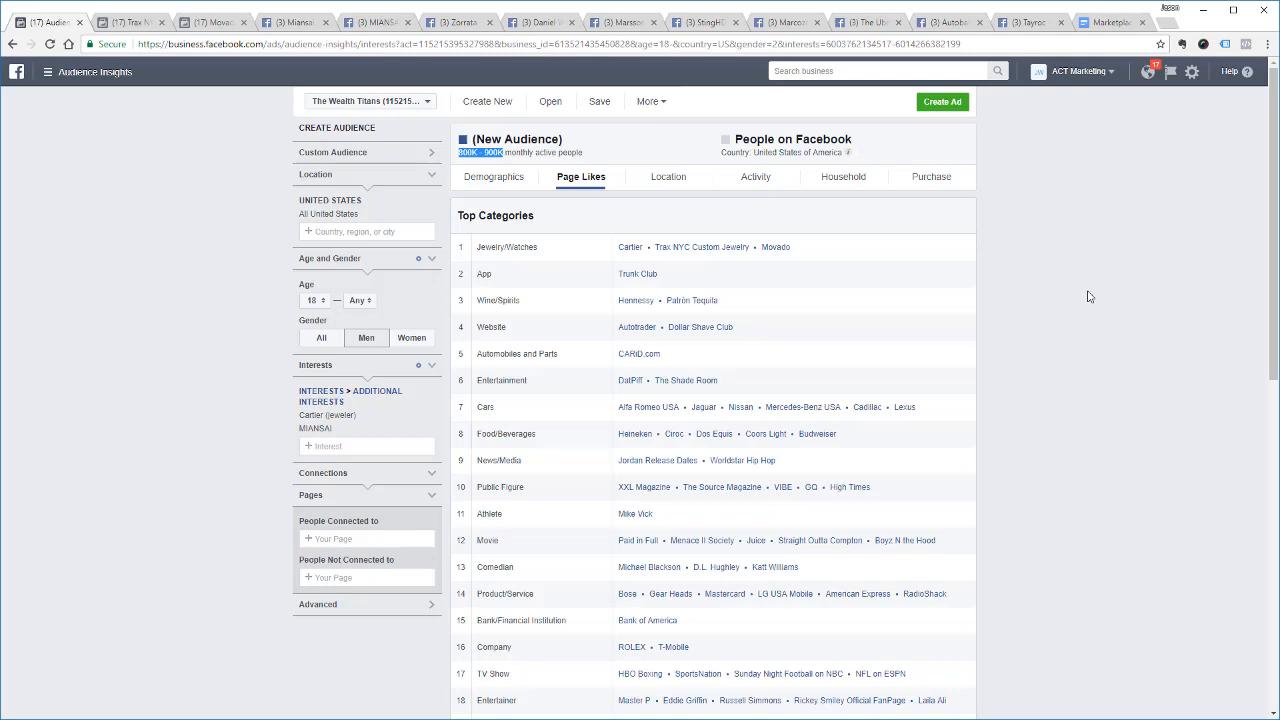
pyautogui.moveTo(1079, 275)
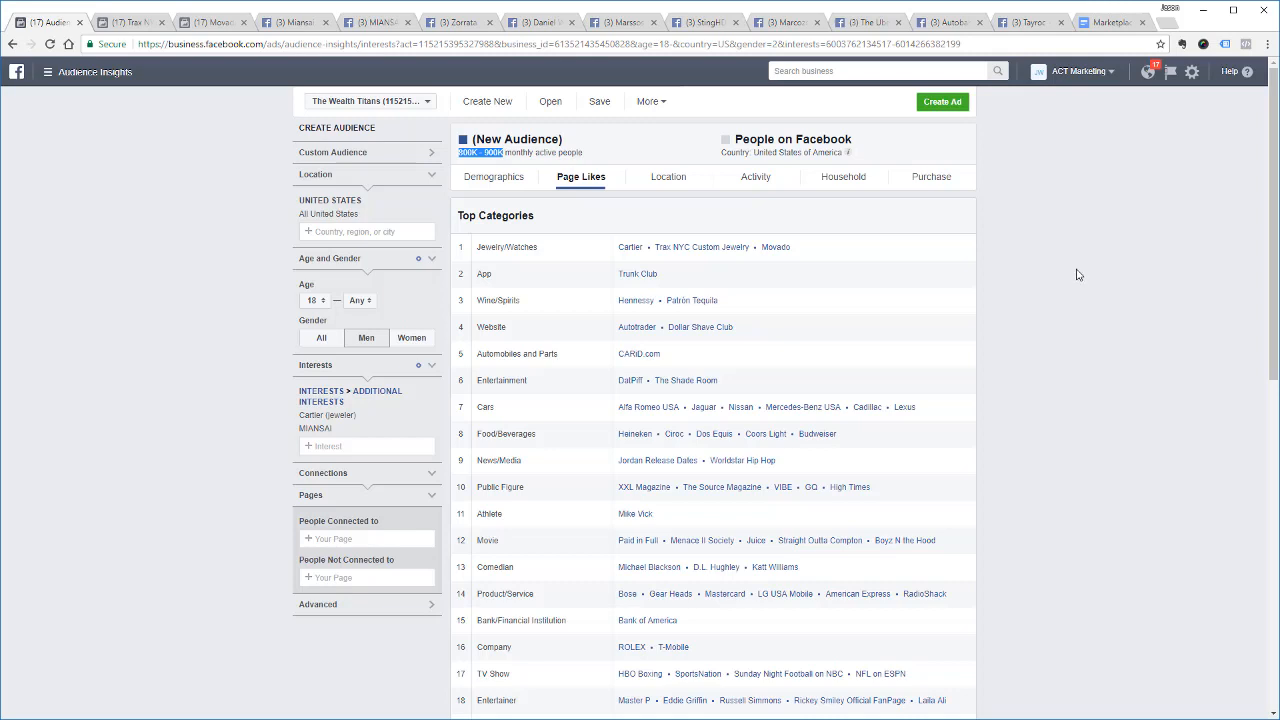
pyautogui.moveTo(1073, 298)
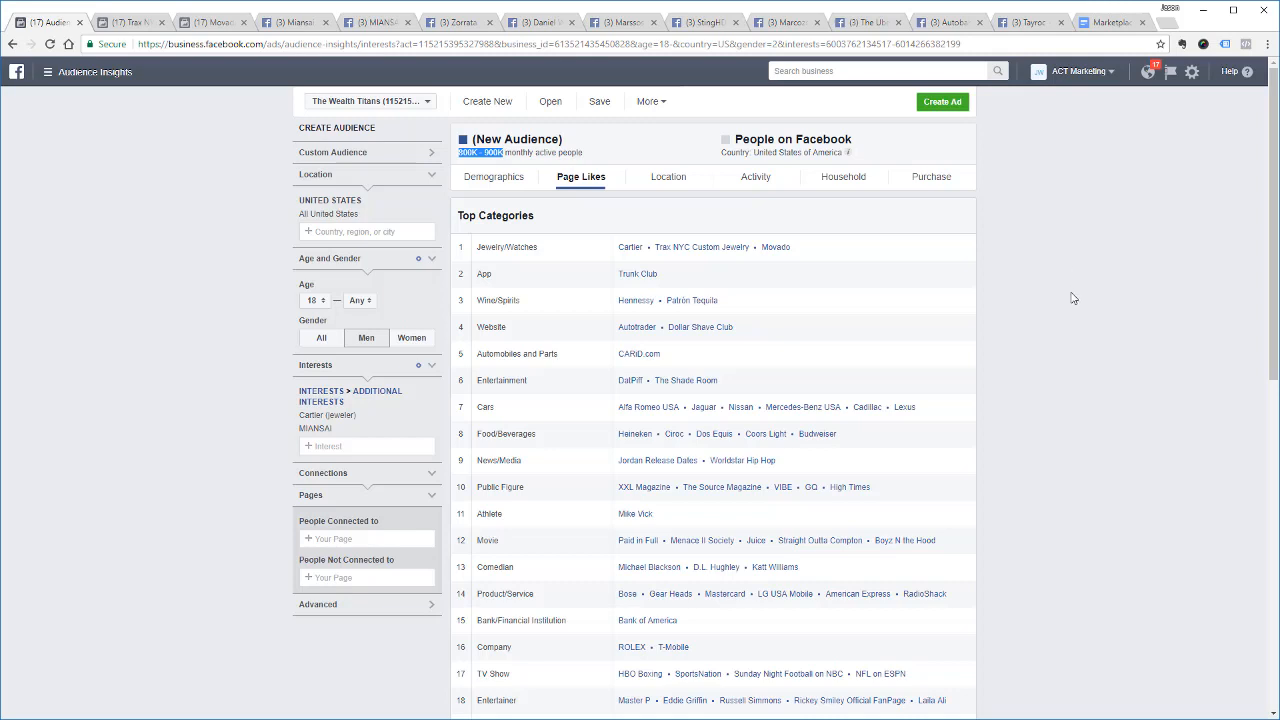
pyautogui.moveTo(1065, 306)
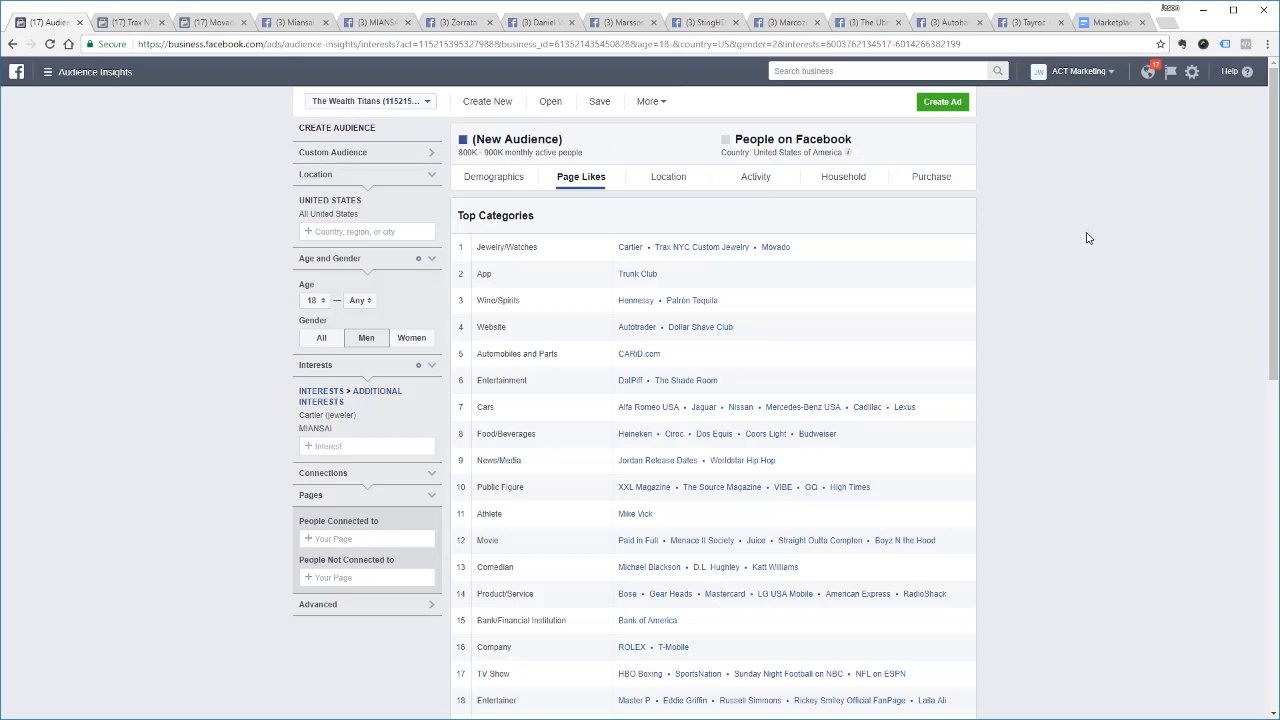
pyautogui.moveTo(267, 156)
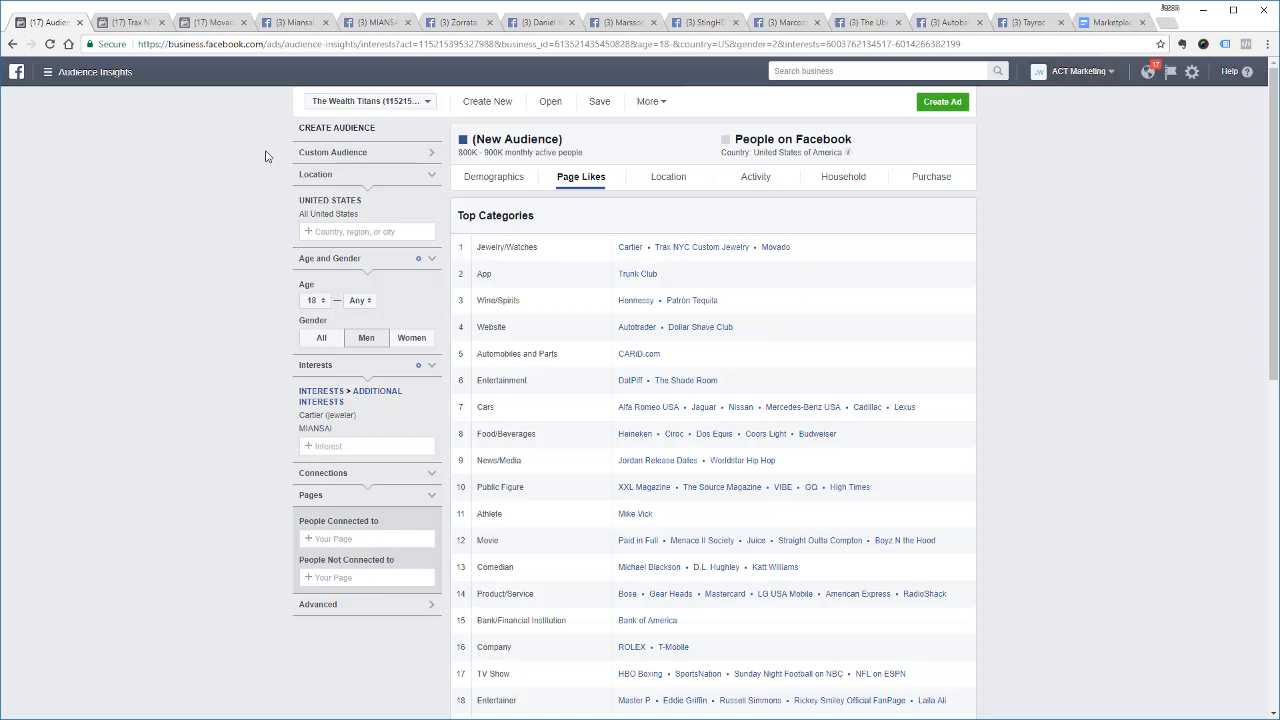
pyautogui.moveTo(1040, 27)
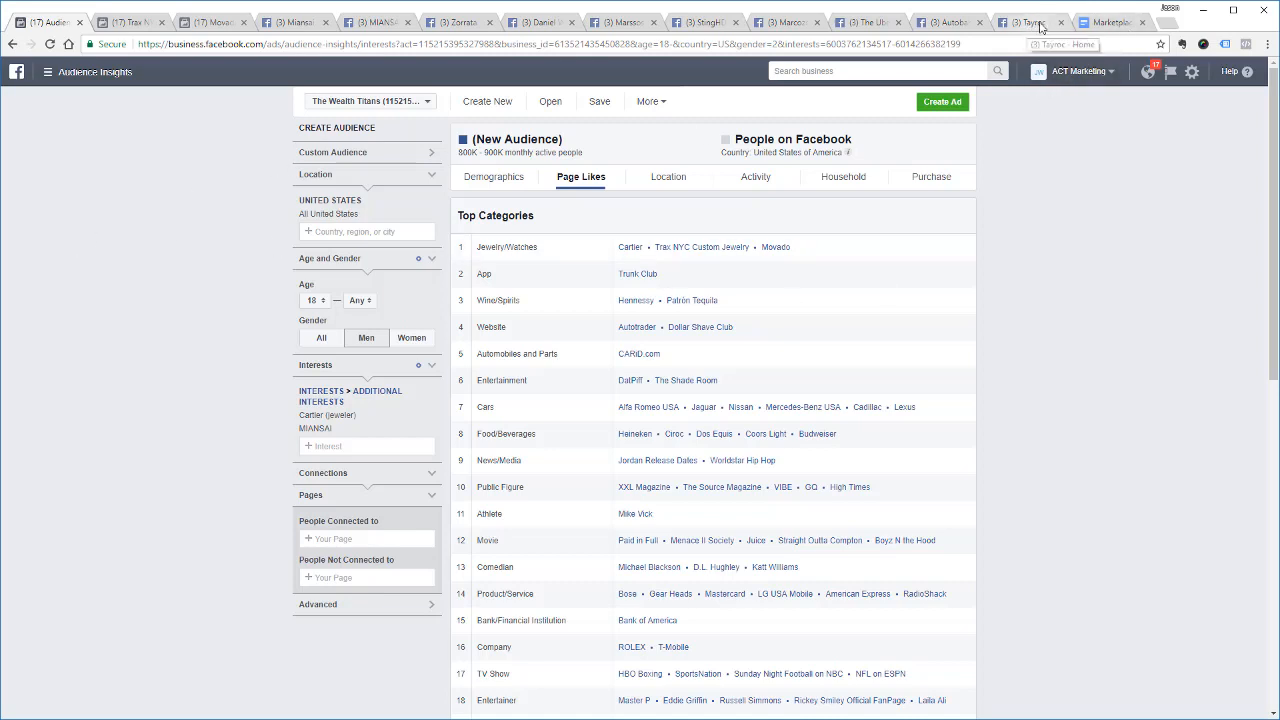
pyautogui.click(1110, 22)
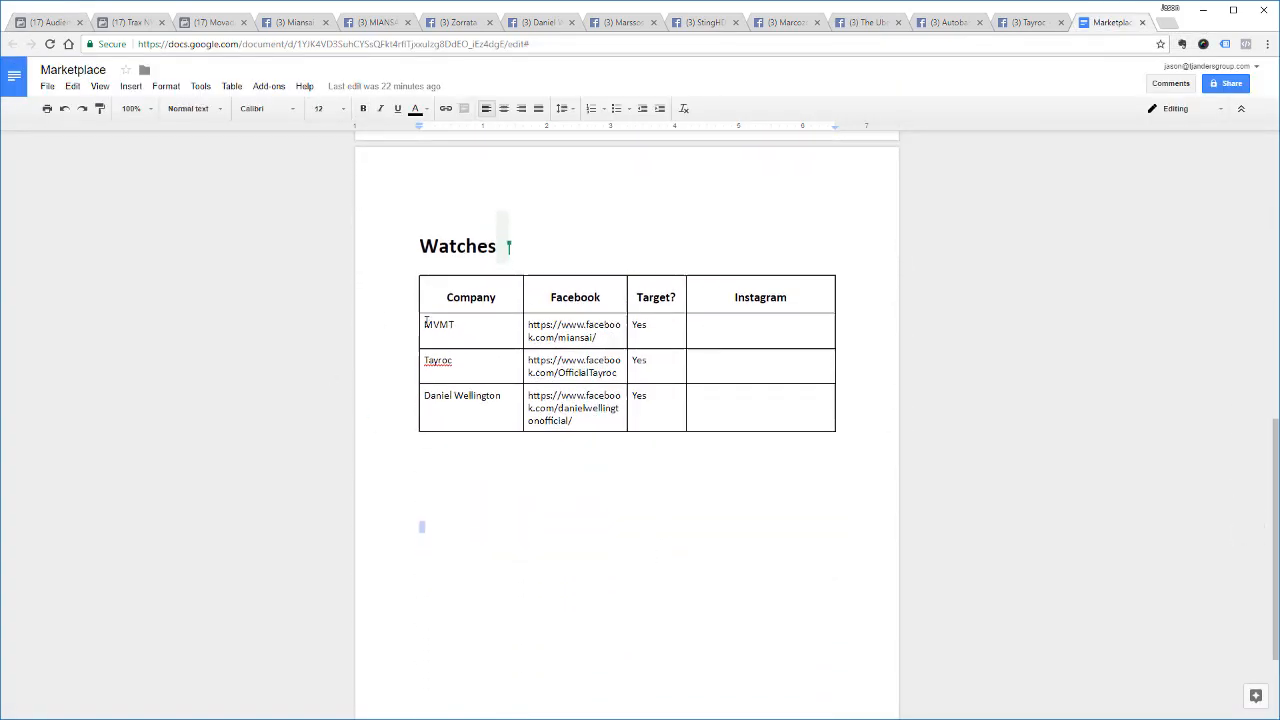
pyautogui.moveTo(439, 324); pyautogui.dragTo(505, 394)
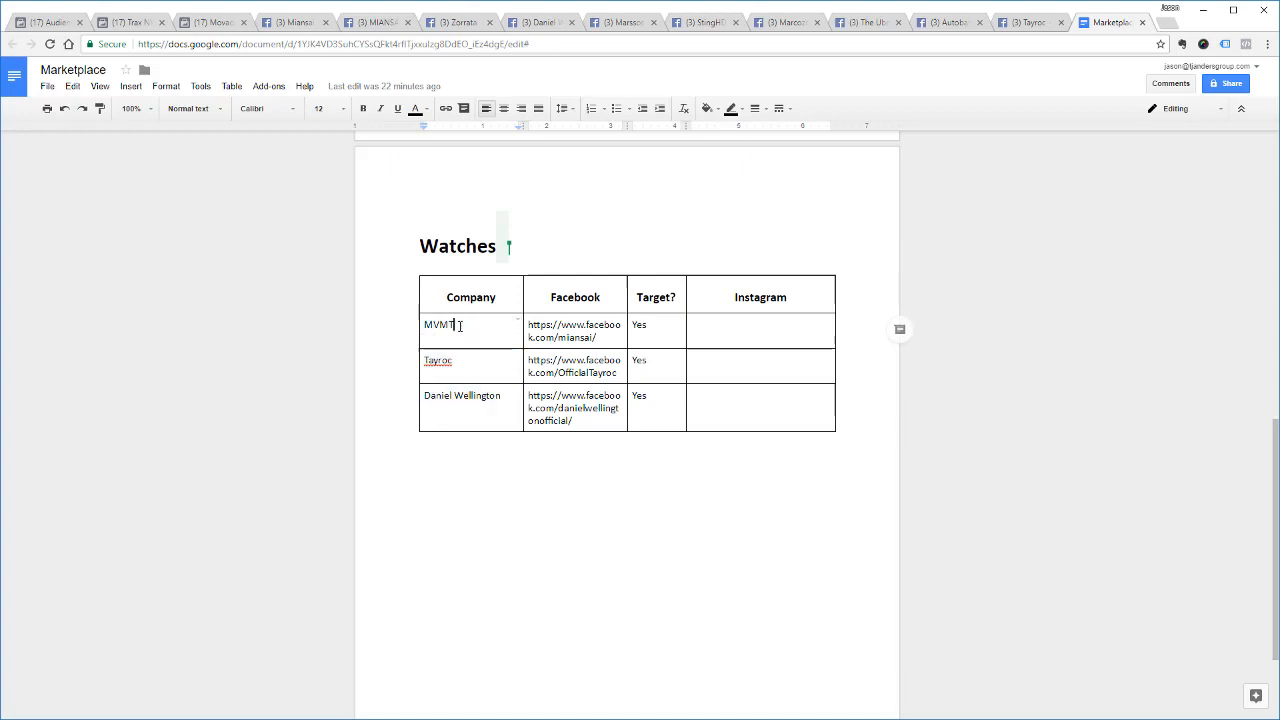
pyautogui.doubleClick(438, 325)
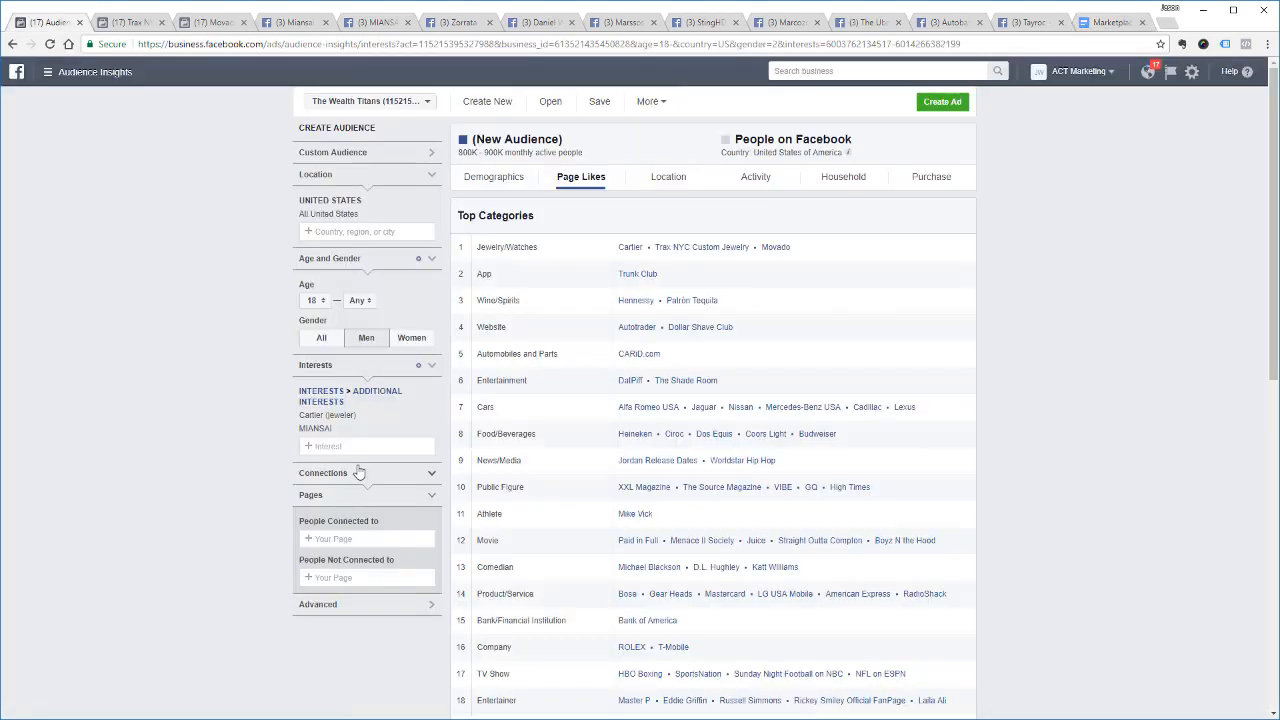
# Add MVMT Watches as an interest and remove Cartier
pyautogui.write('MVMT')
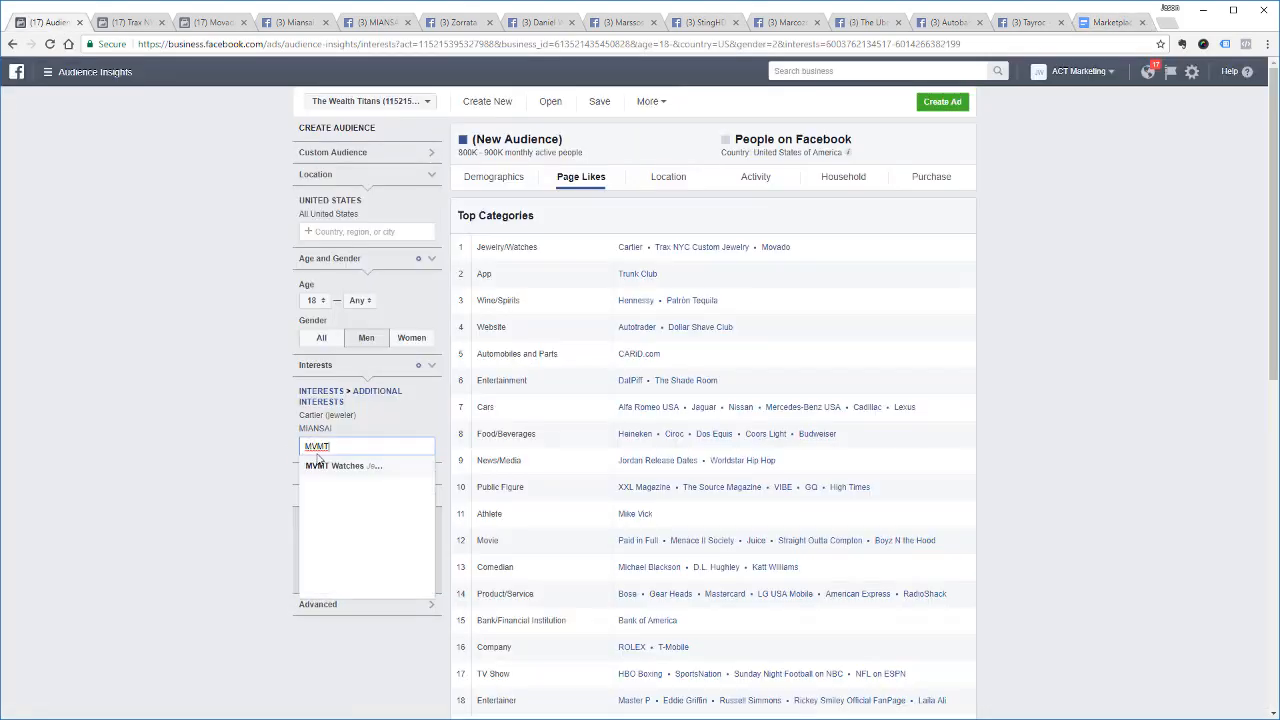
pyautogui.click(342, 465)
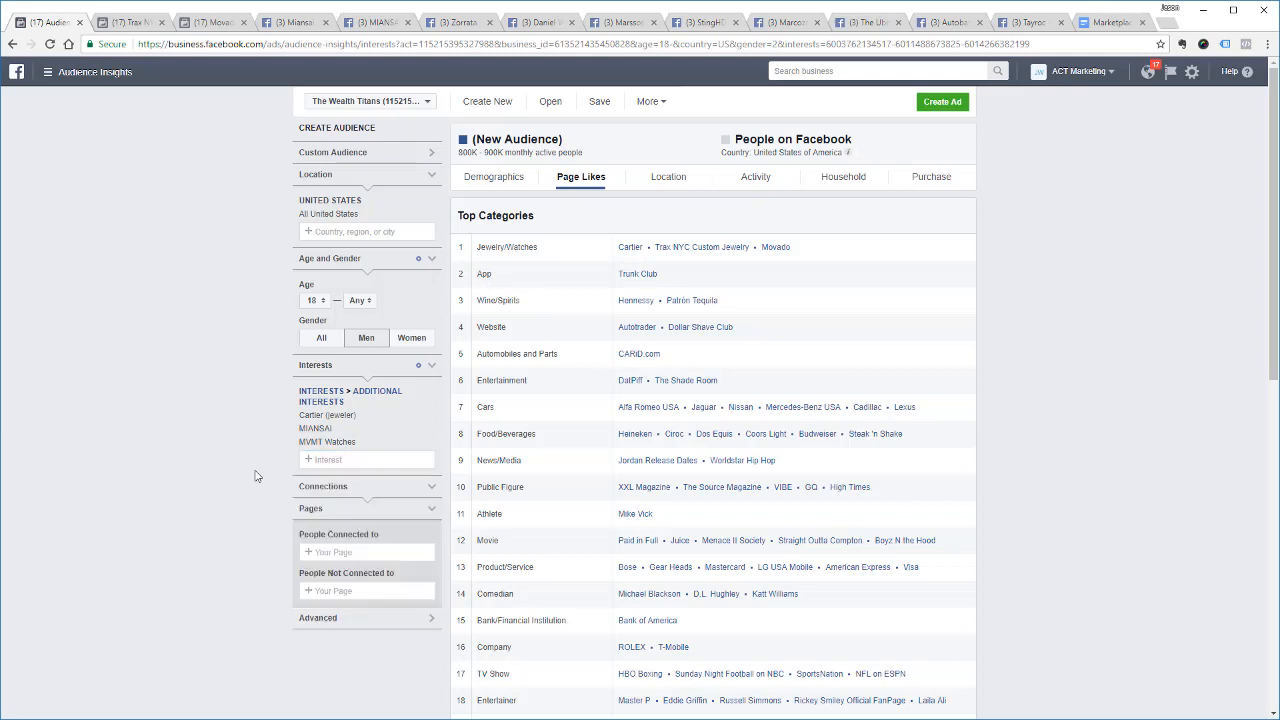
pyautogui.moveTo(435, 420)
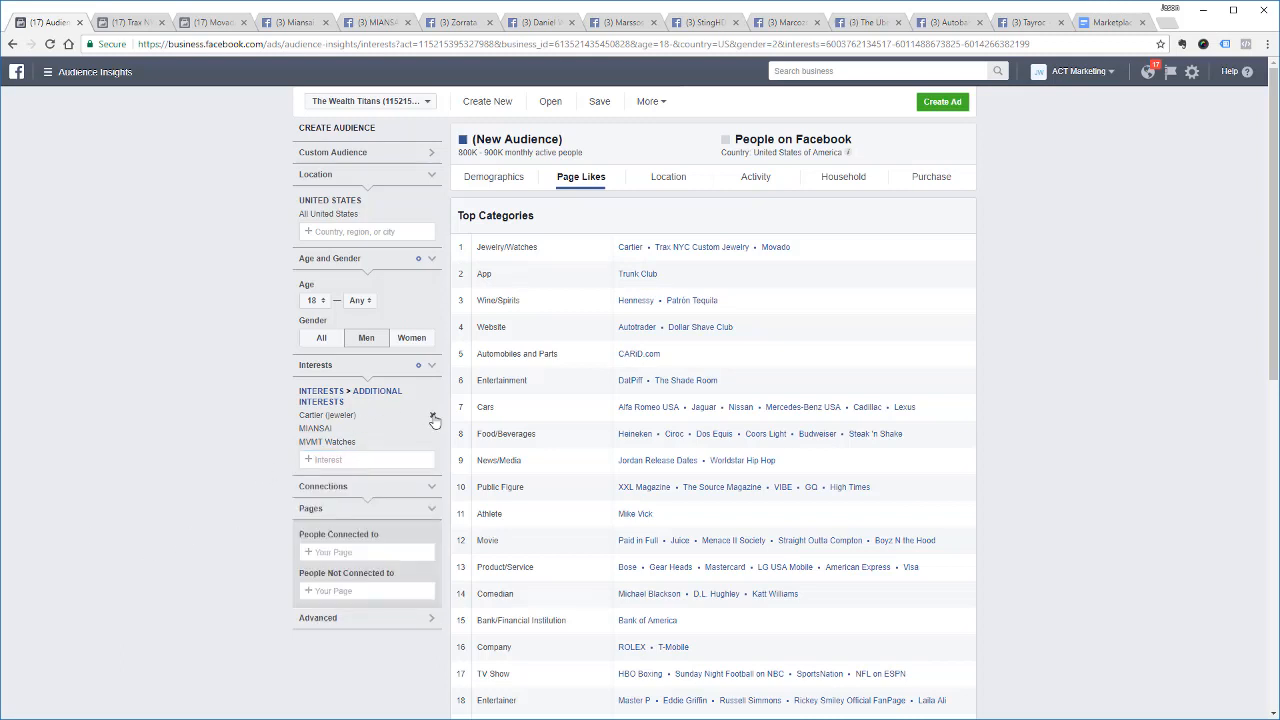
pyautogui.click(434, 415)
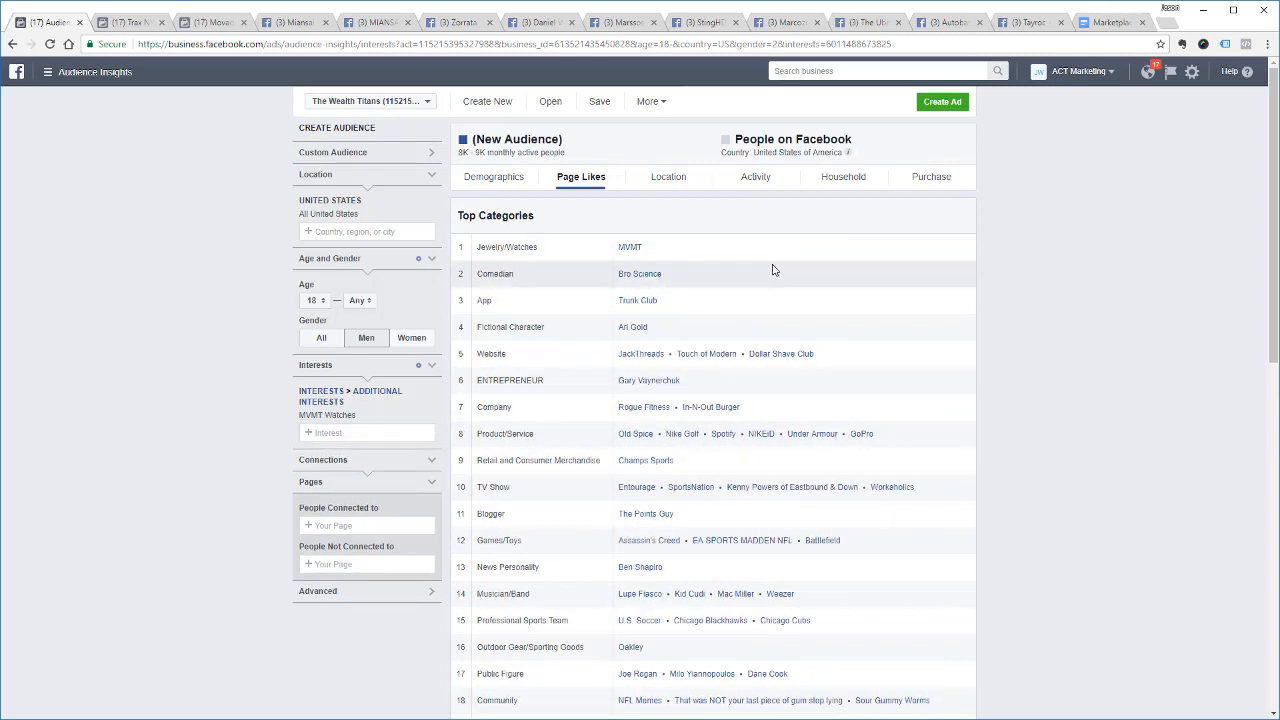
pyautogui.moveTo(579, 290)
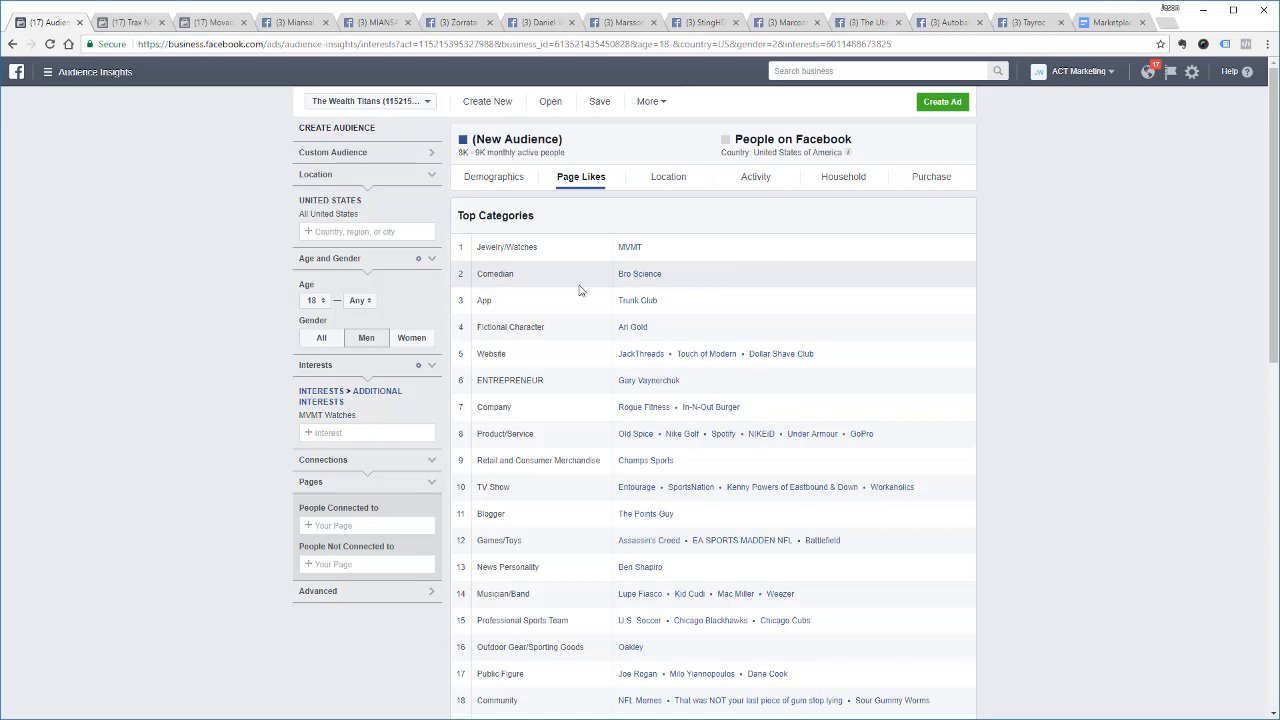
# Switch to the Marketplace notes document and select the company name Tayroc
pyautogui.scroll(-3)
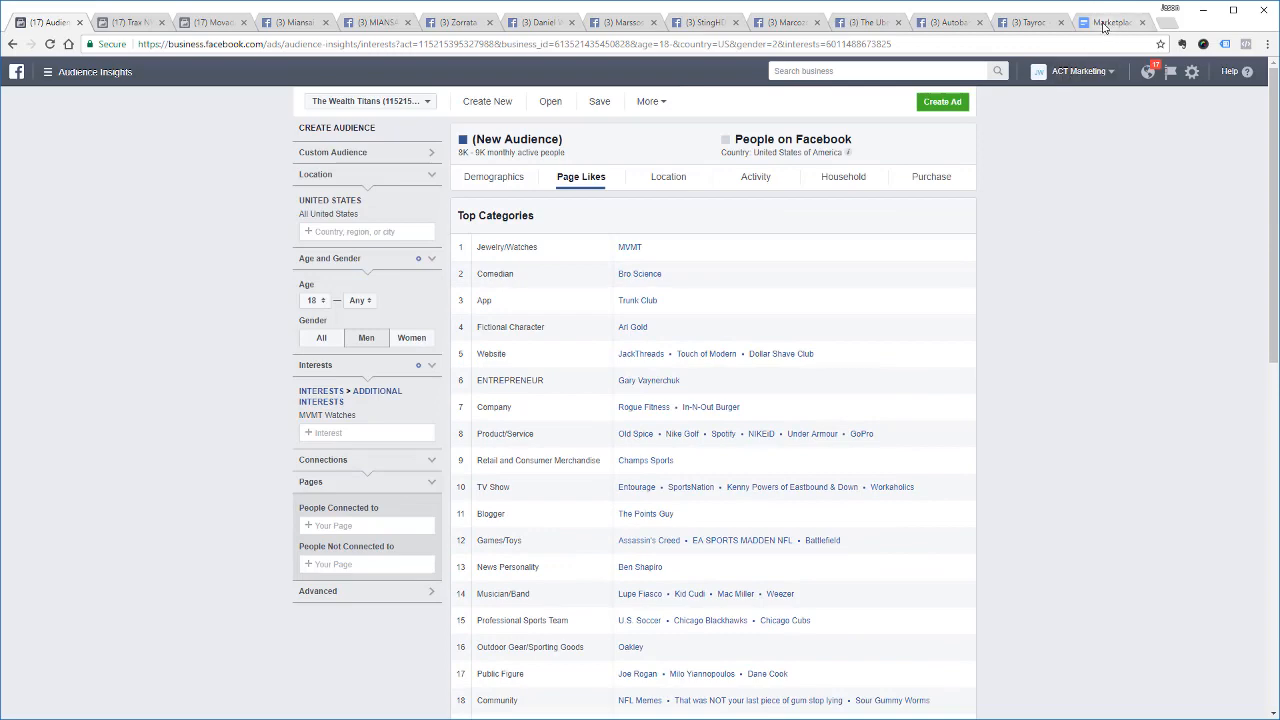
pyautogui.click(1110, 22)
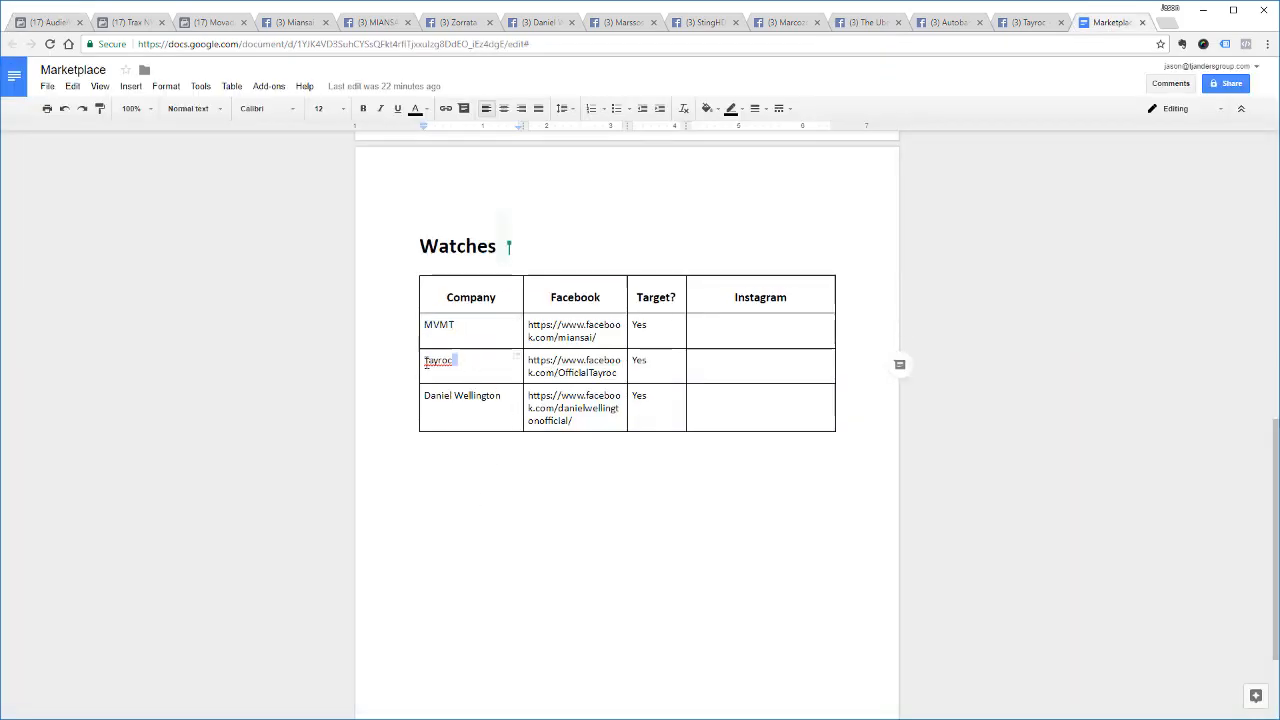
pyautogui.doubleClick(437, 360)
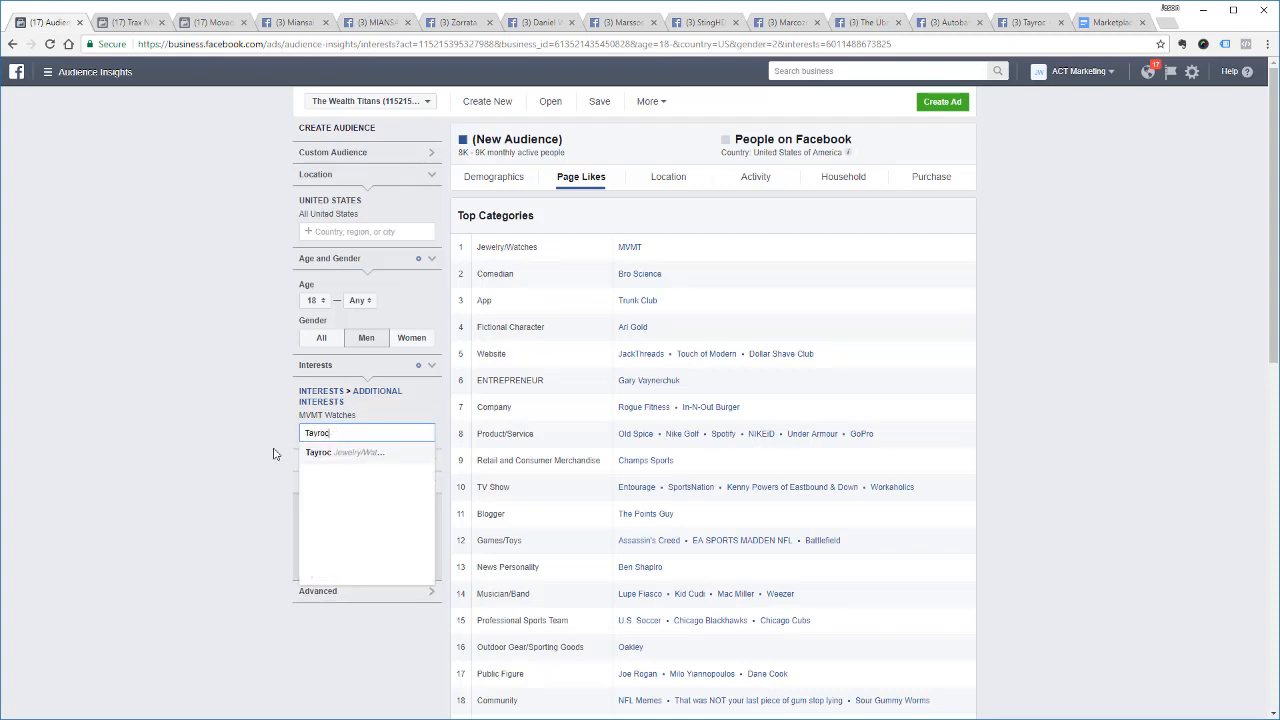
# Add Tayroc as an interest, then select the Daniel Wellington entry in the Marketplace notes
pyautogui.click(318, 452)
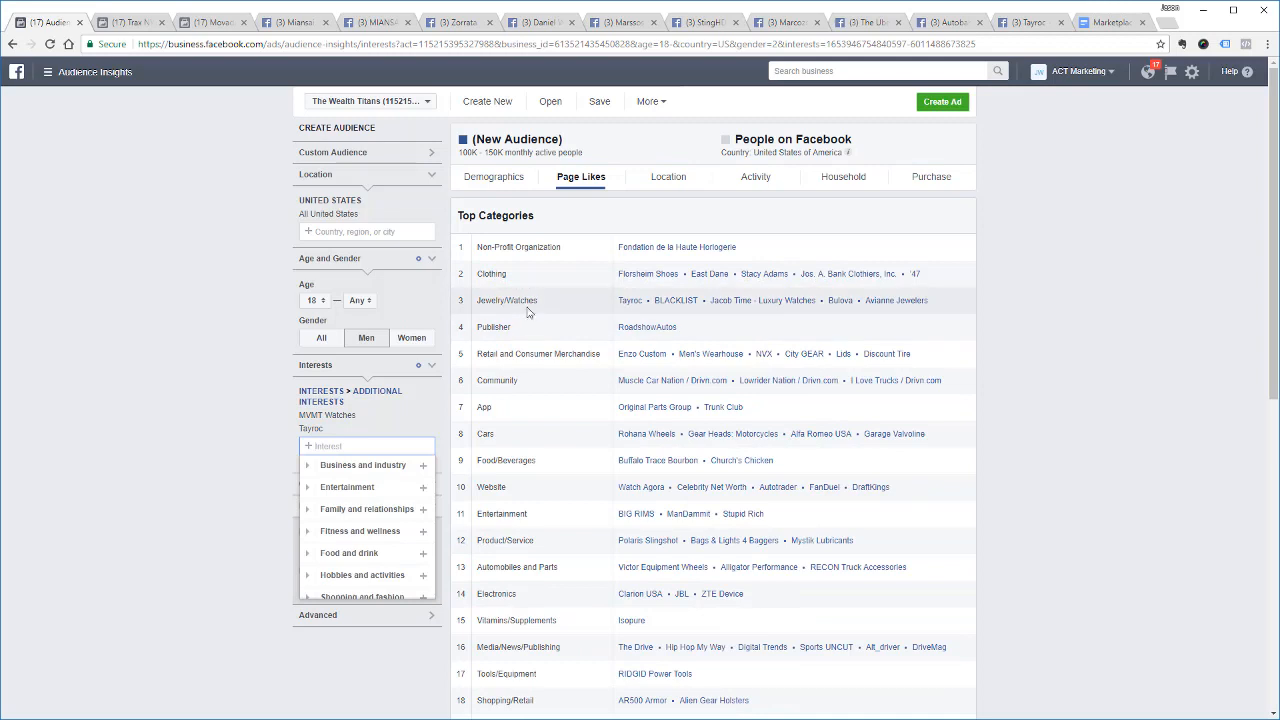
pyautogui.moveTo(927, 320)
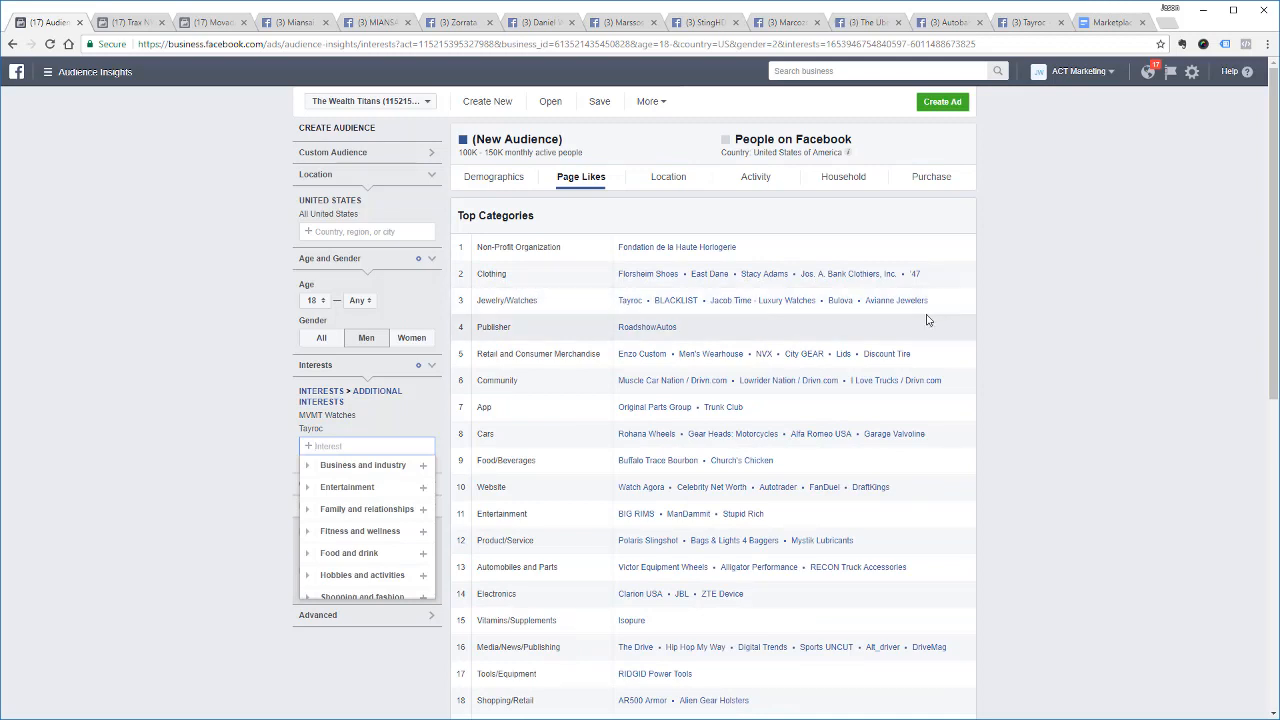
pyautogui.moveTo(713, 306)
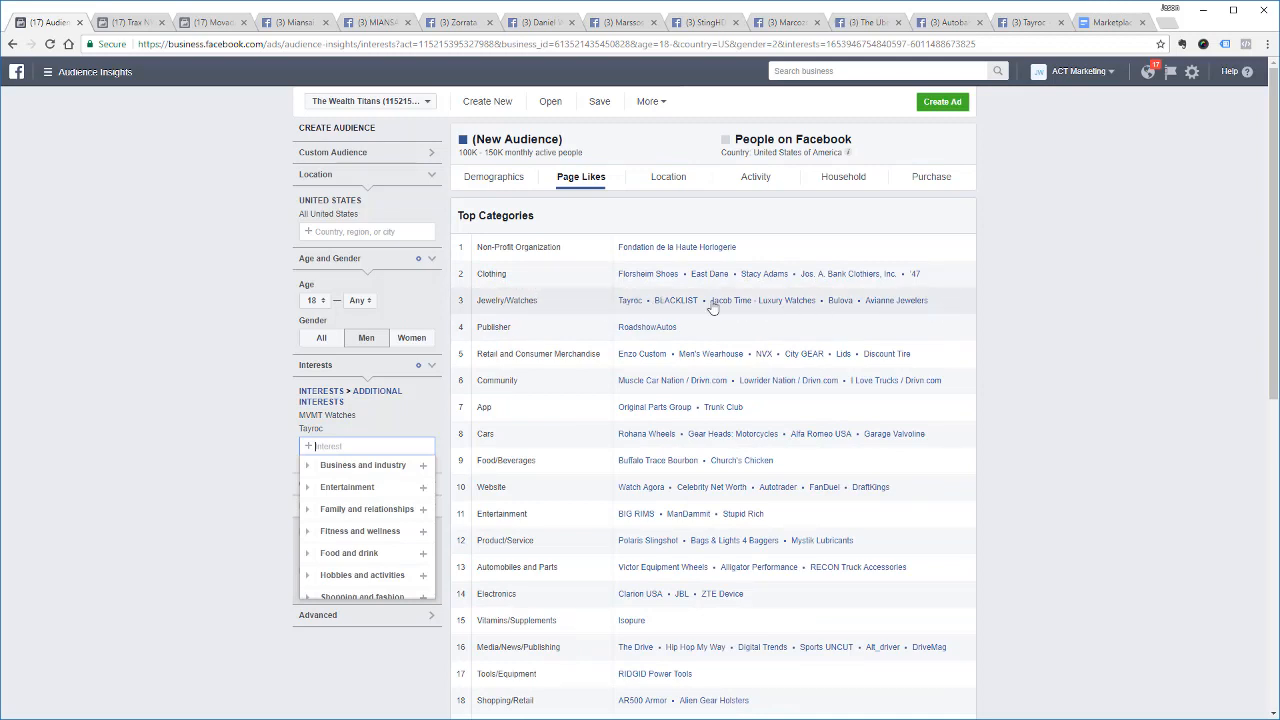
pyautogui.moveTo(897, 300)
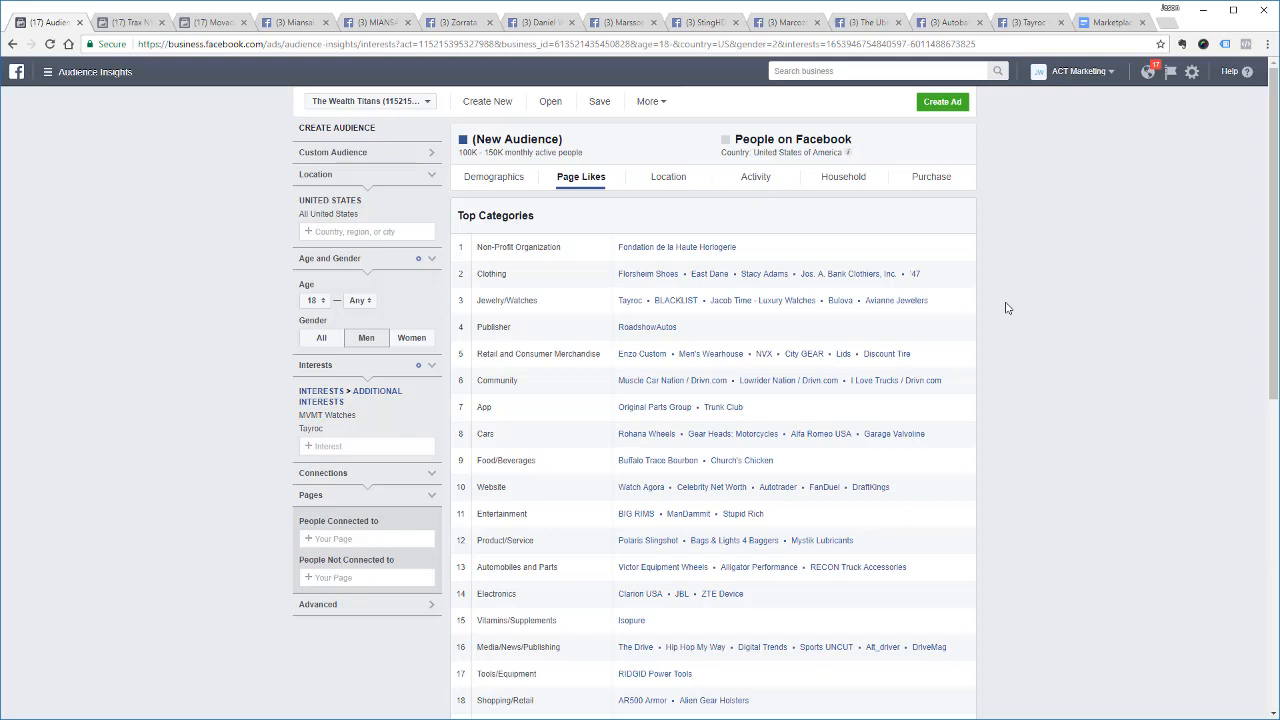
pyautogui.moveTo(993, 287)
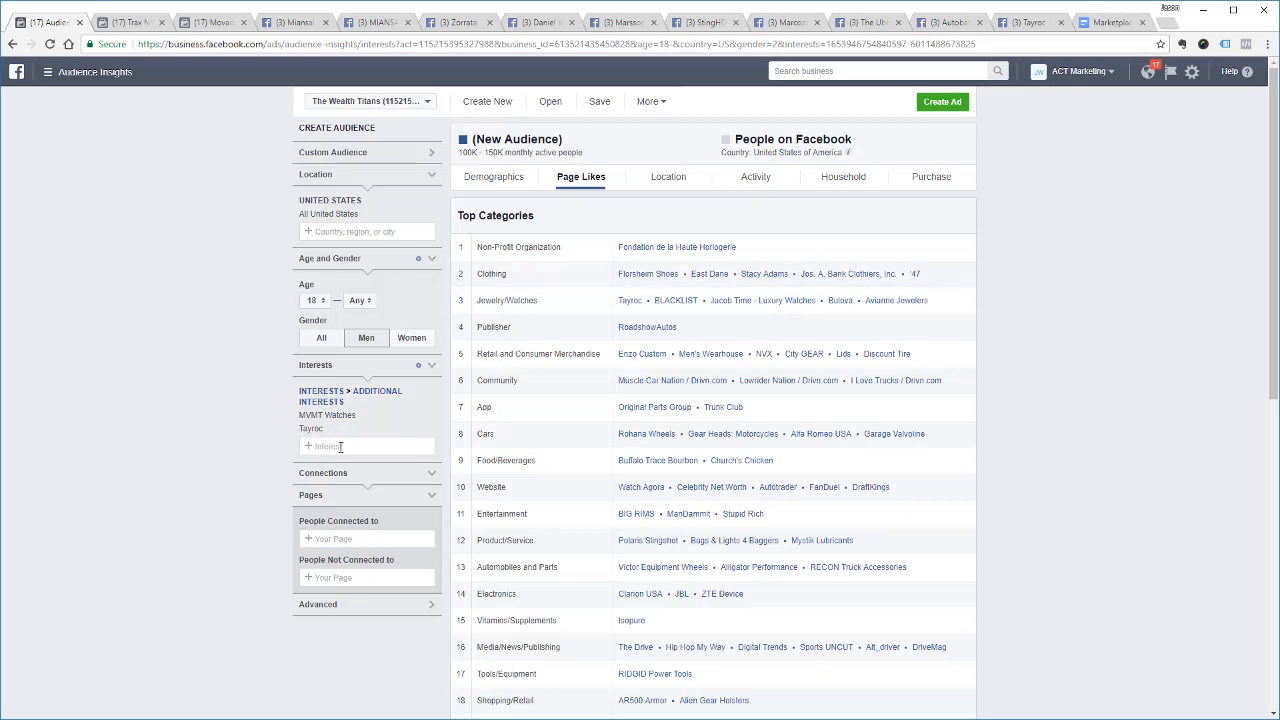
pyautogui.moveTo(1135, 150)
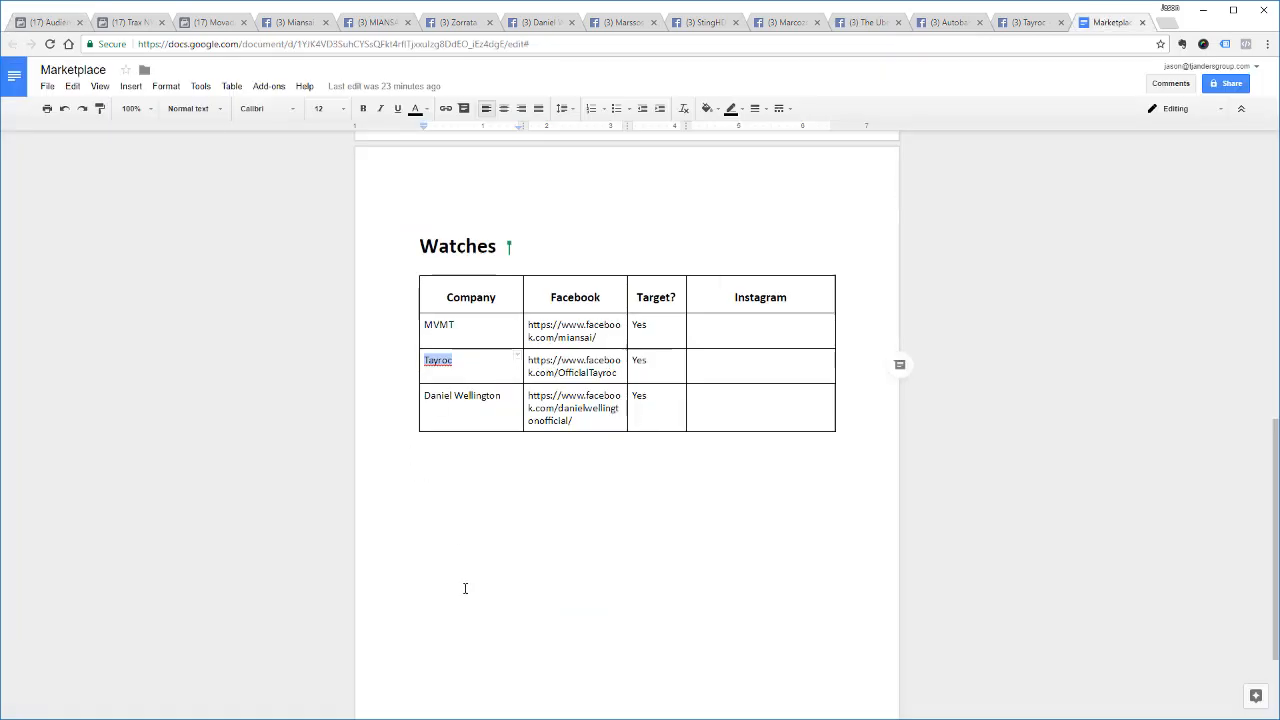
pyautogui.click(453, 395)
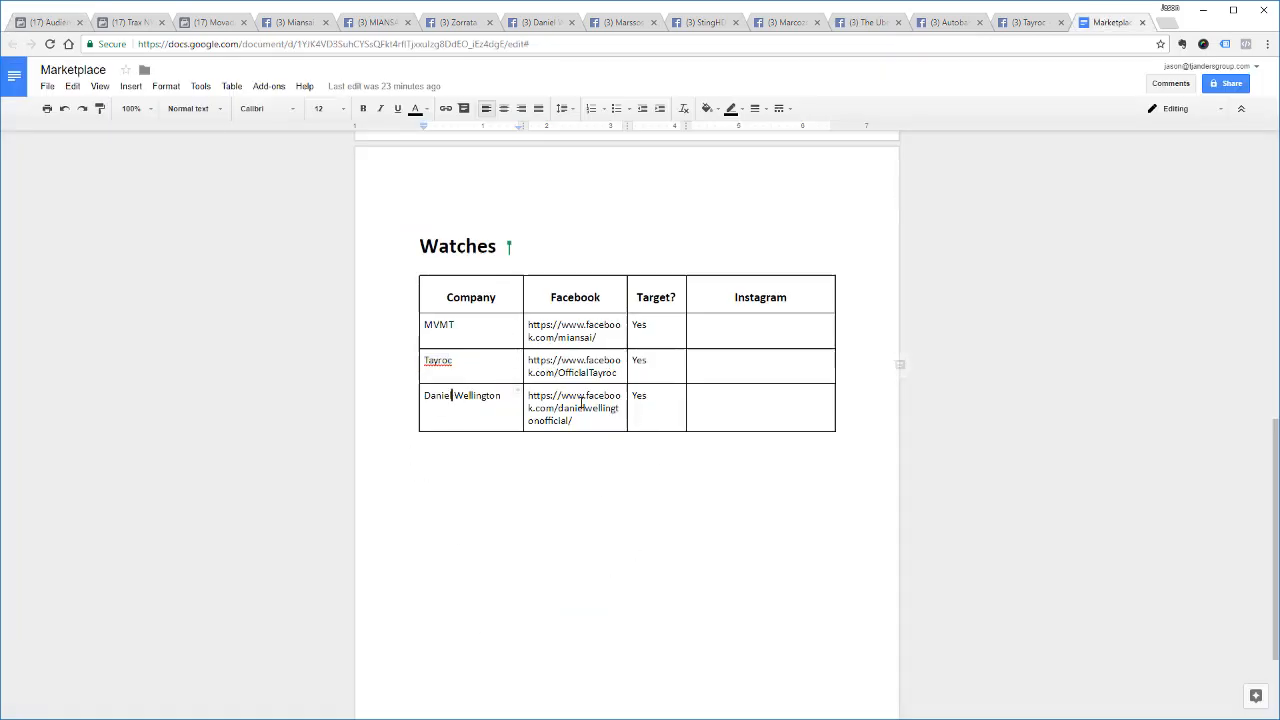